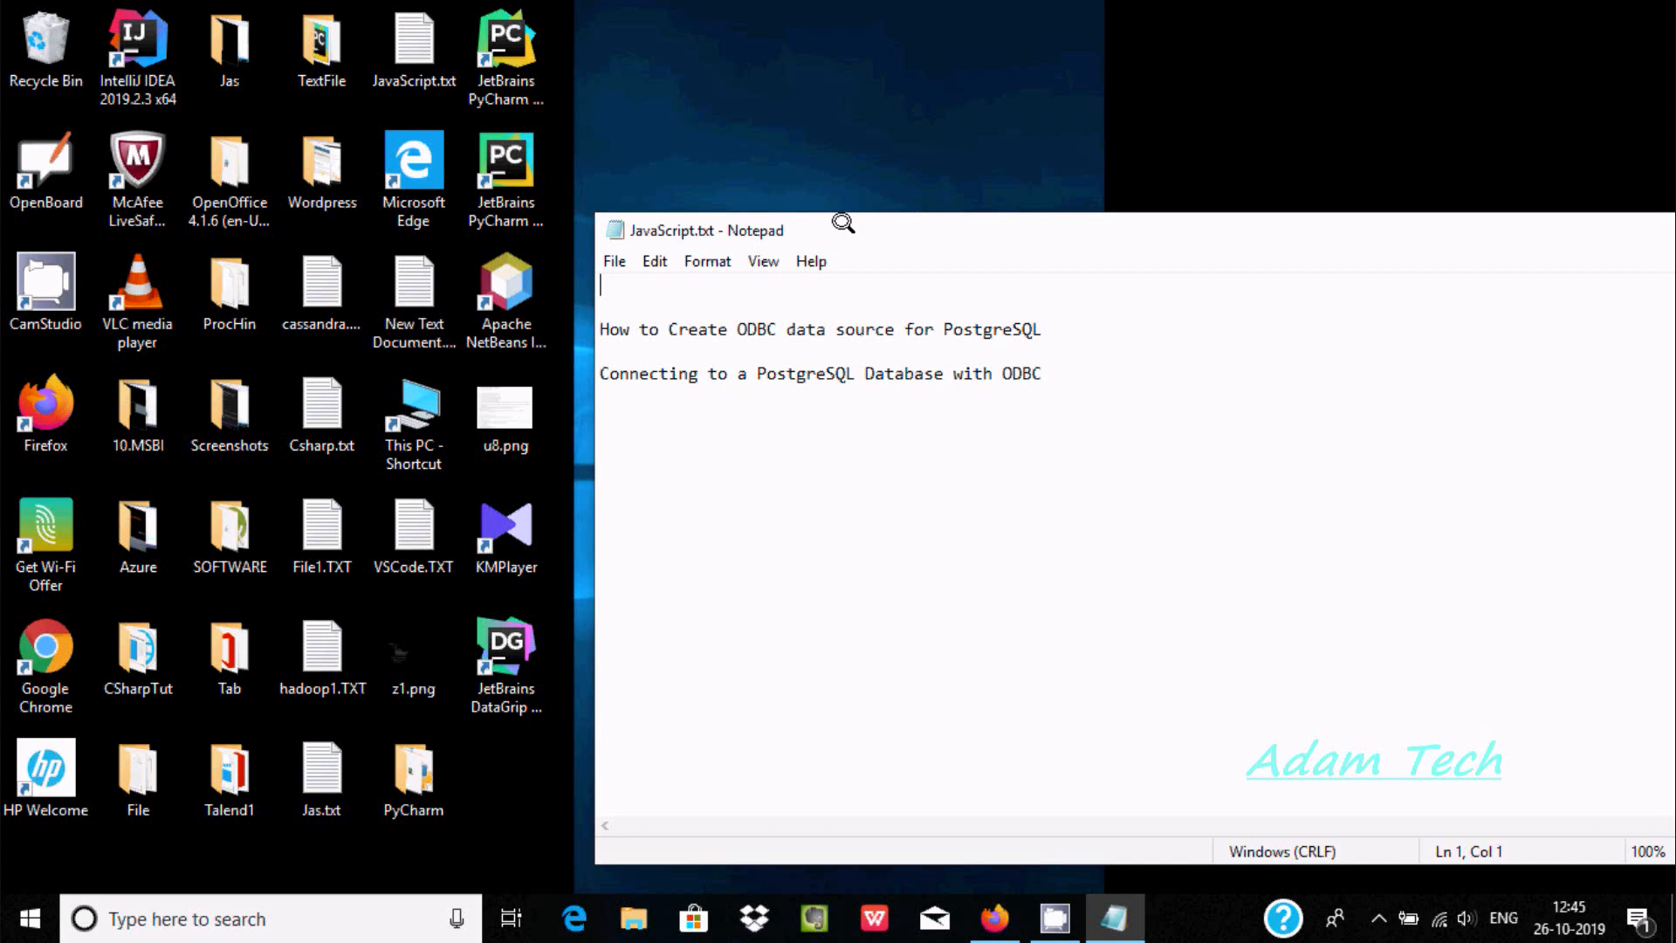
mouse_move(758, 342)
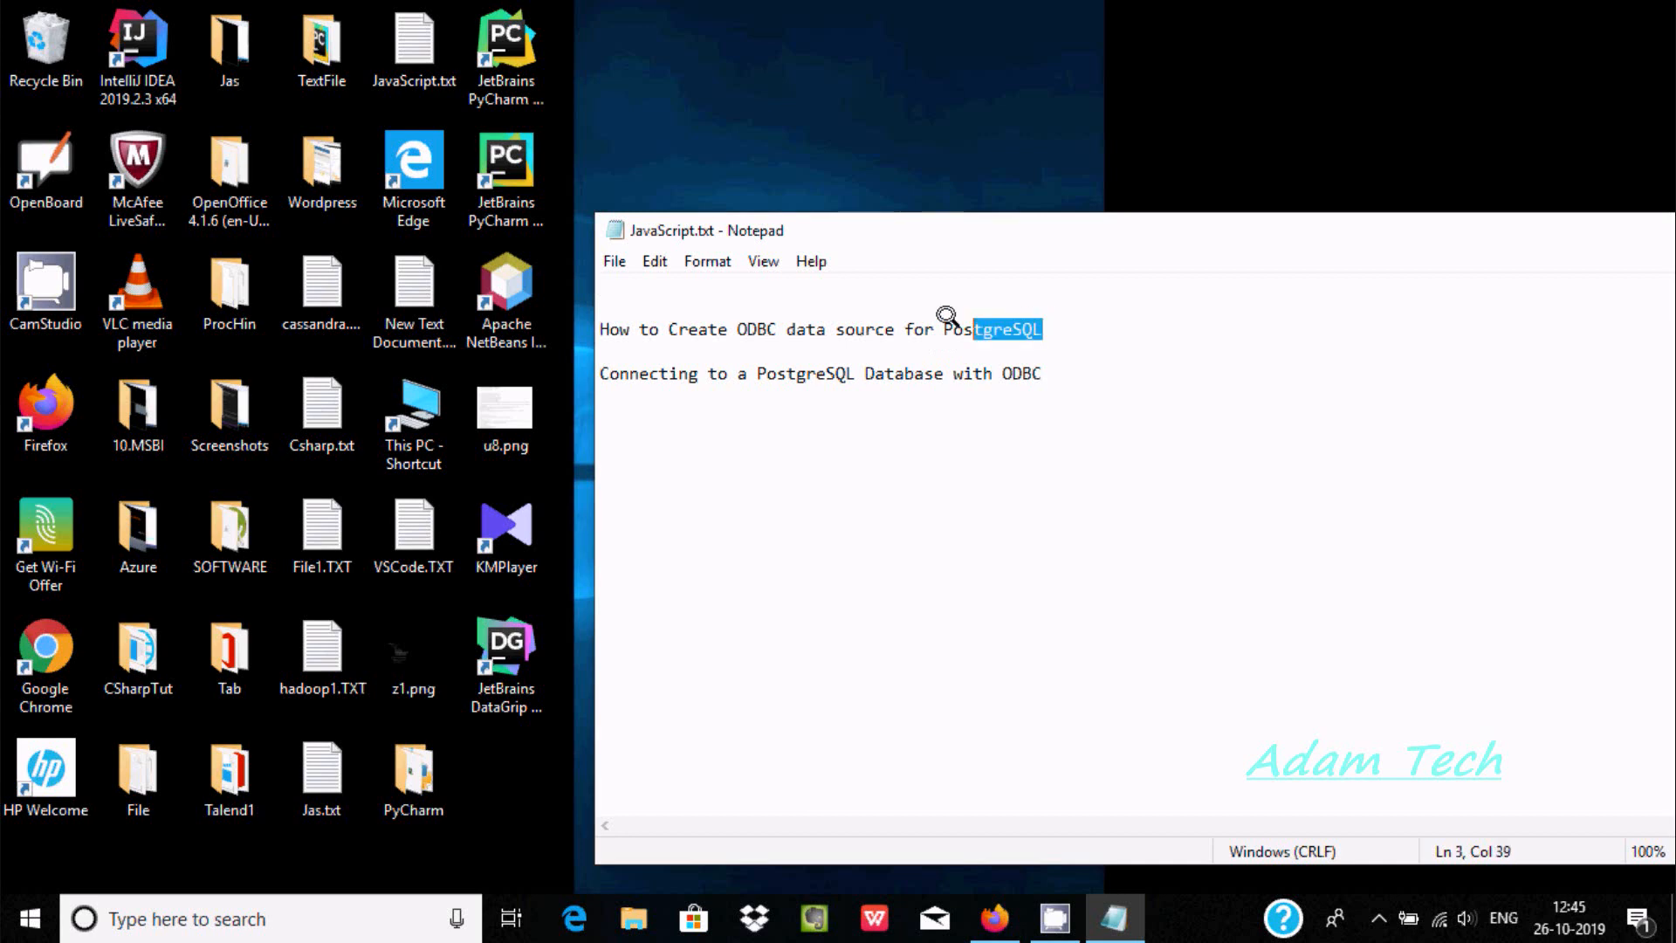
Open Devart's 'PostgreSQL ODBC driver 32/64-bit' link from the 'odbc driver for postgresql' results
click(1039, 329)
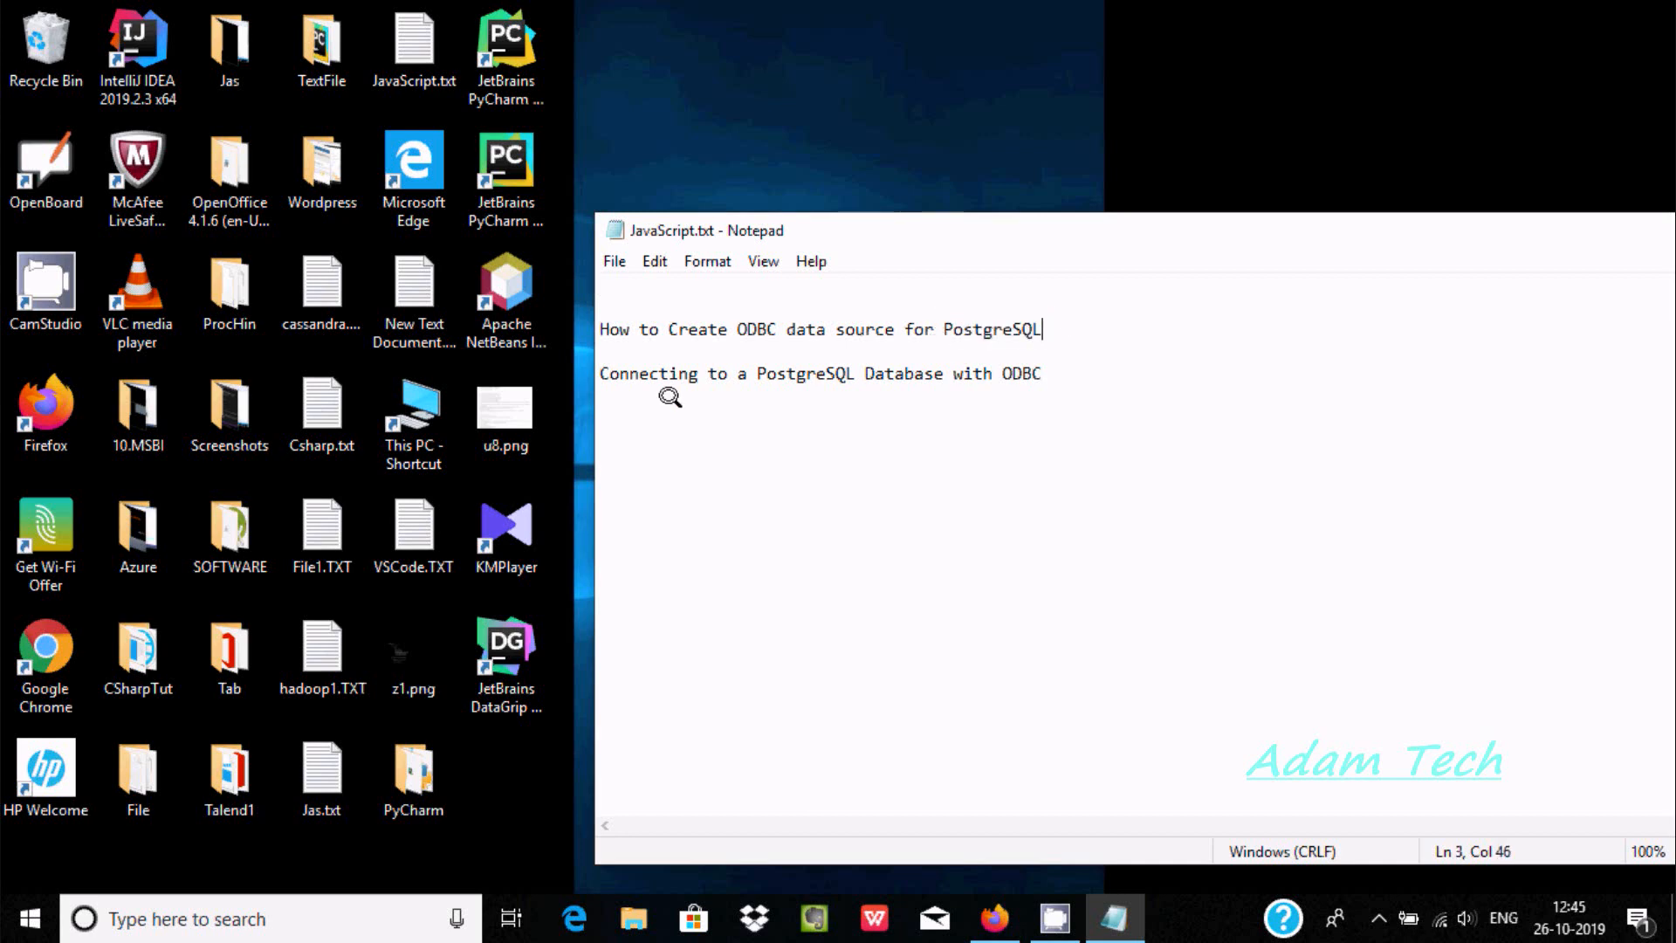
mouse_move(815, 389)
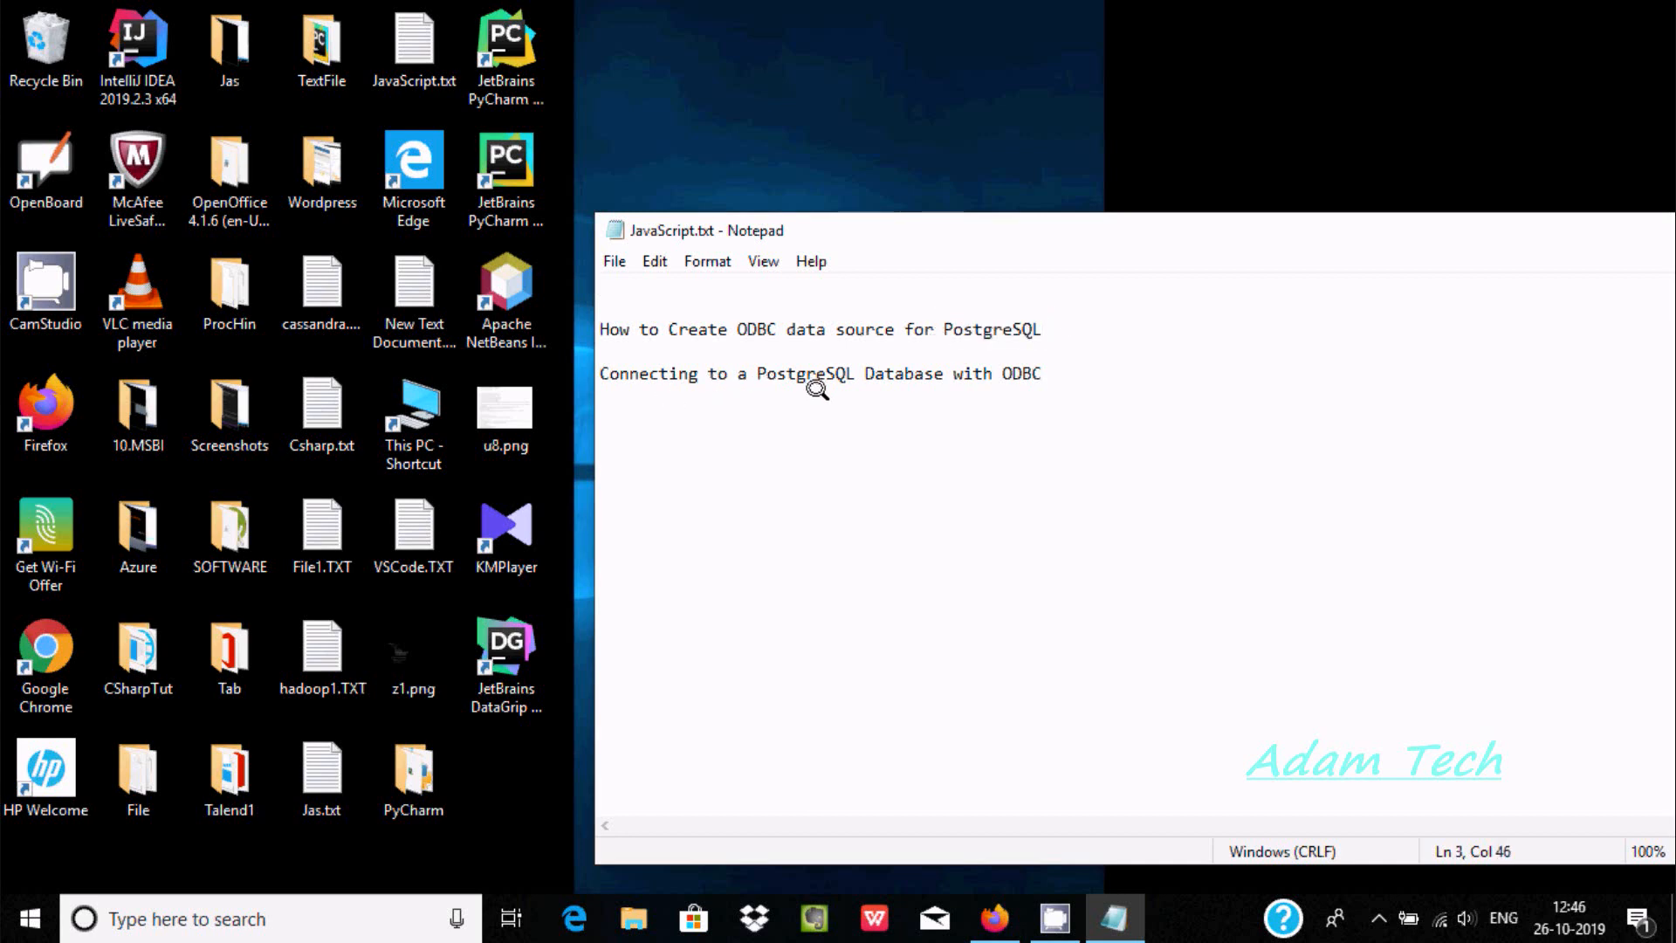
triple_click(819, 372)
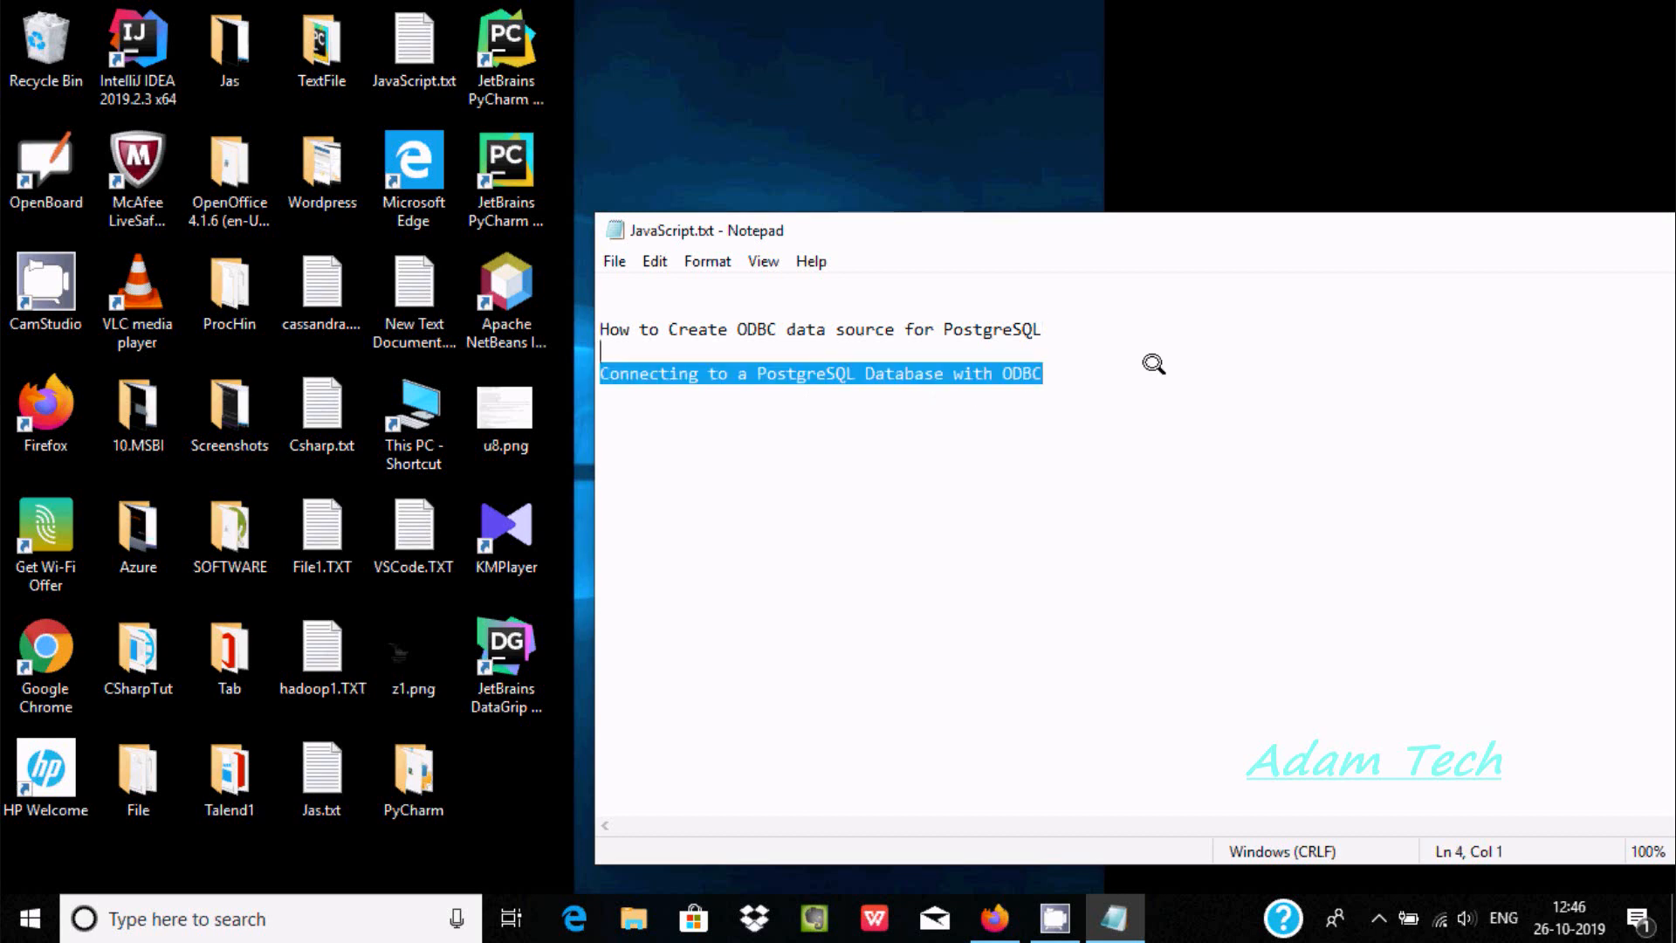
click(994, 918)
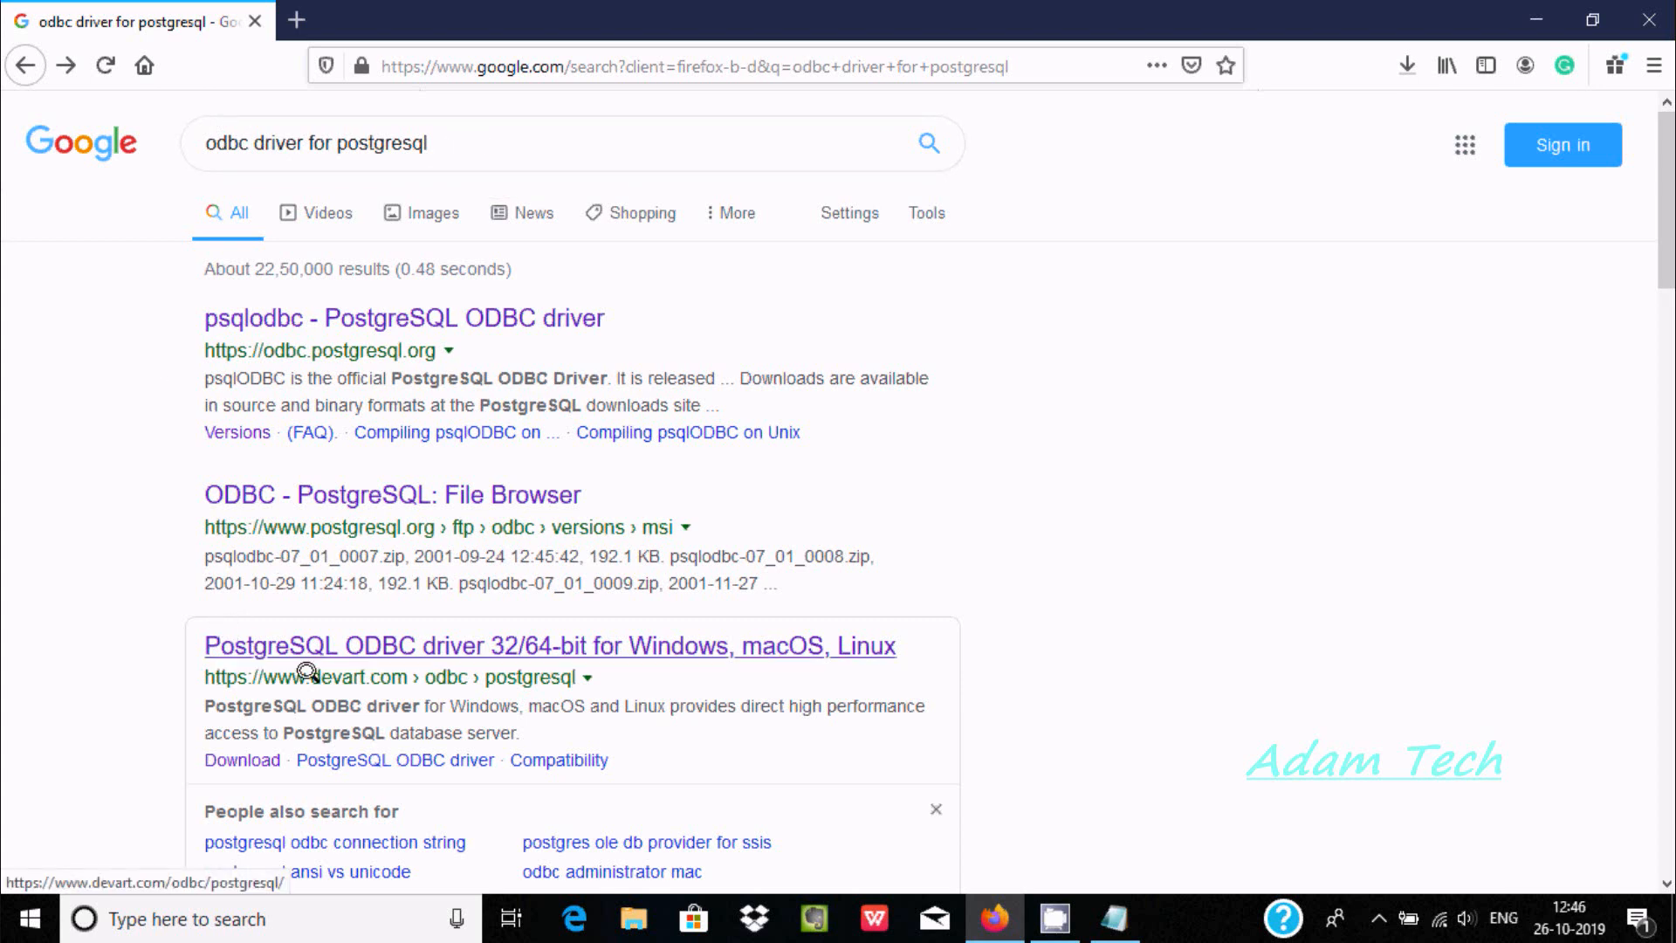
mouse_move(278, 647)
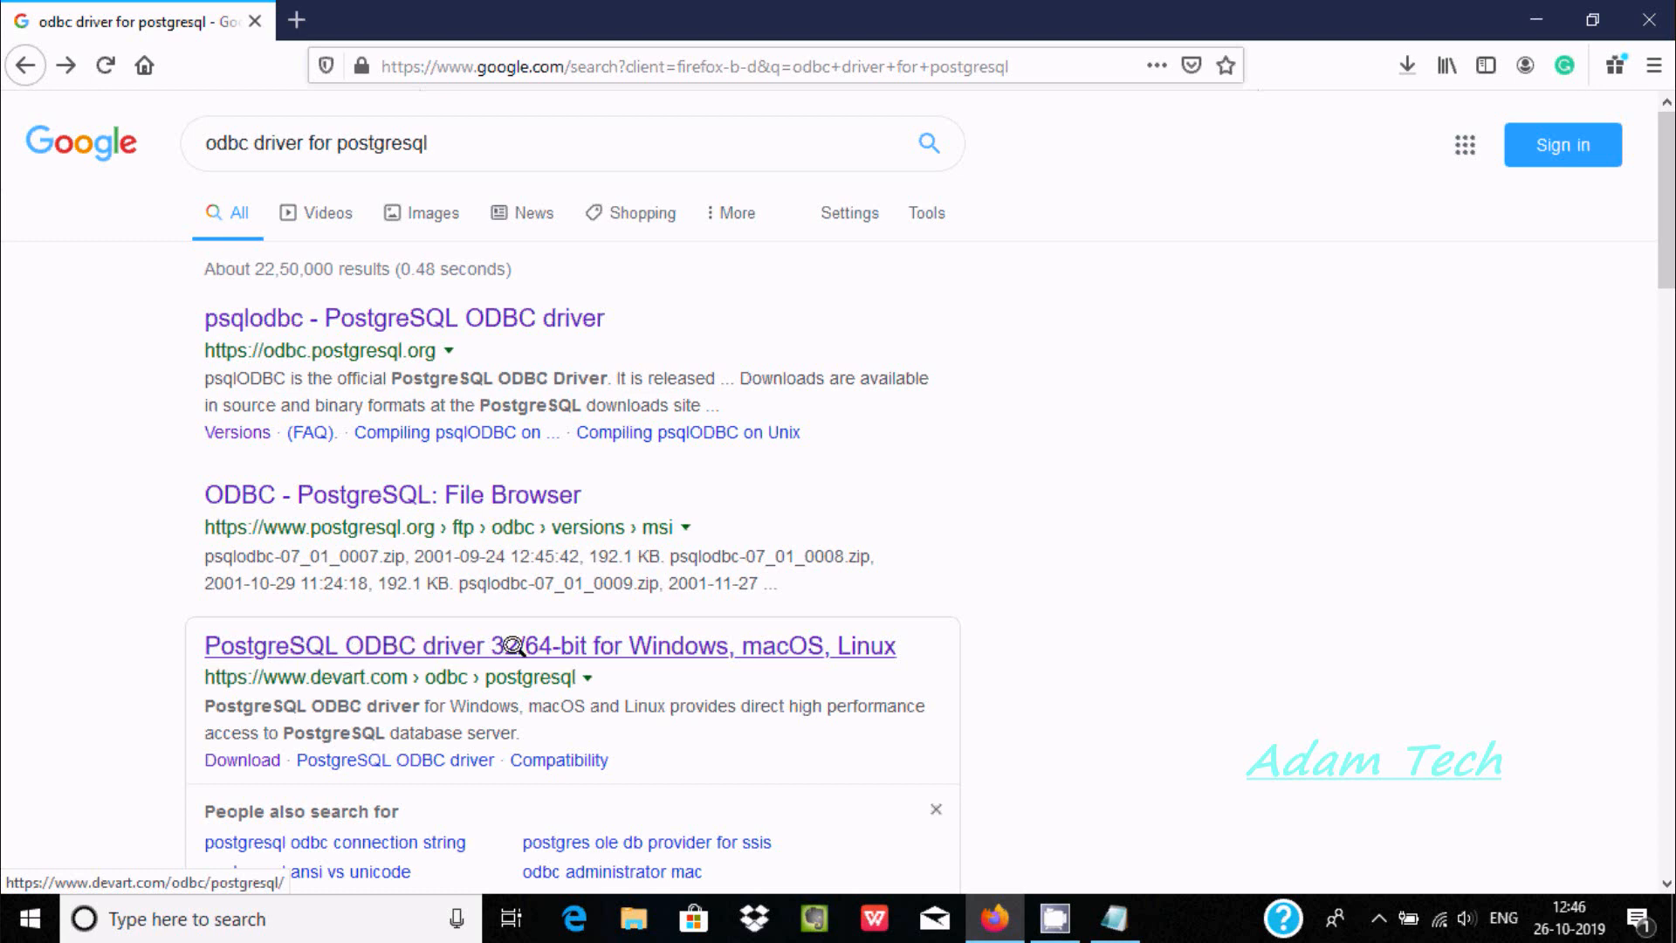
mouse_move(712, 652)
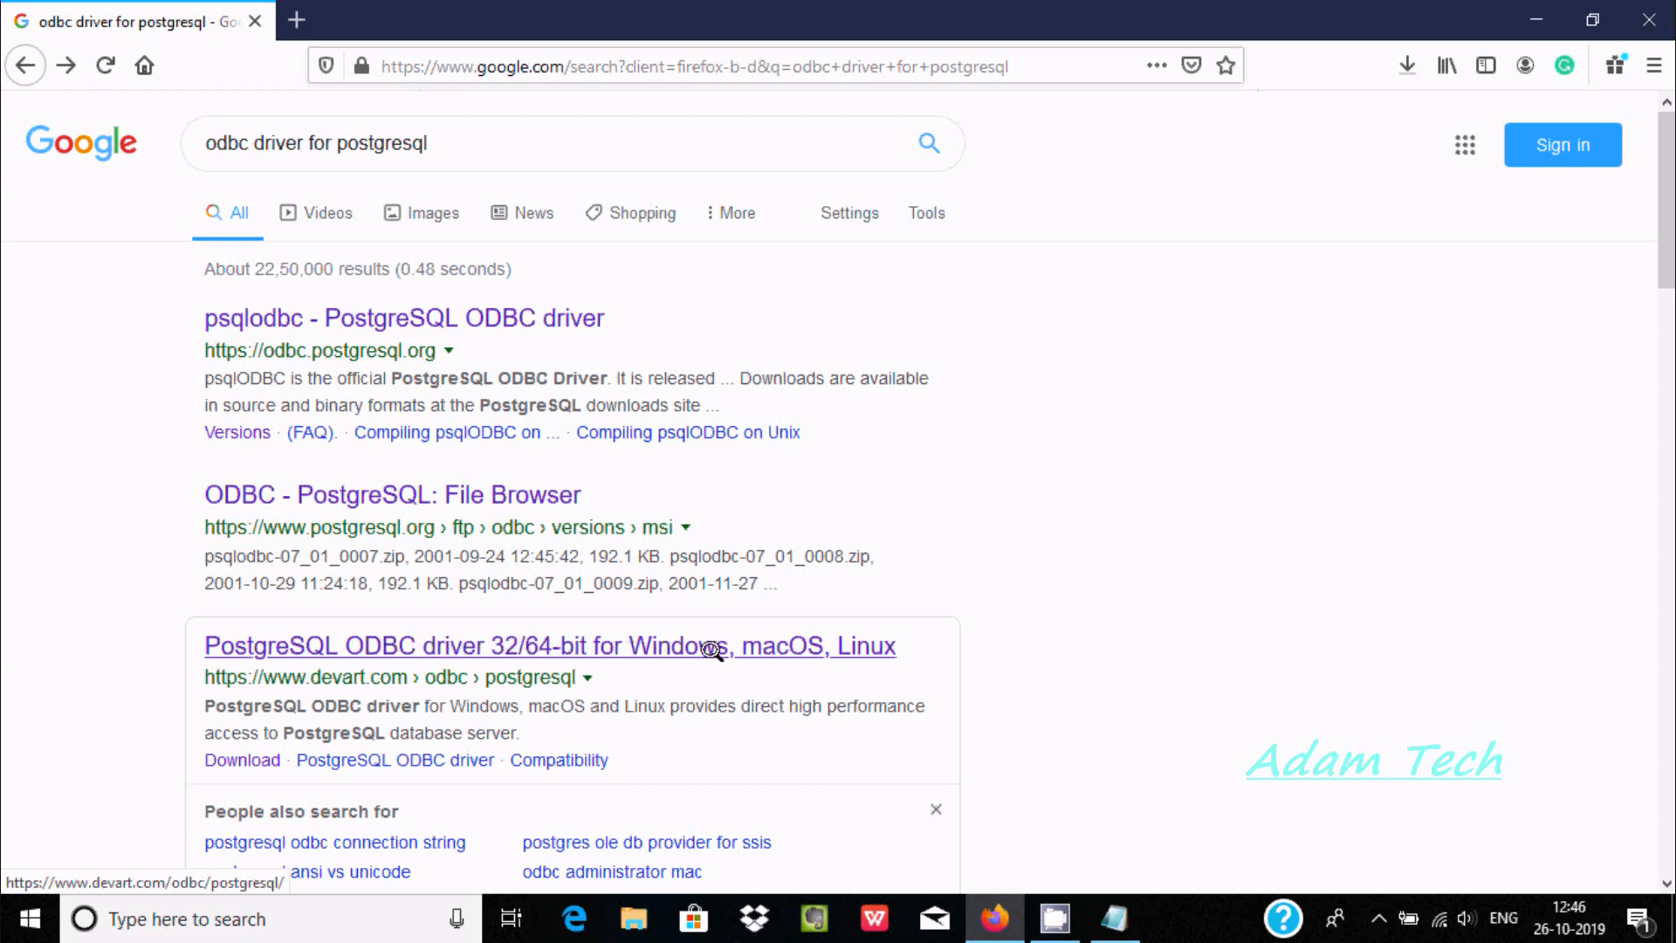
click(549, 646)
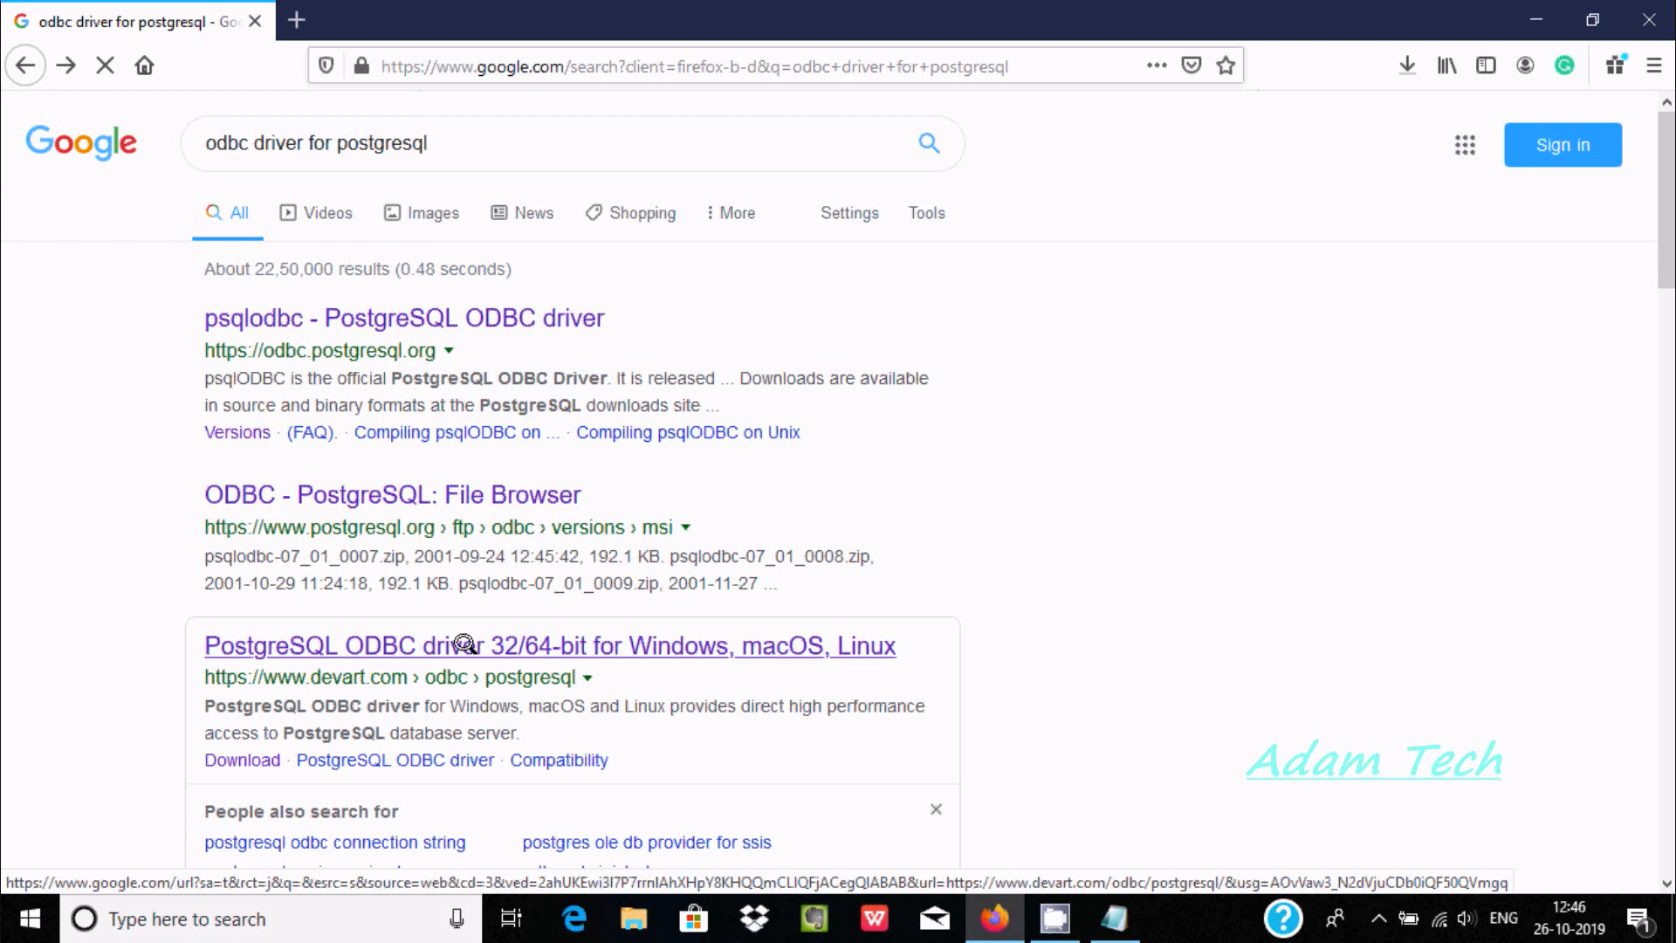
click(549, 646)
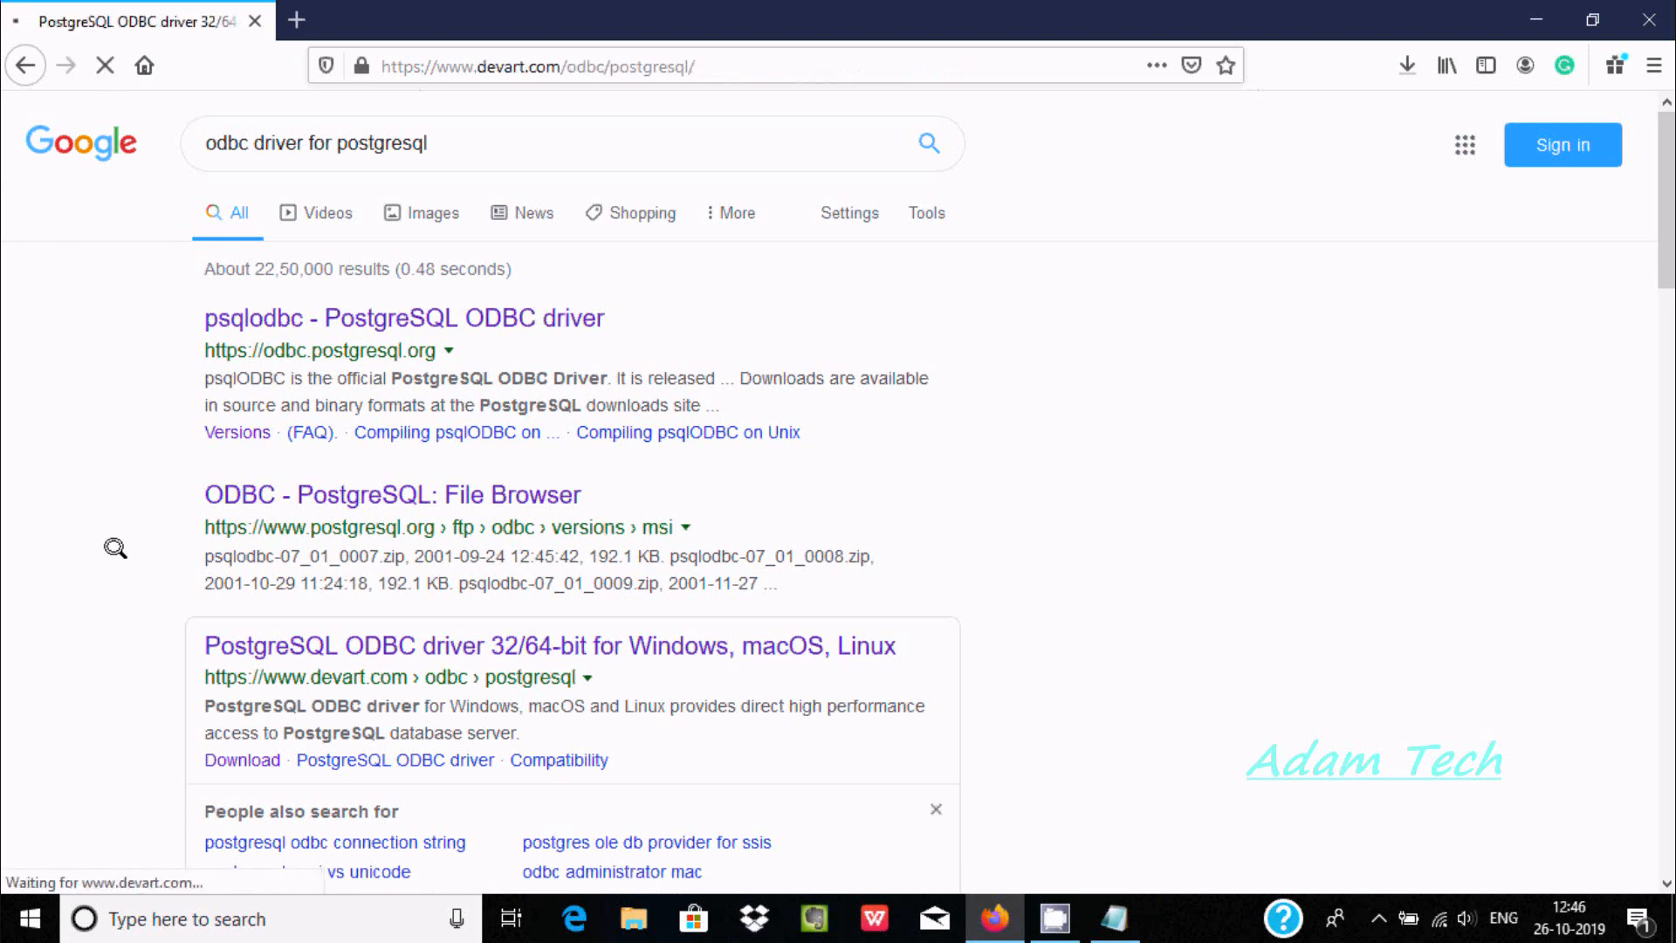
Wait for the Devart ODBC Driver for PostgreSQL product page to finish loading
click(549, 646)
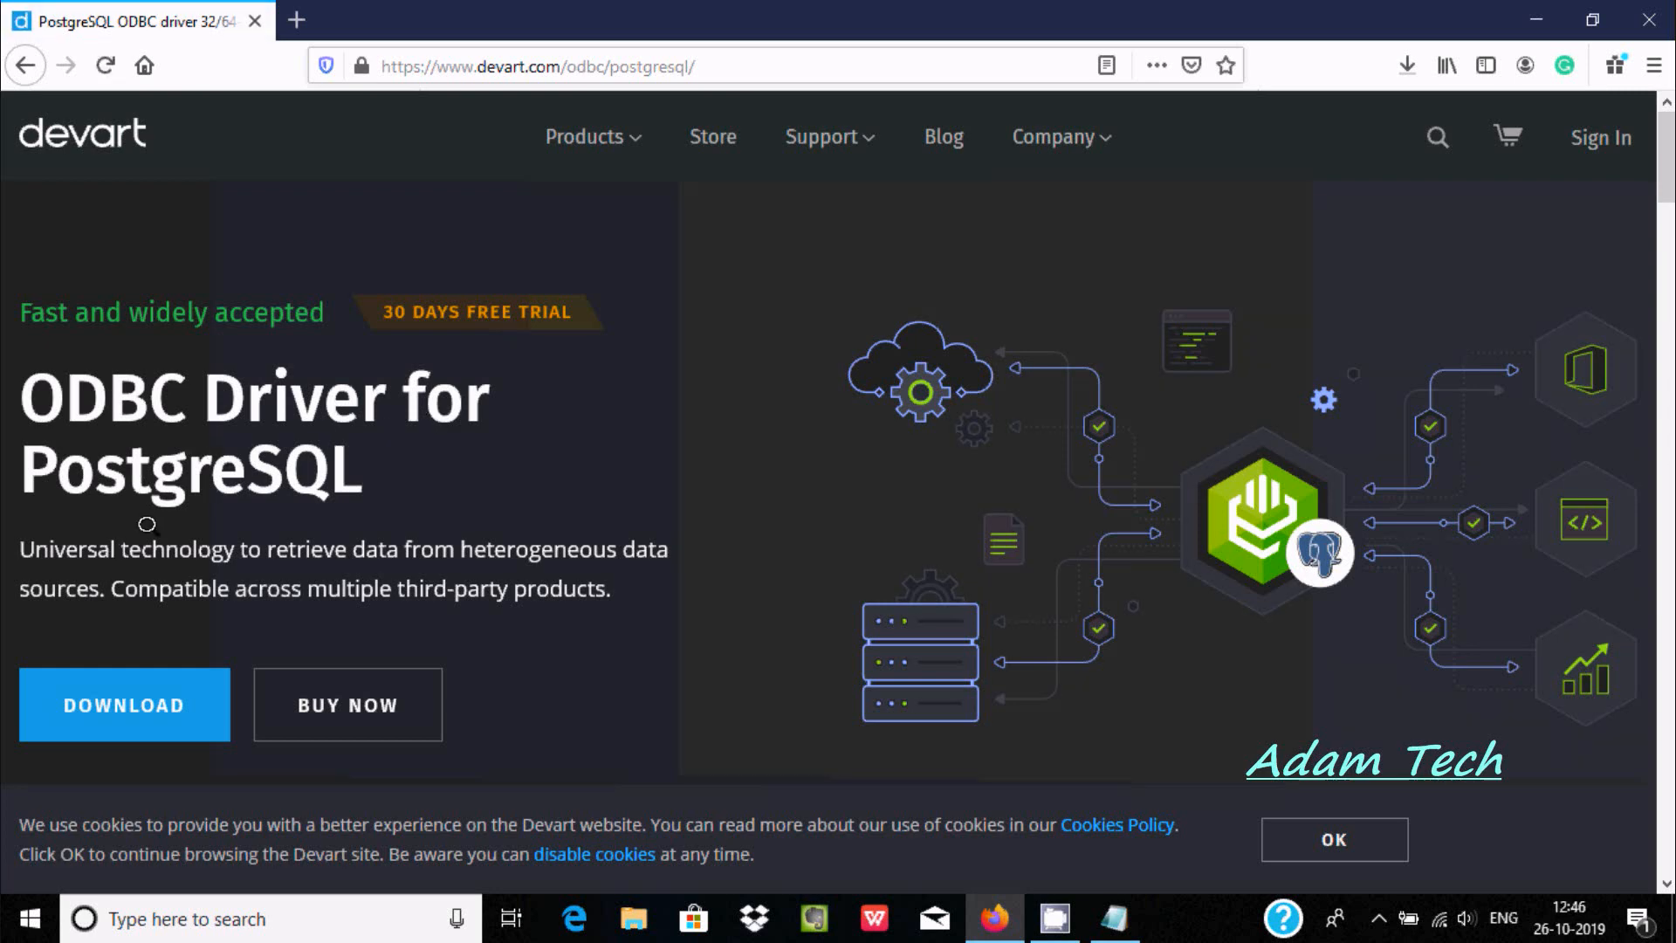
mouse_move(404, 321)
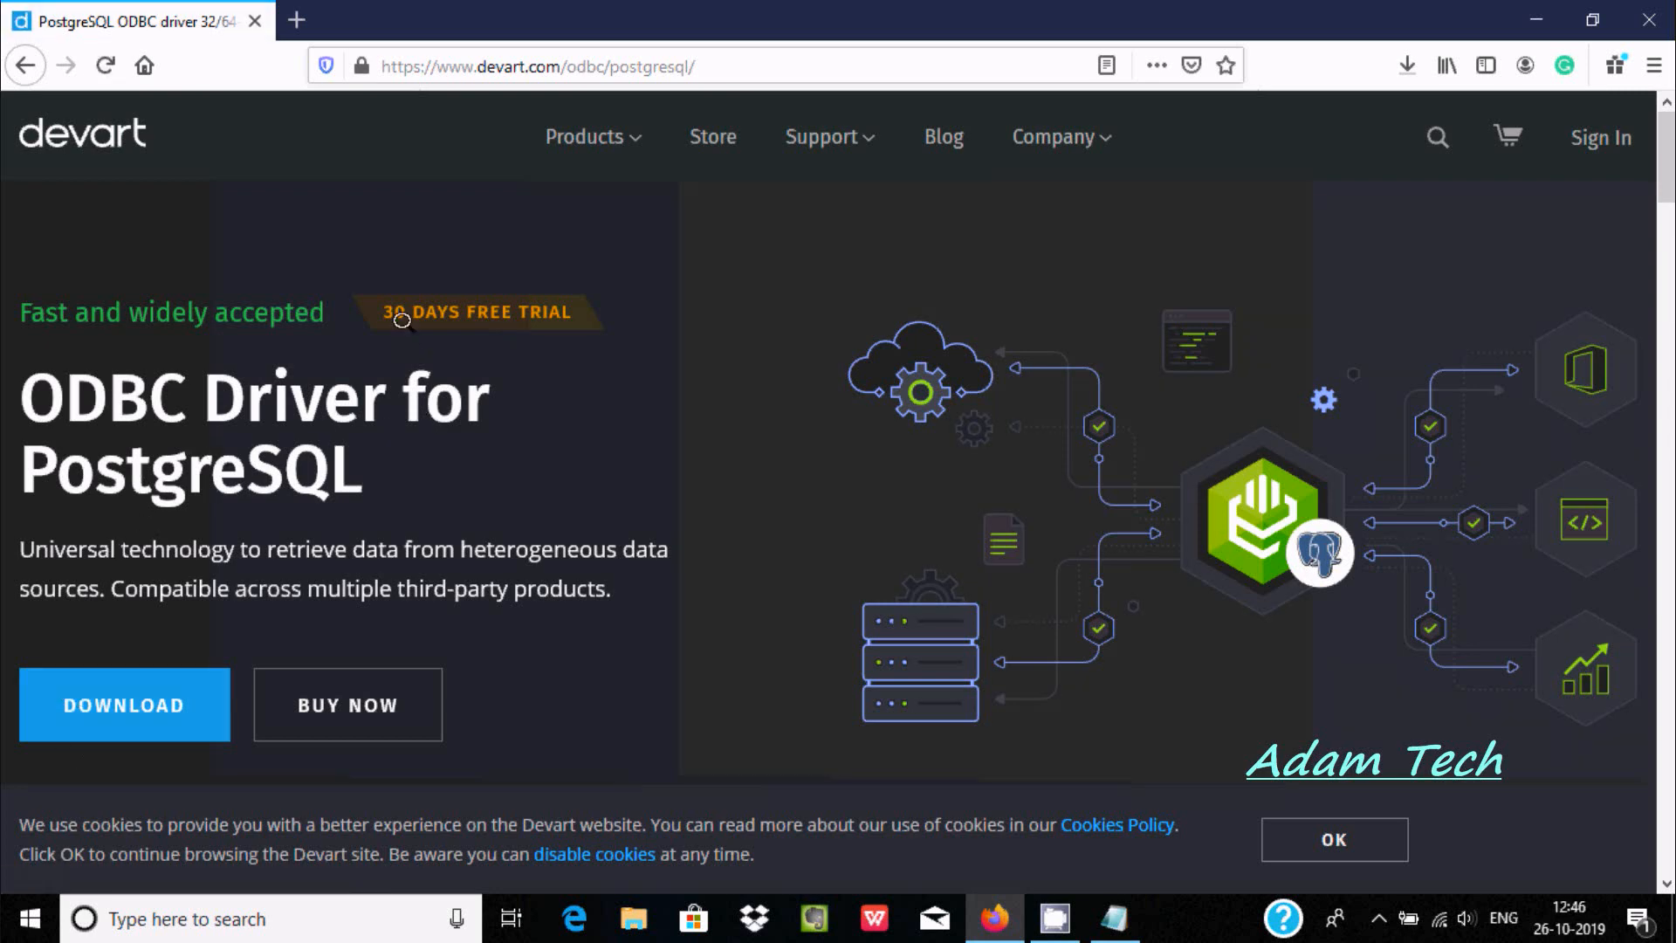
mouse_move(433, 525)
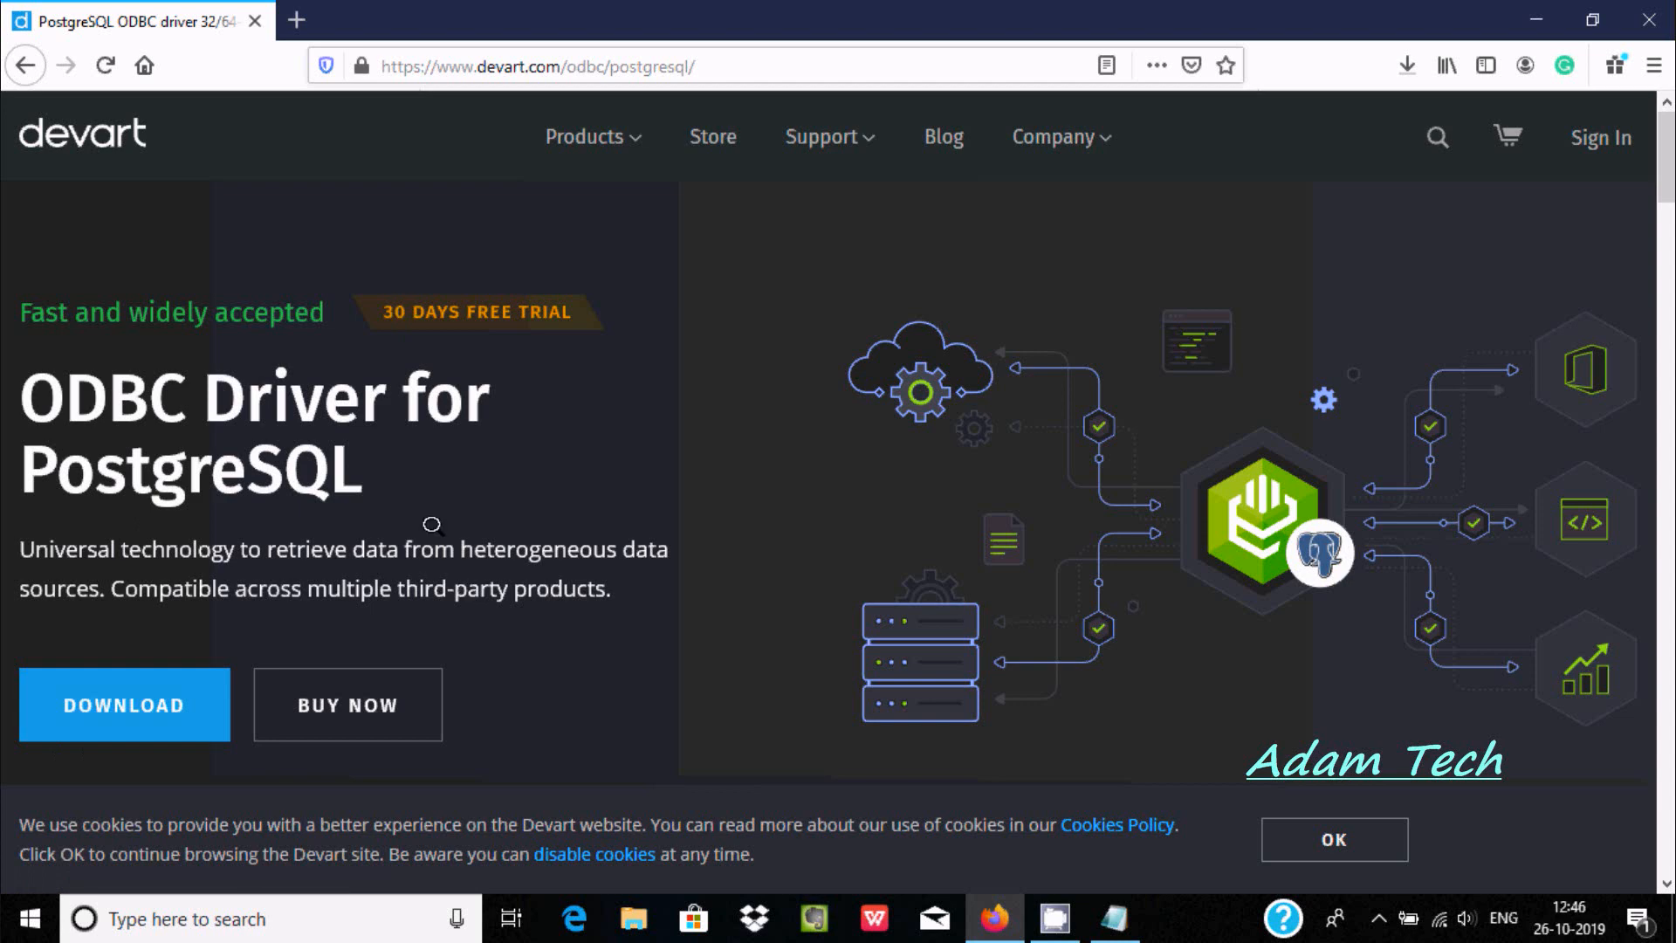
mouse_move(124, 705)
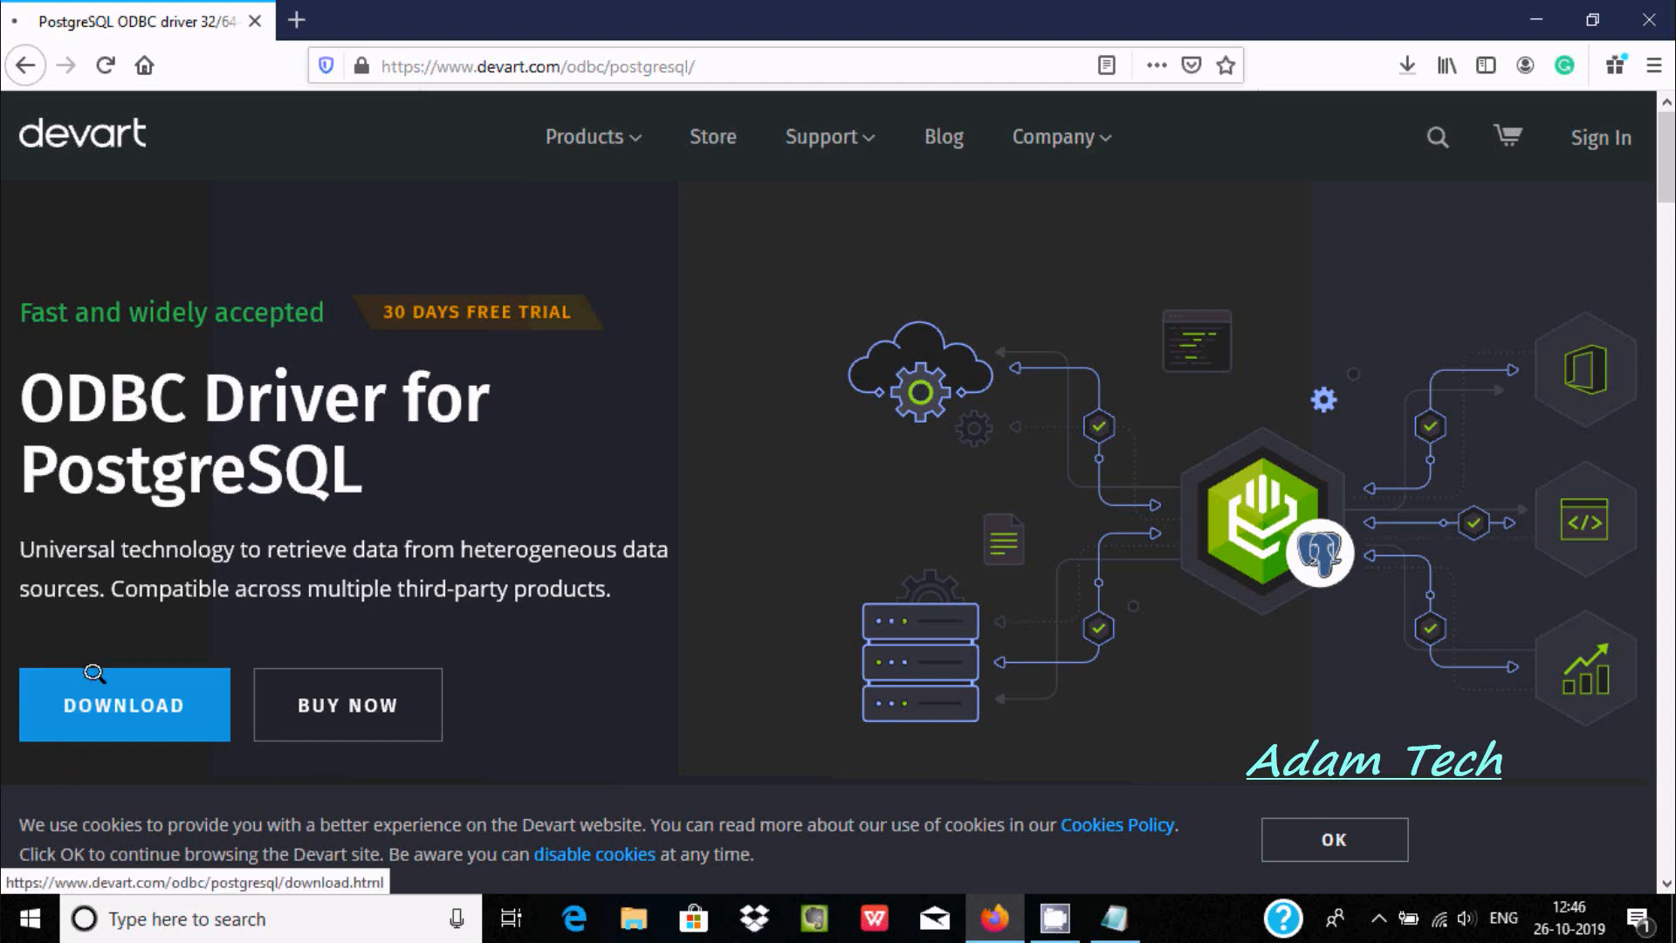
Go to the download page and browse its Windows, Linux and macOS installers
click(124, 704)
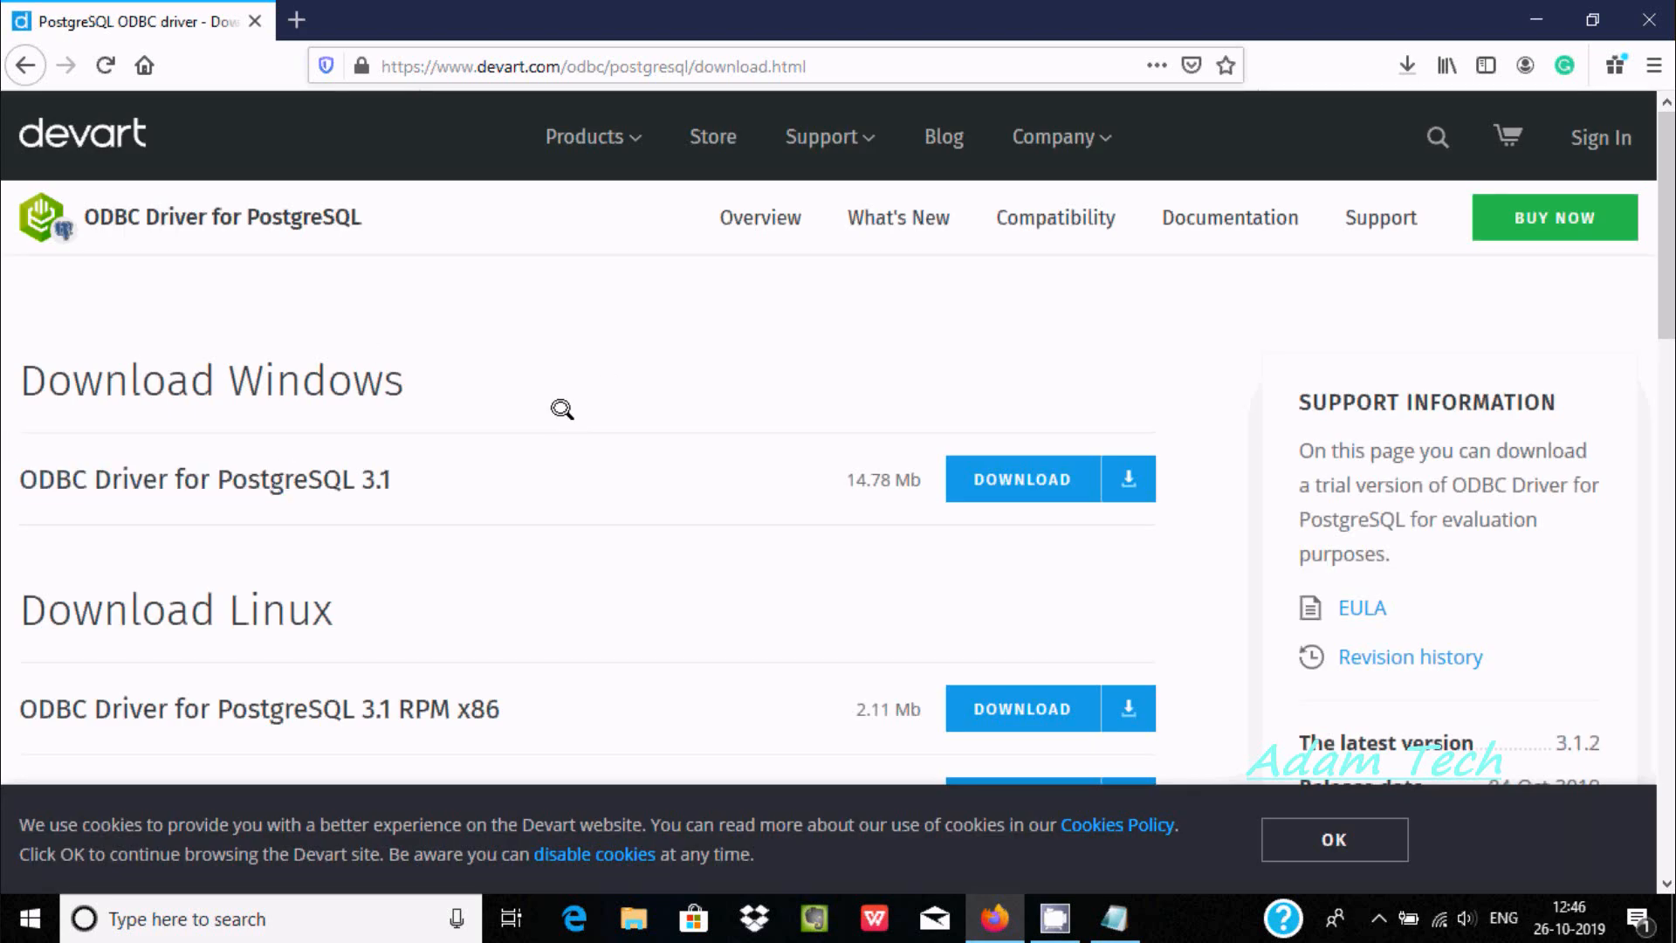
scroll(down, 3)
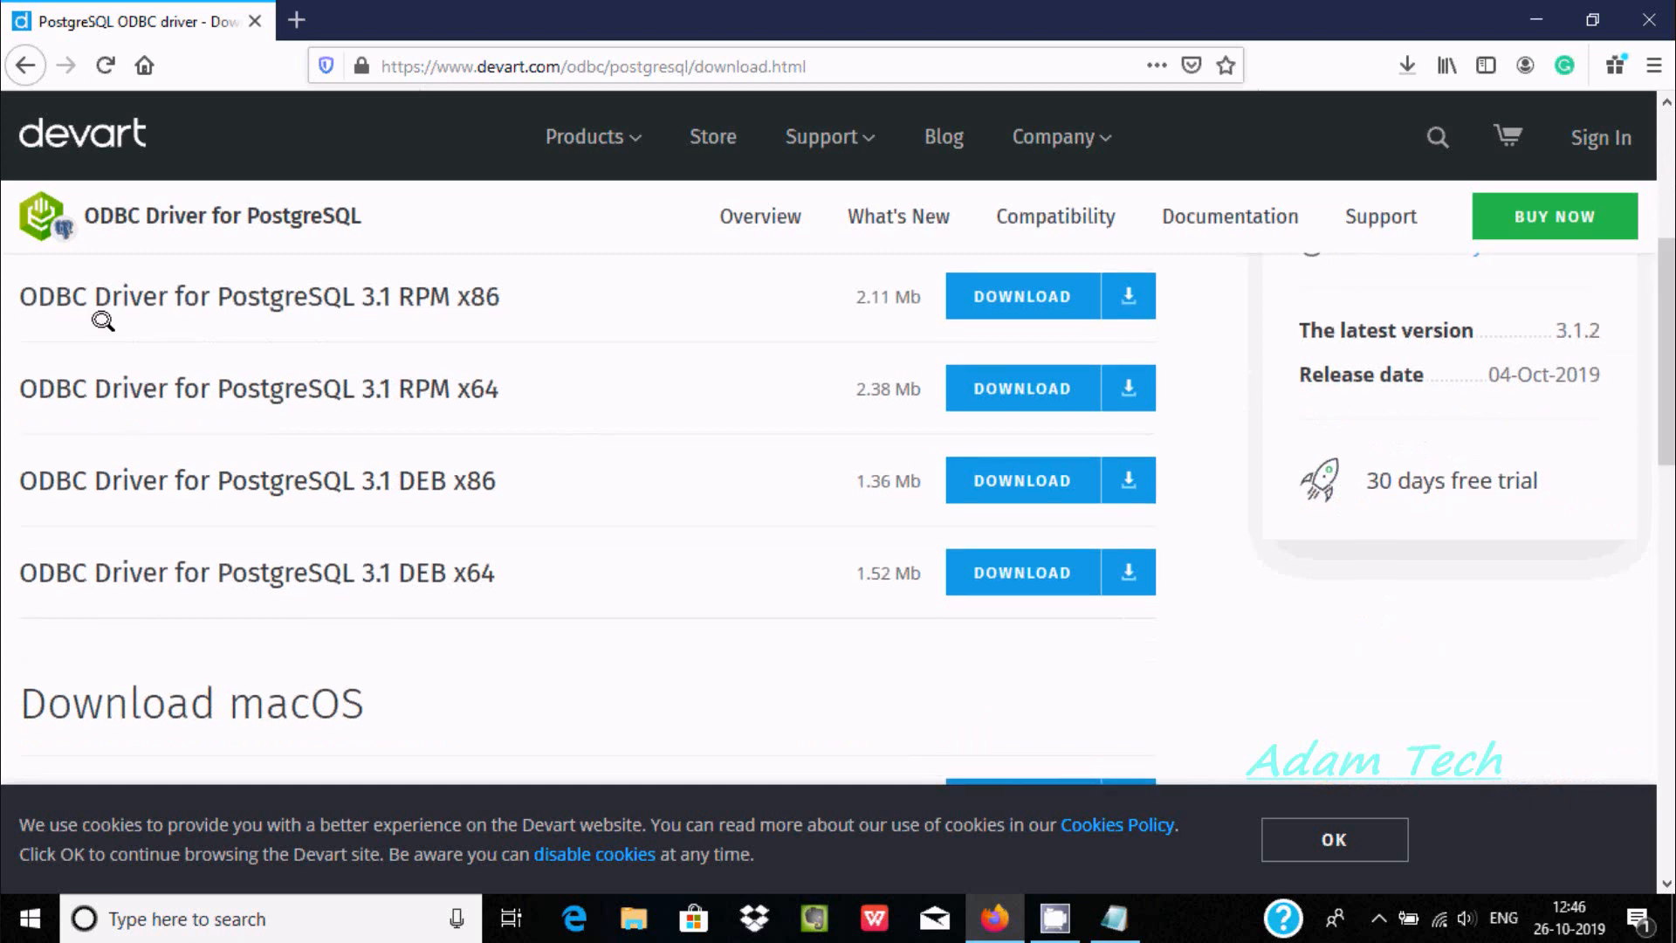
mouse_move(914, 462)
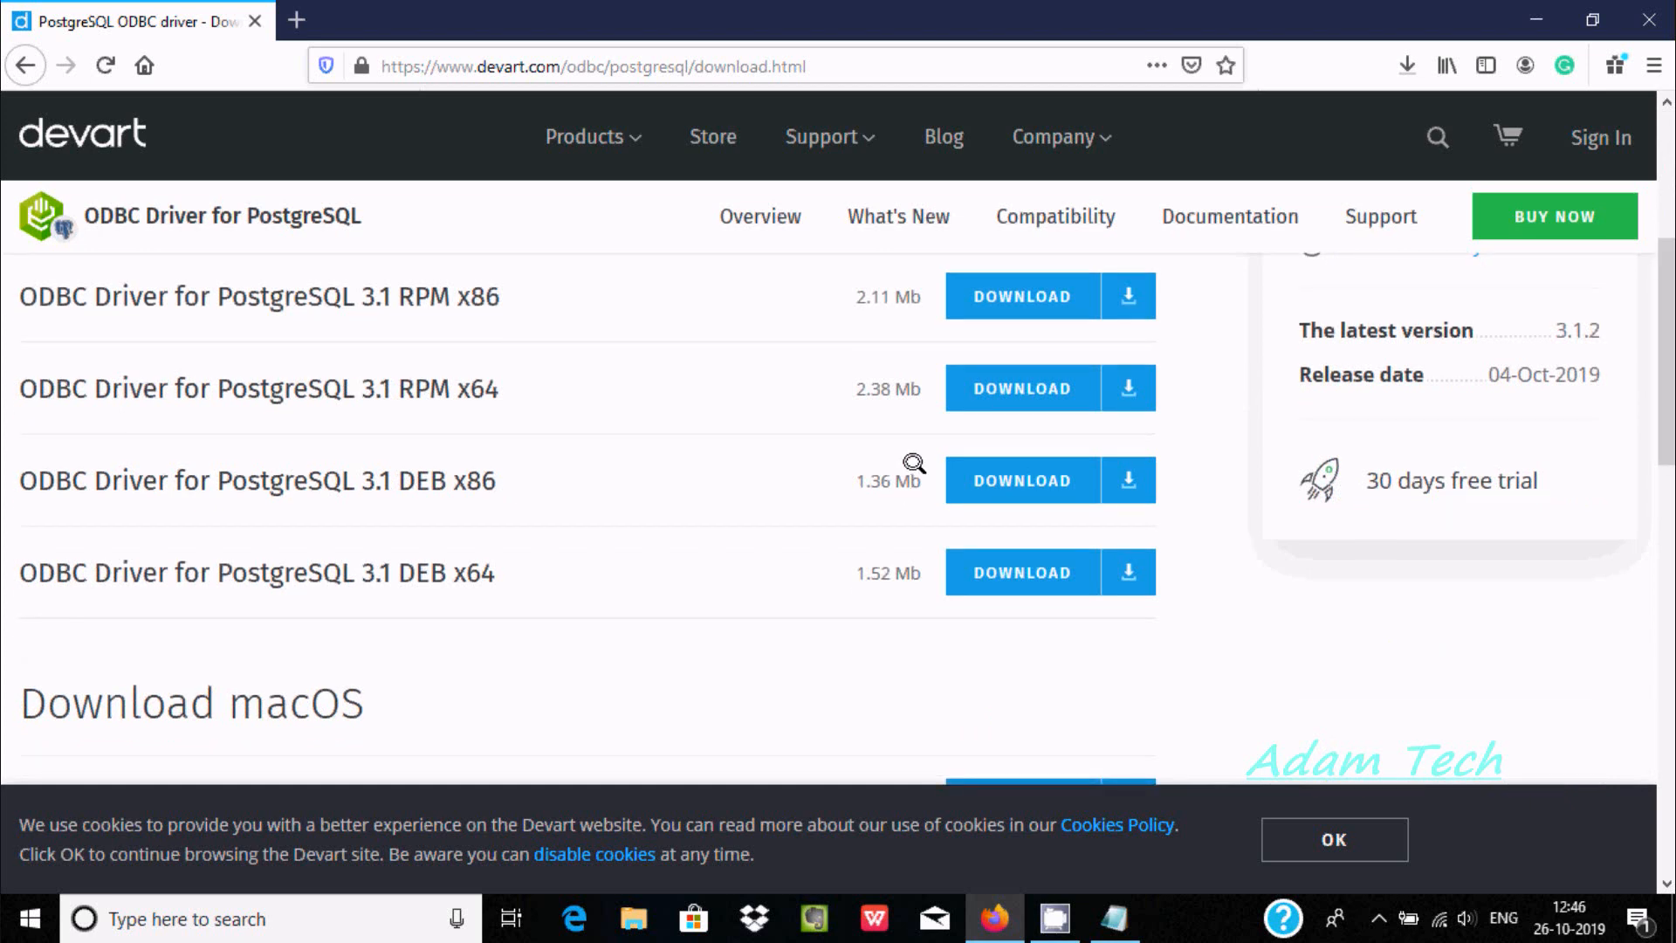
mouse_move(382, 708)
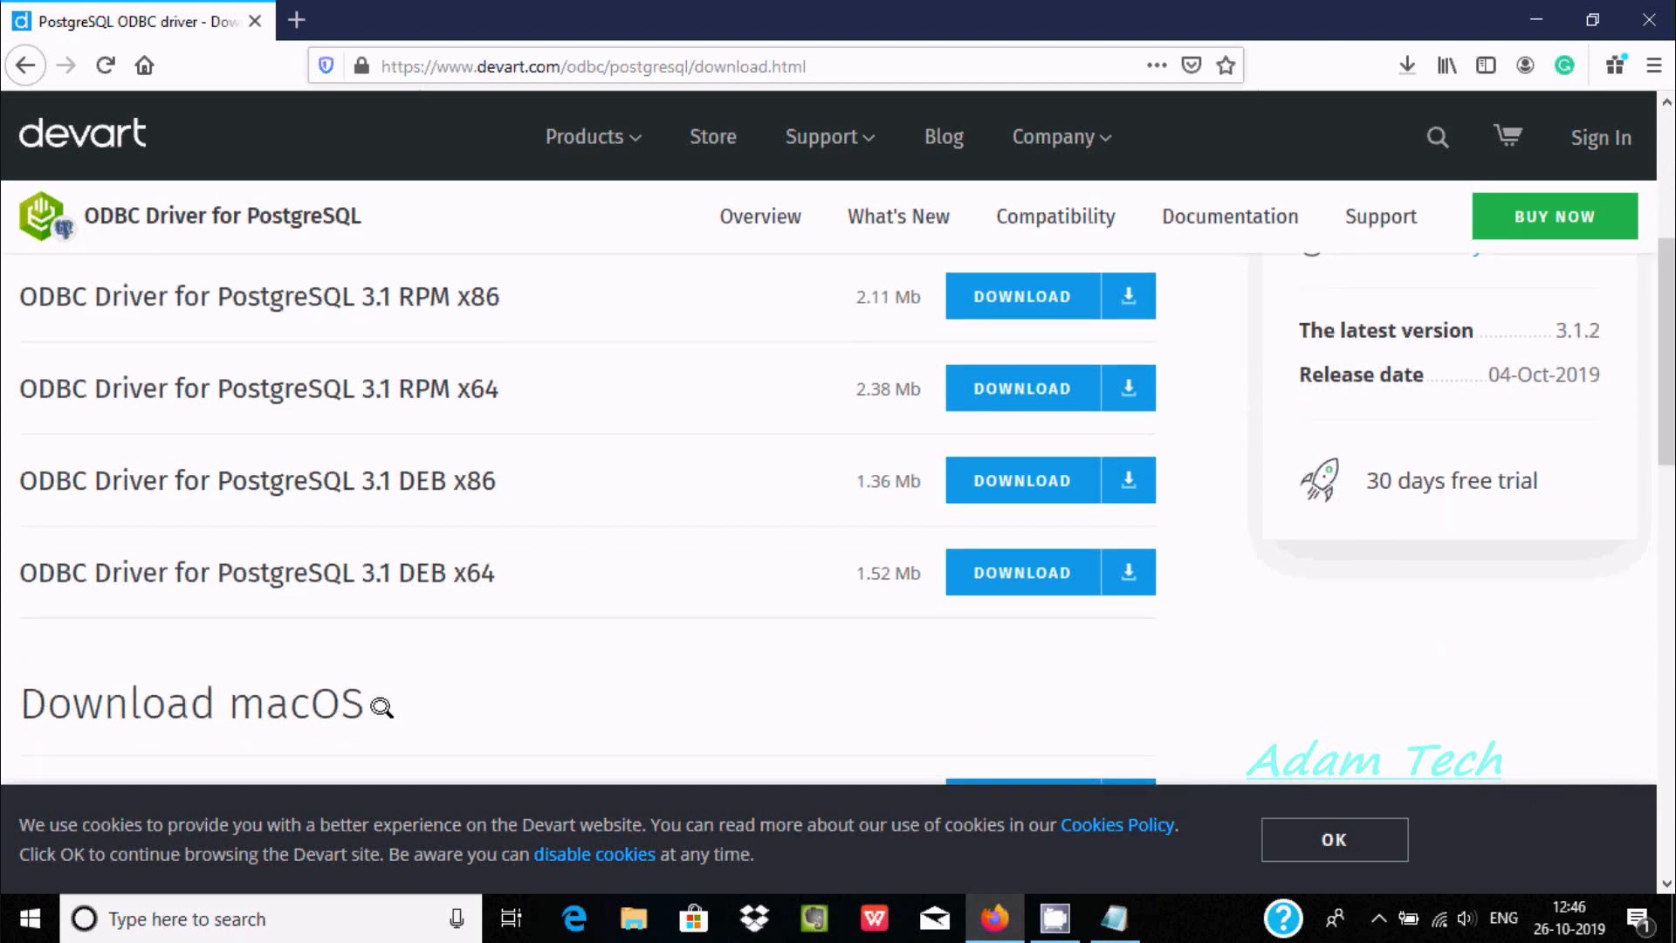
scroll(down, 3)
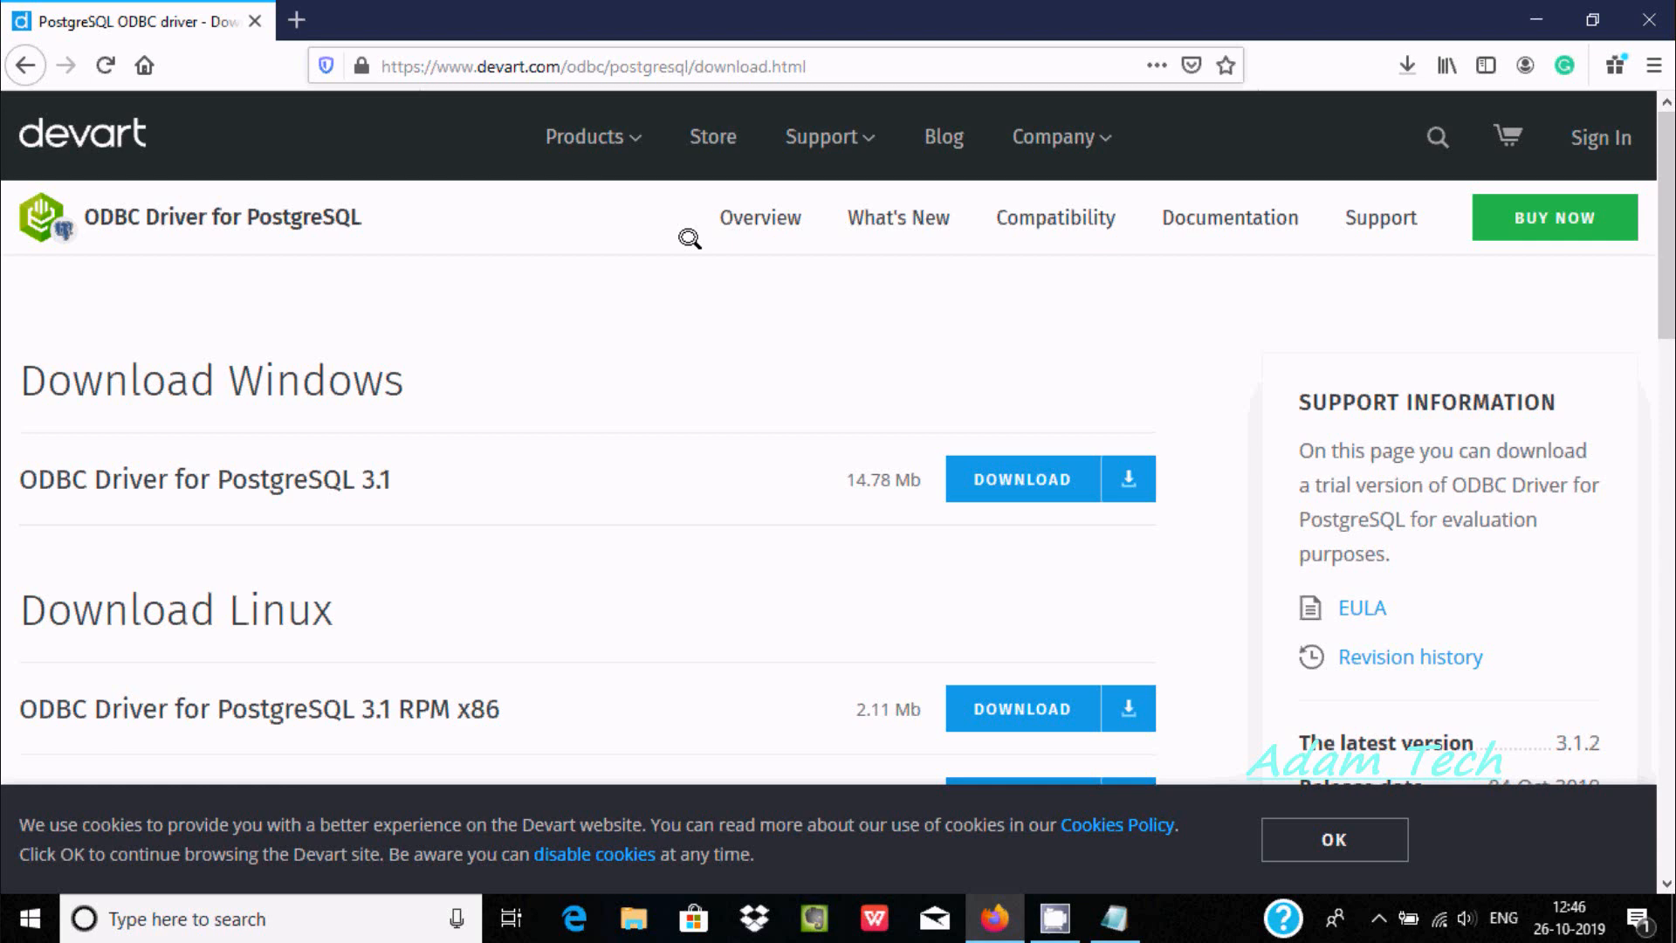
mouse_move(345, 281)
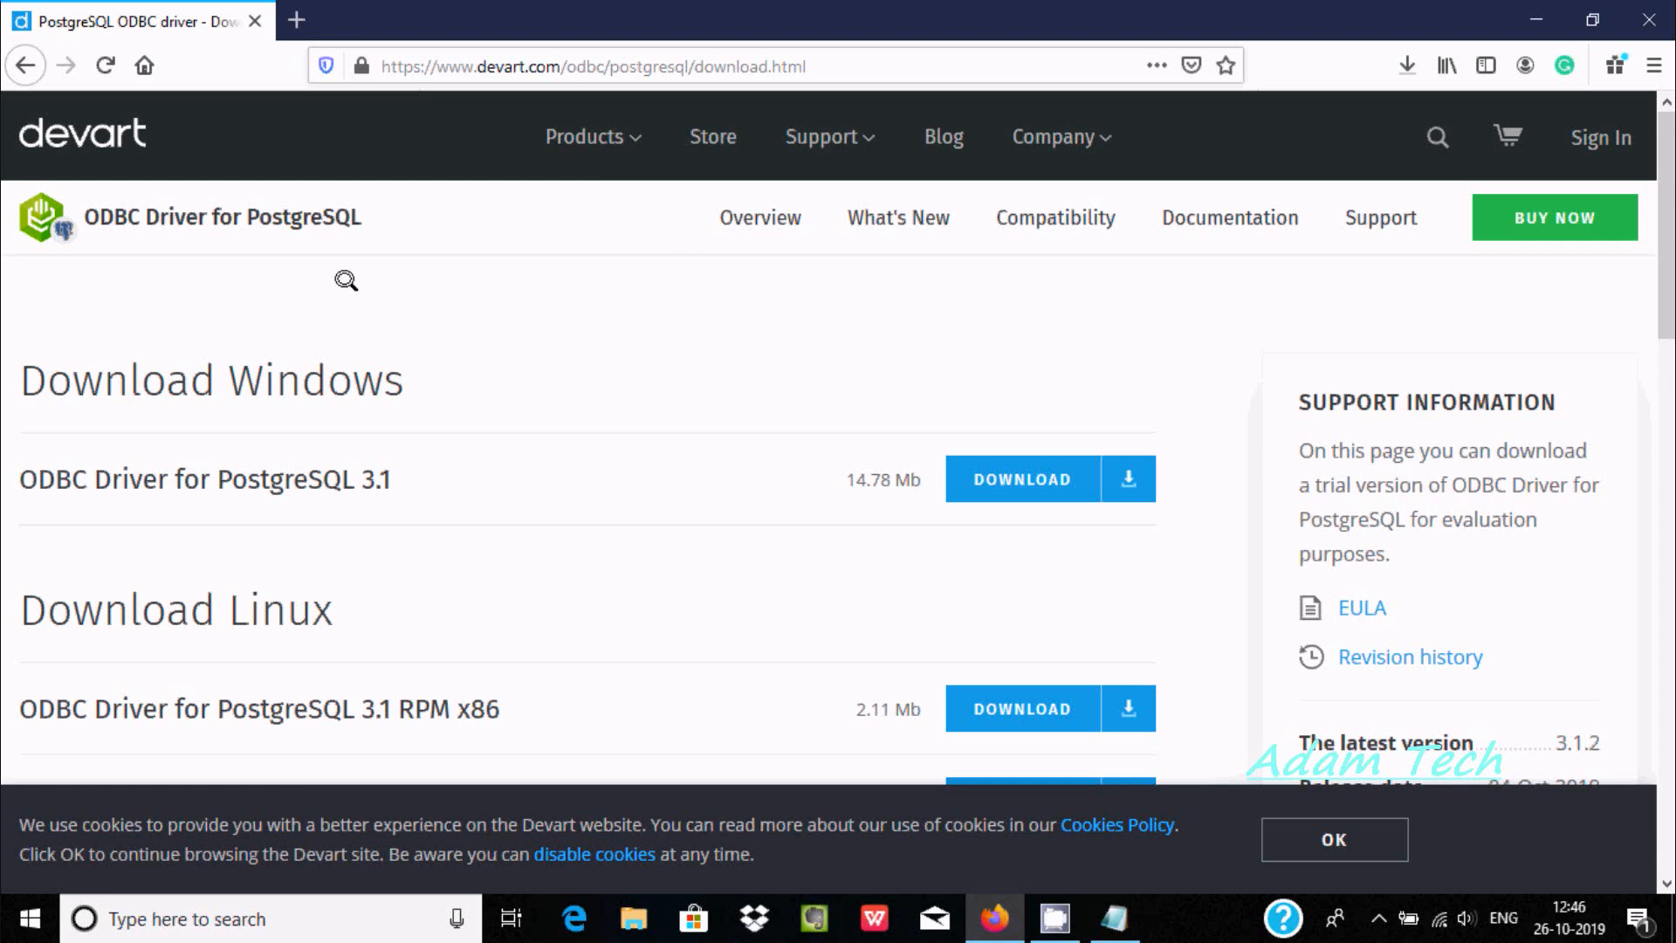
mouse_move(799, 449)
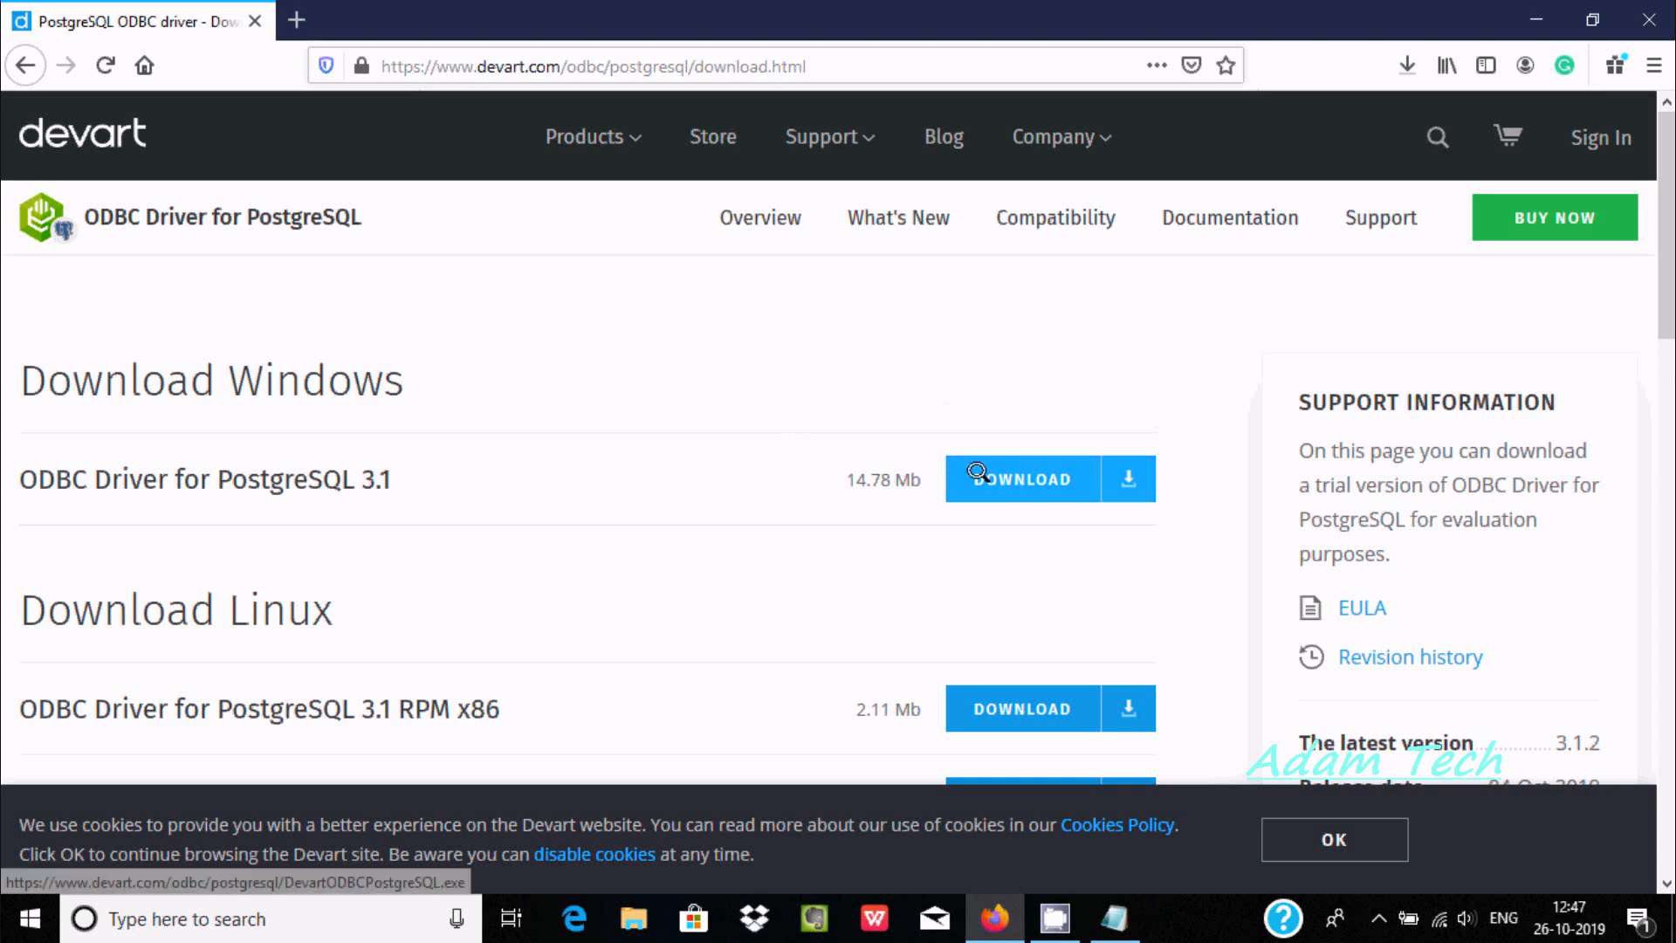
Download and save the Windows installer for ODBC Driver for PostgreSQL 3.1
click(1019, 478)
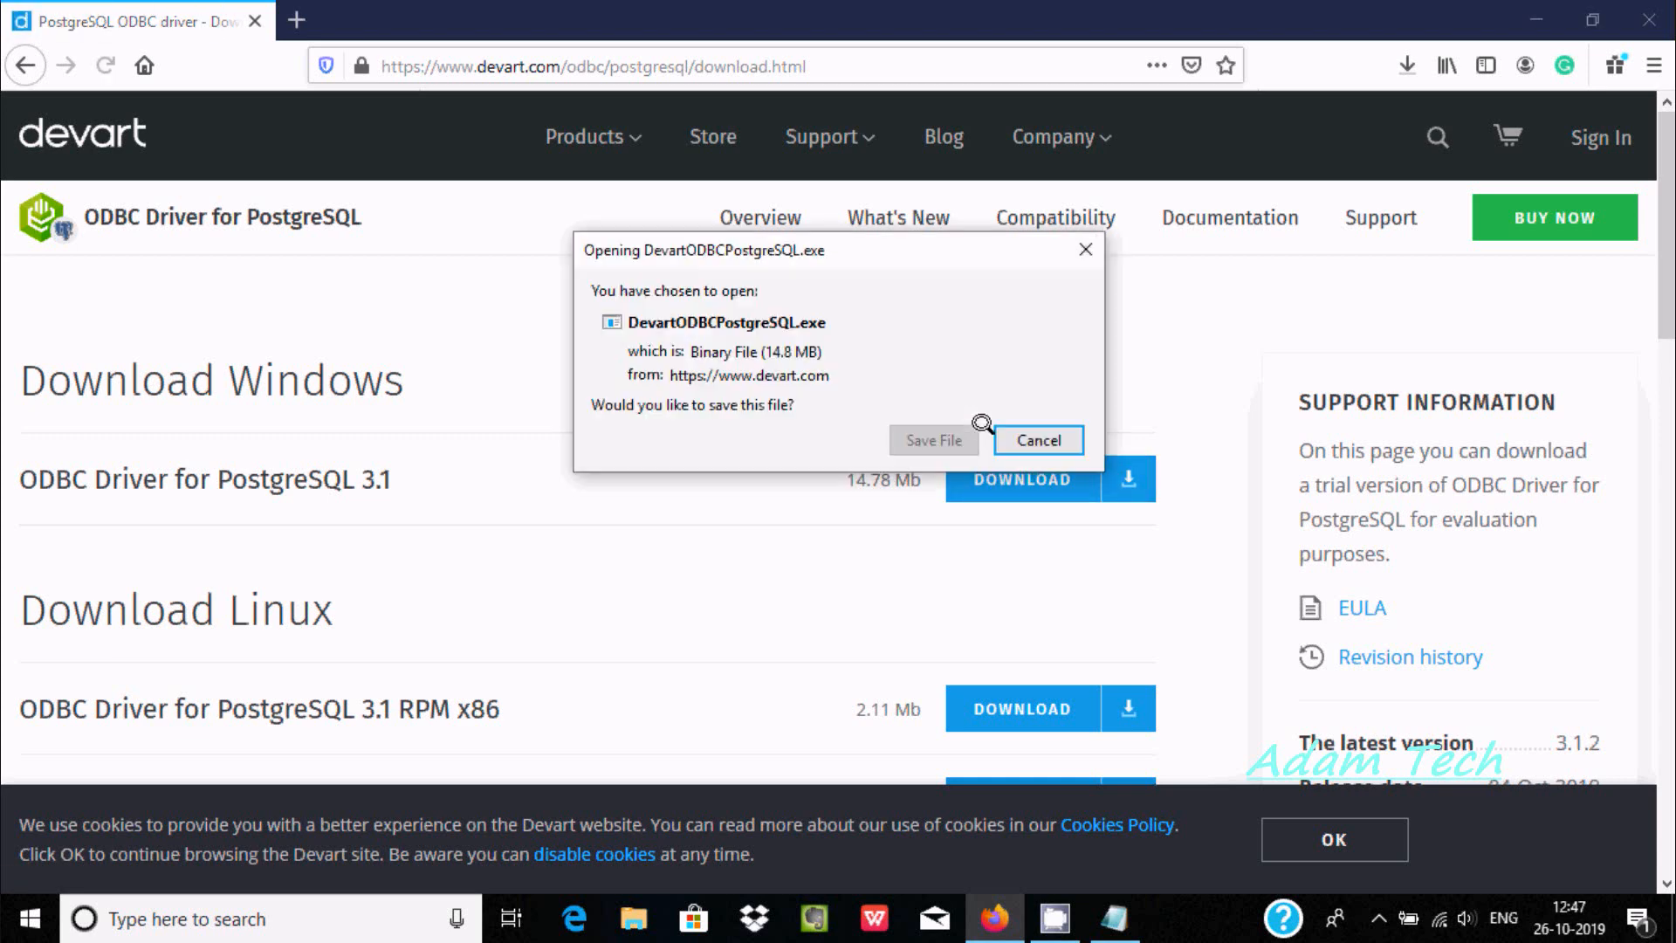
mouse_move(796, 349)
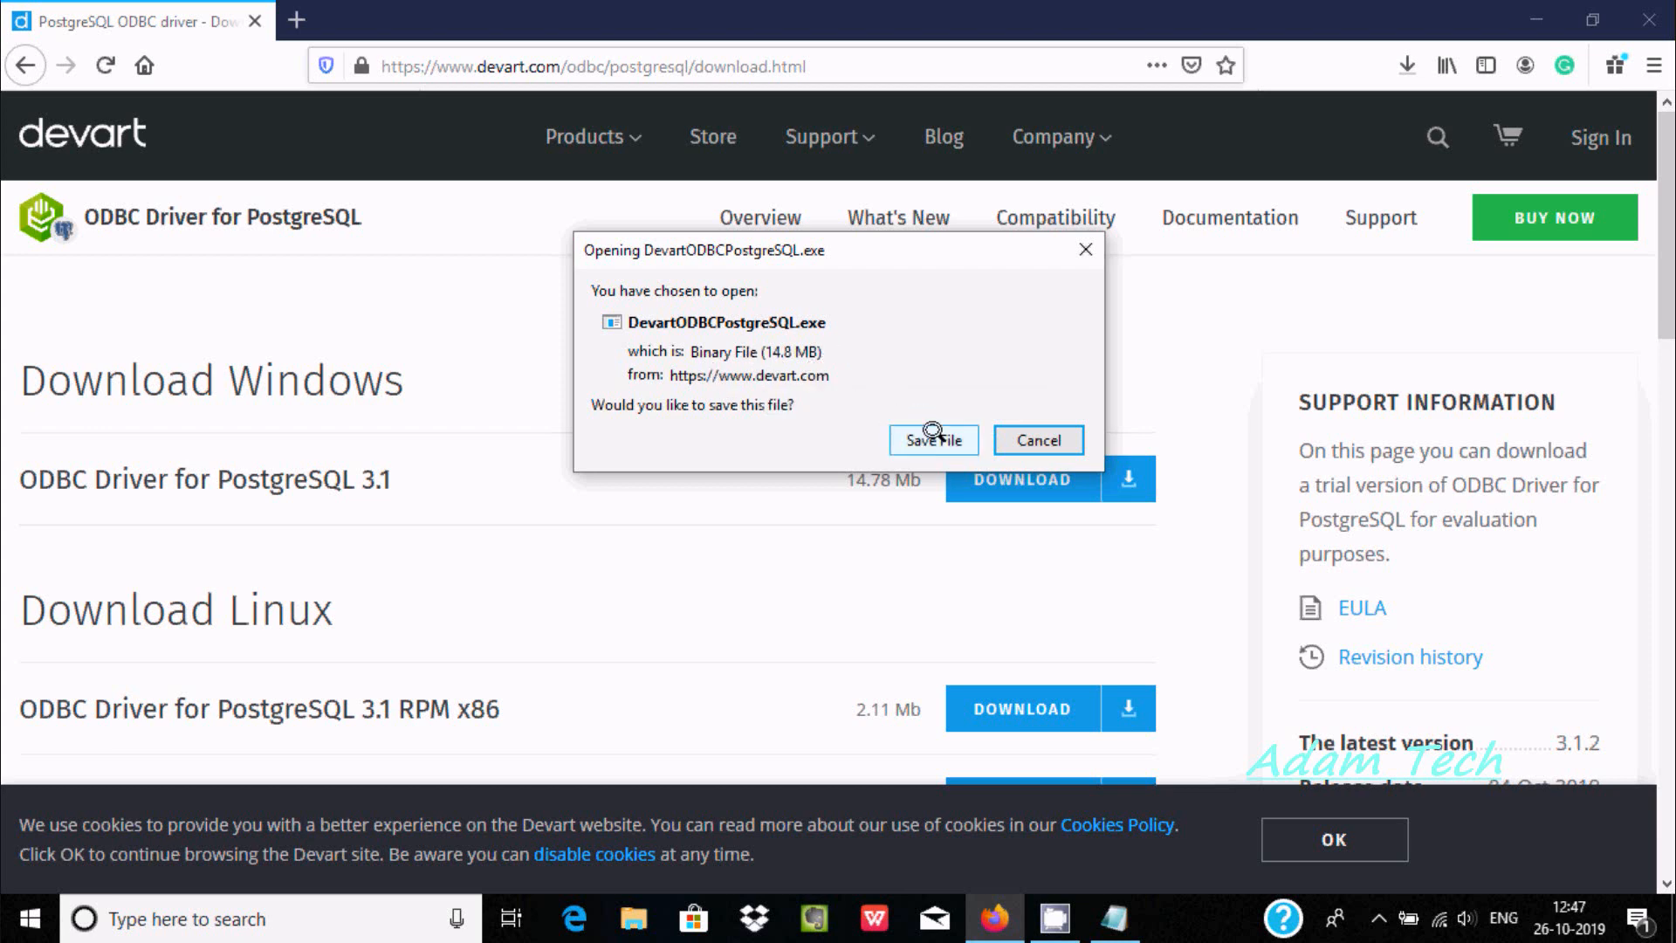
click(931, 439)
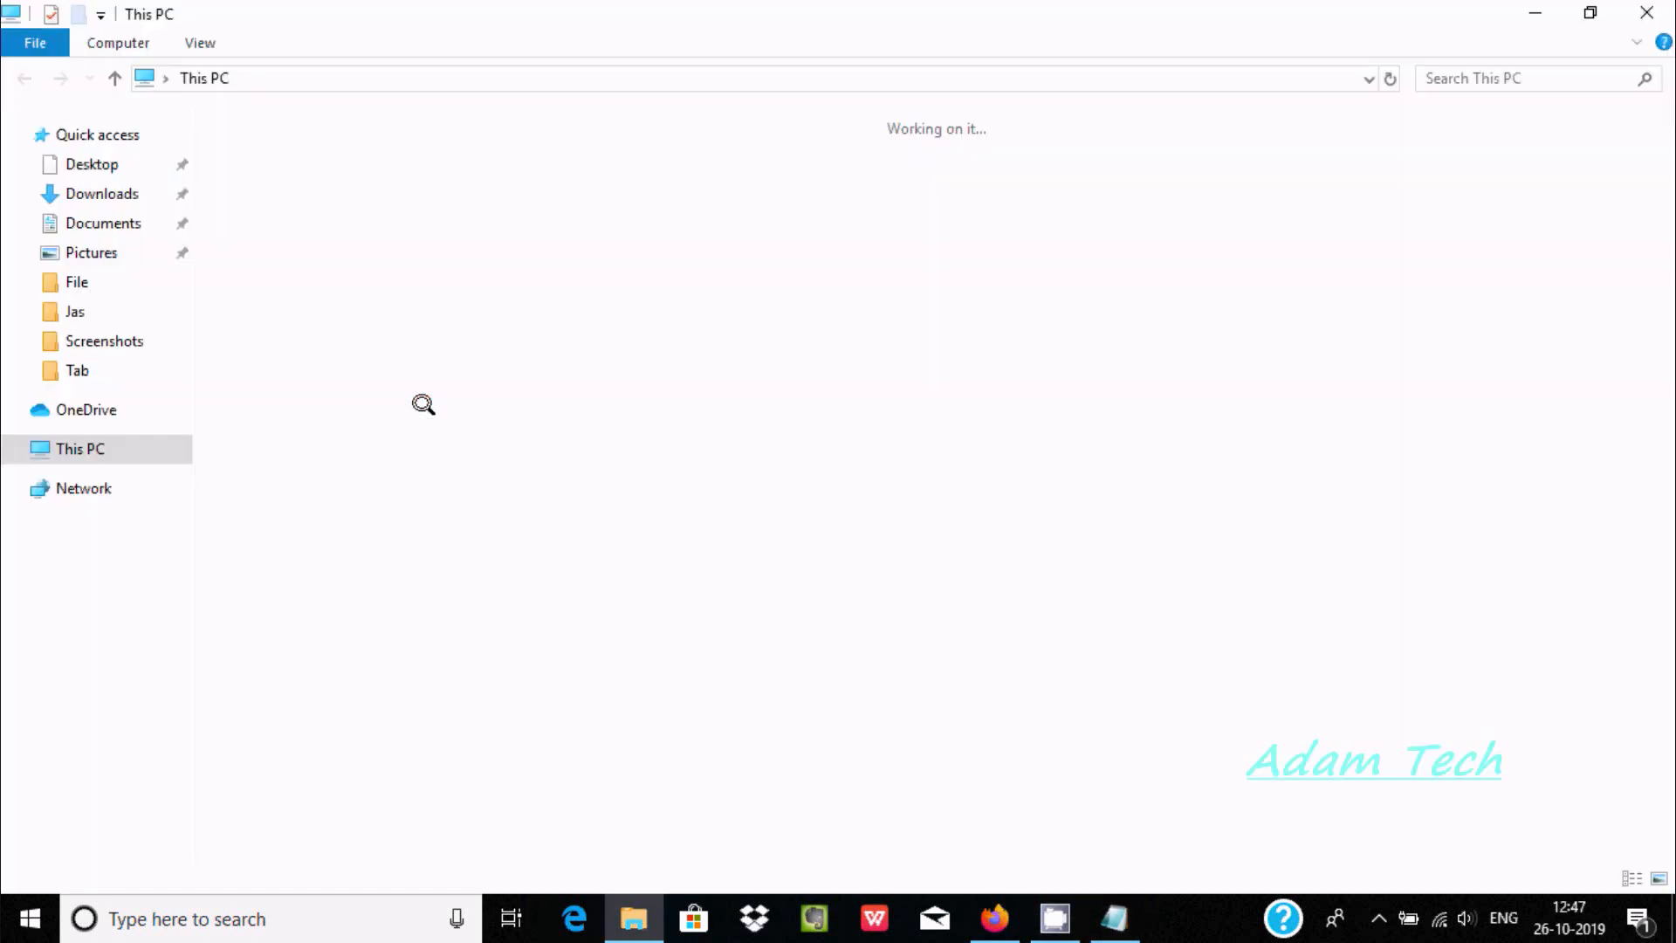
Launch DevartODBCPostgreSQL.exe from the Downloads folder
click(103, 194)
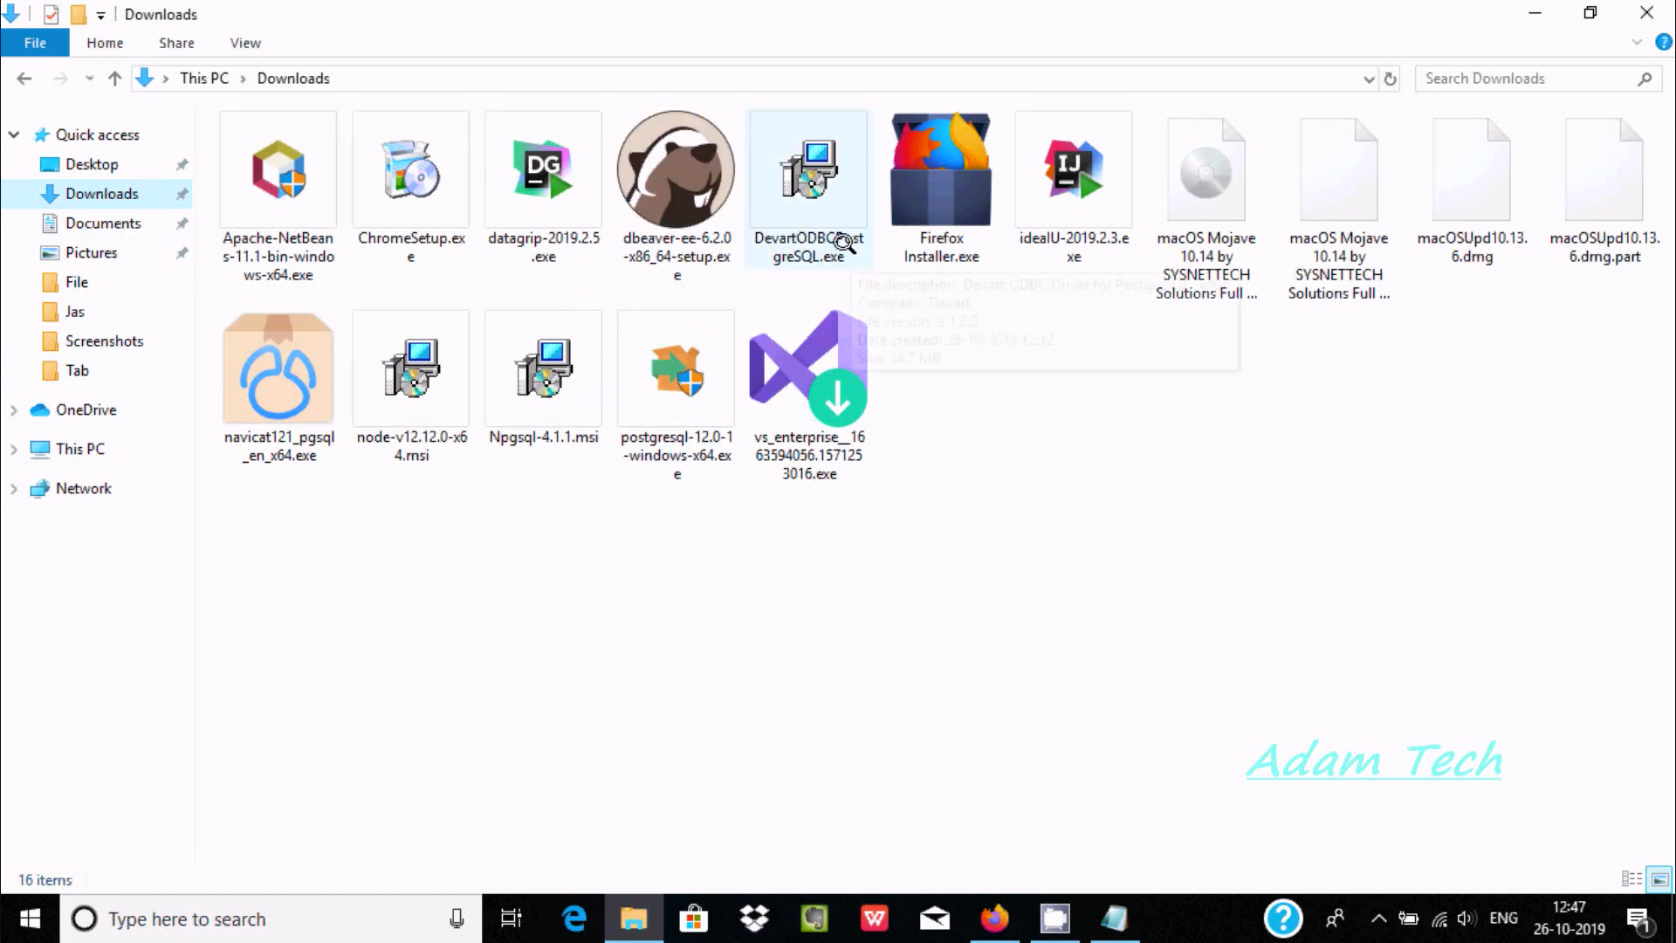
click(808, 171)
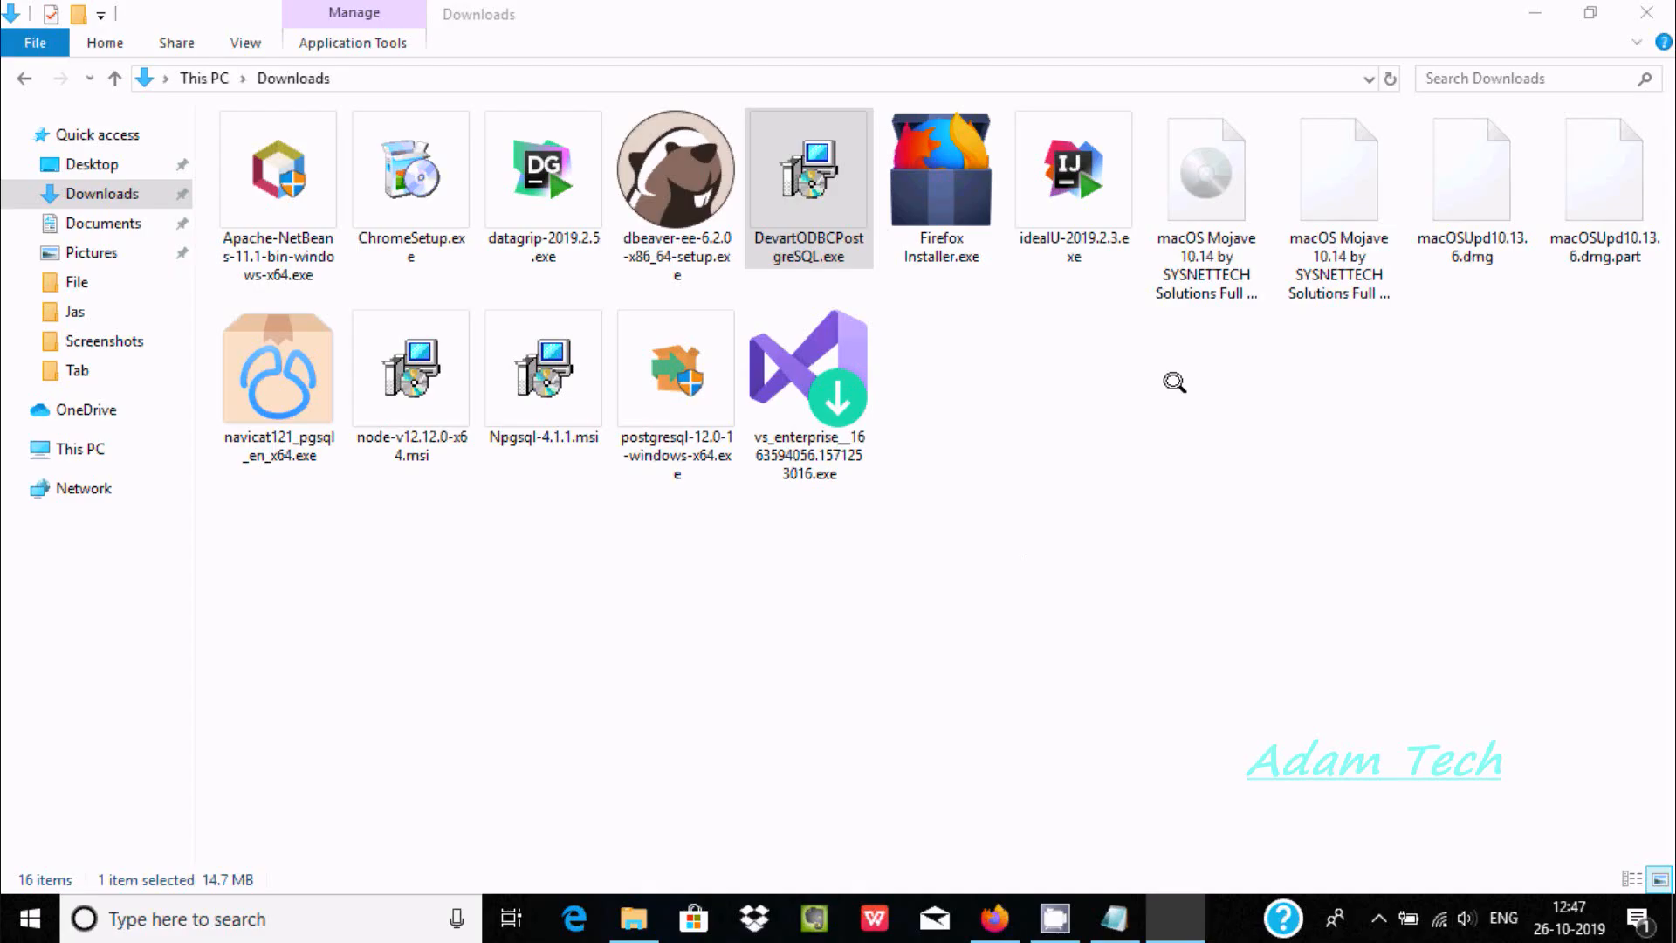
double_click(809, 171)
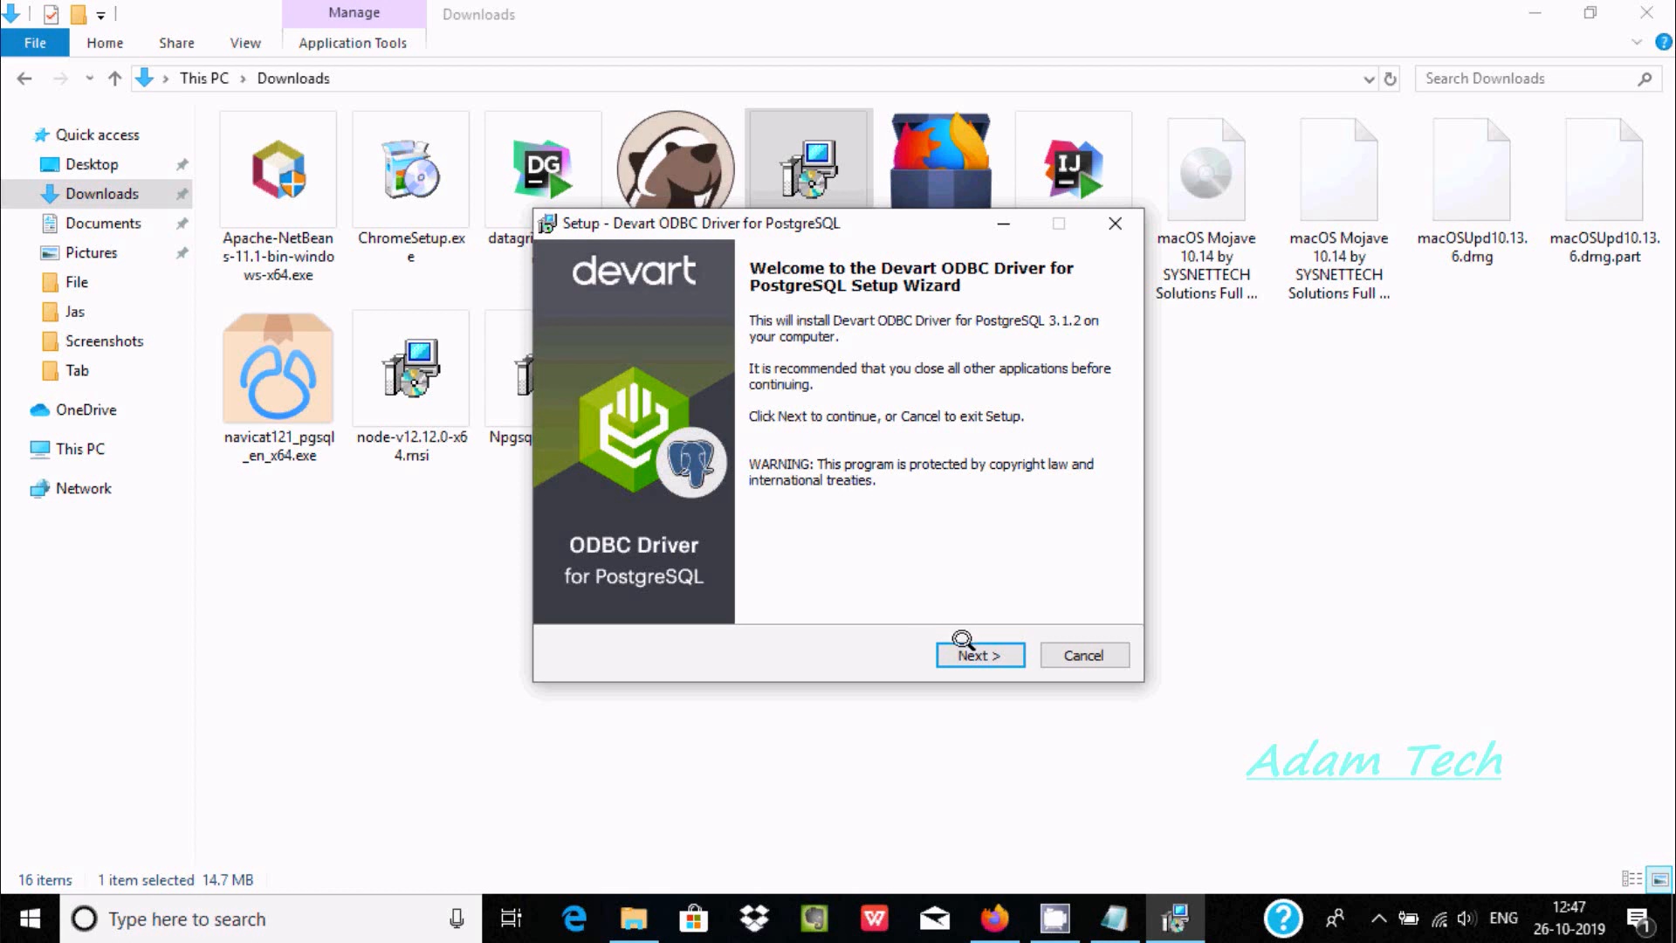
Install the driver with license accepted, default folders, Help and Manual excluded, Trial license
click(977, 656)
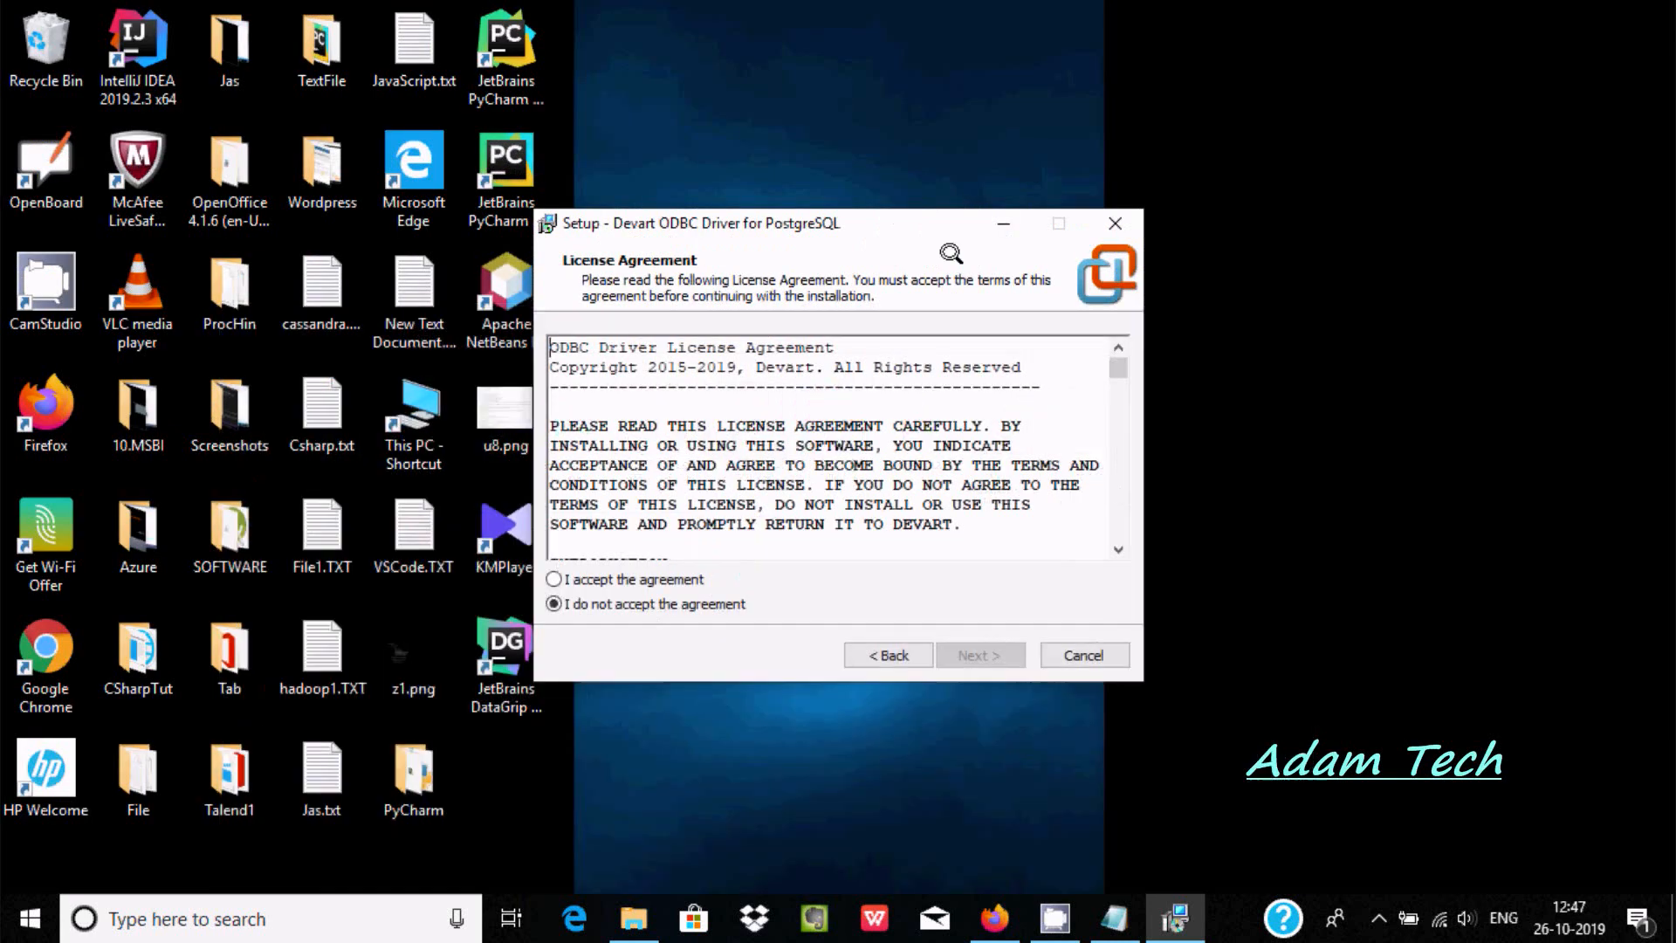
click(554, 578)
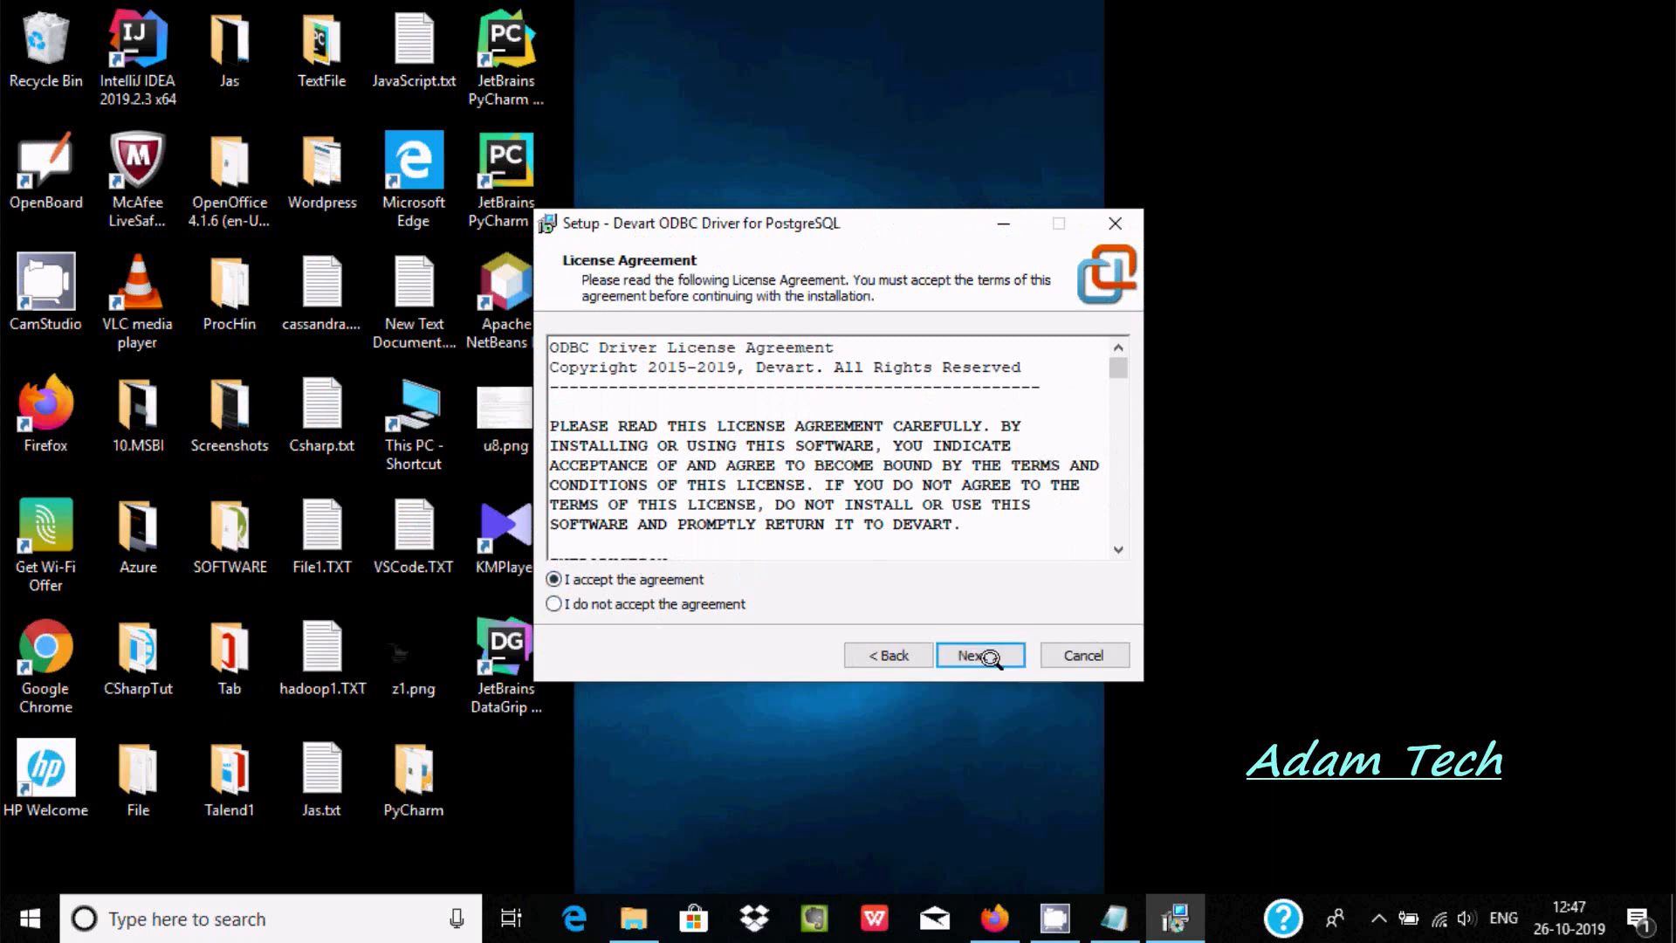
click(977, 654)
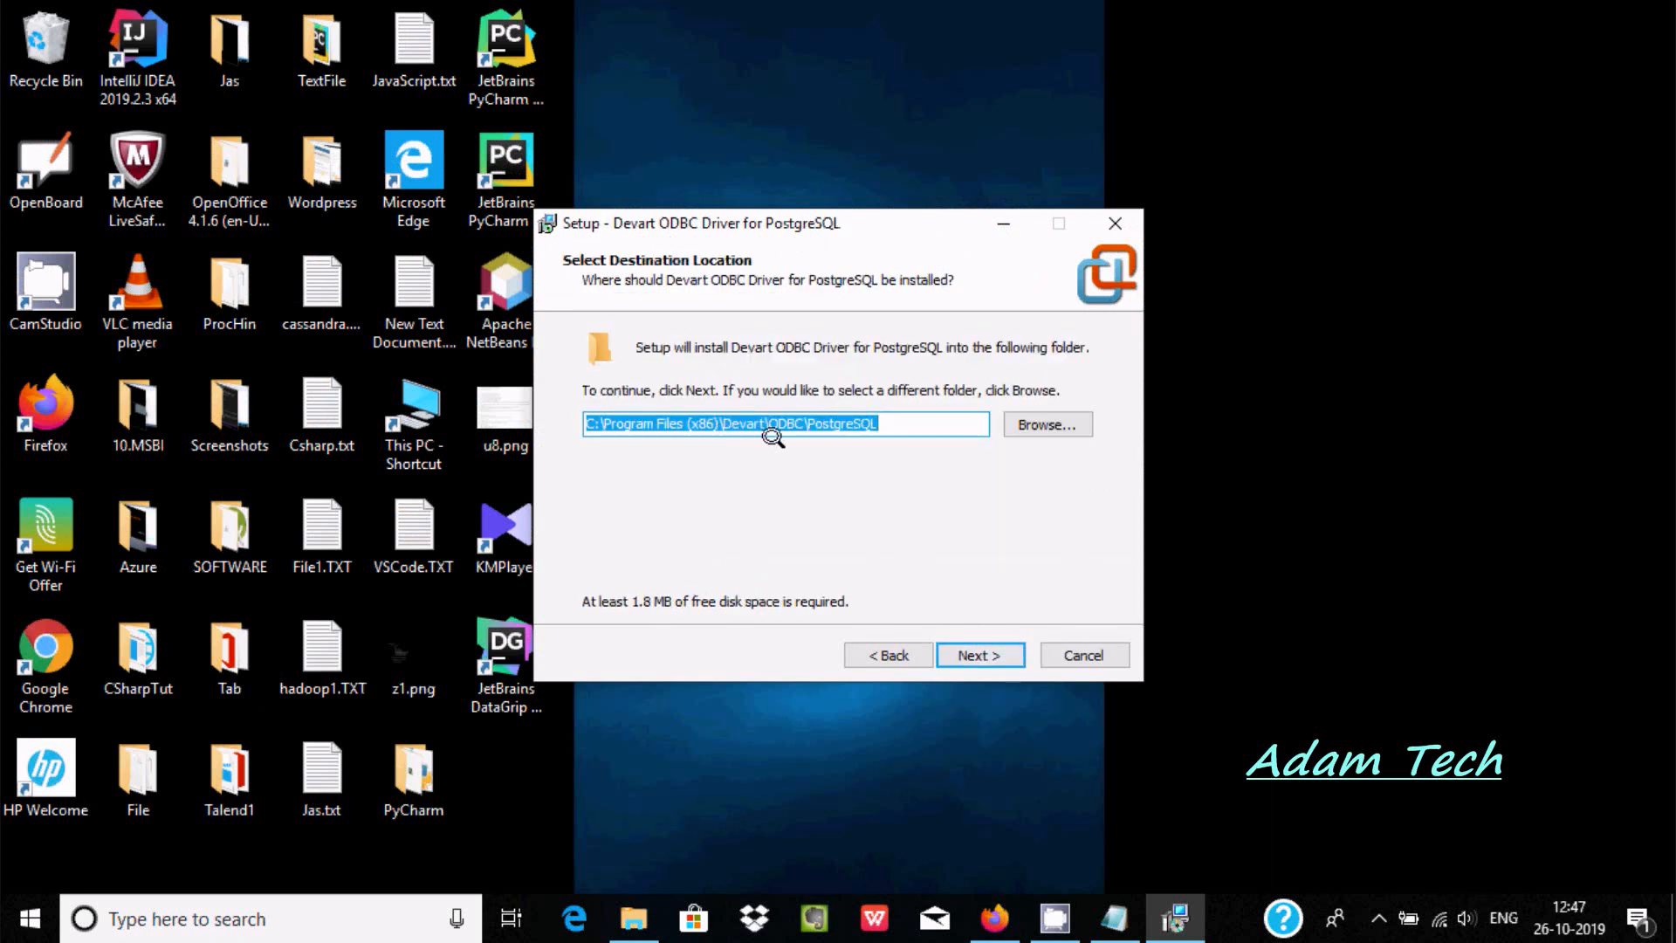
mouse_move(783, 527)
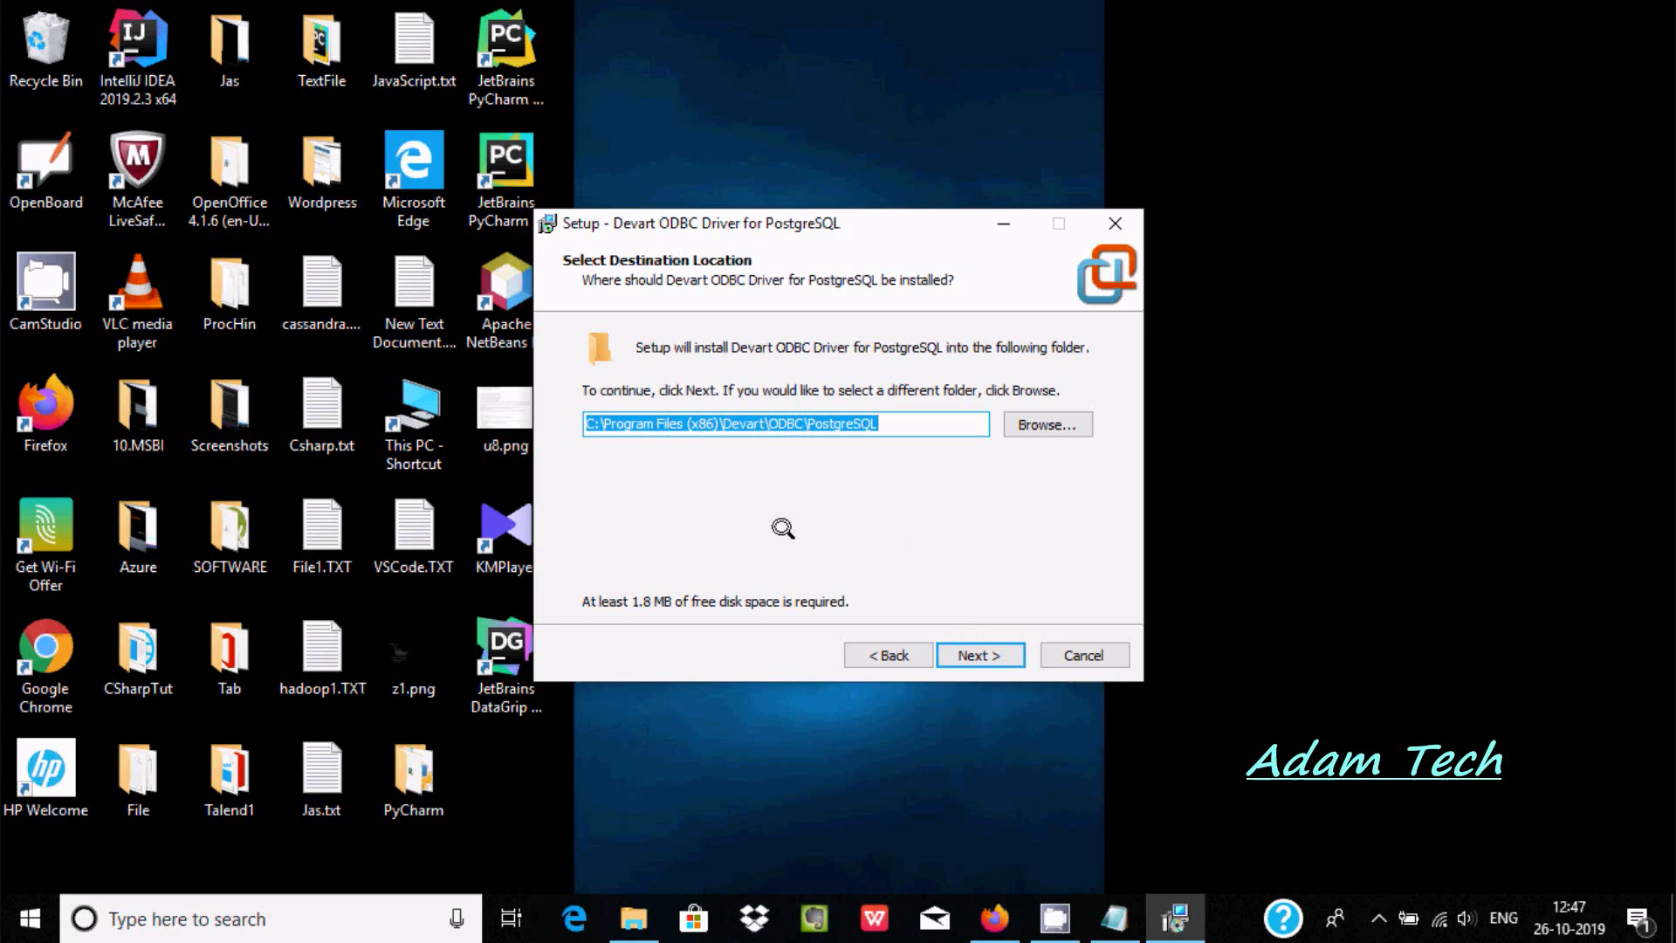
click(978, 654)
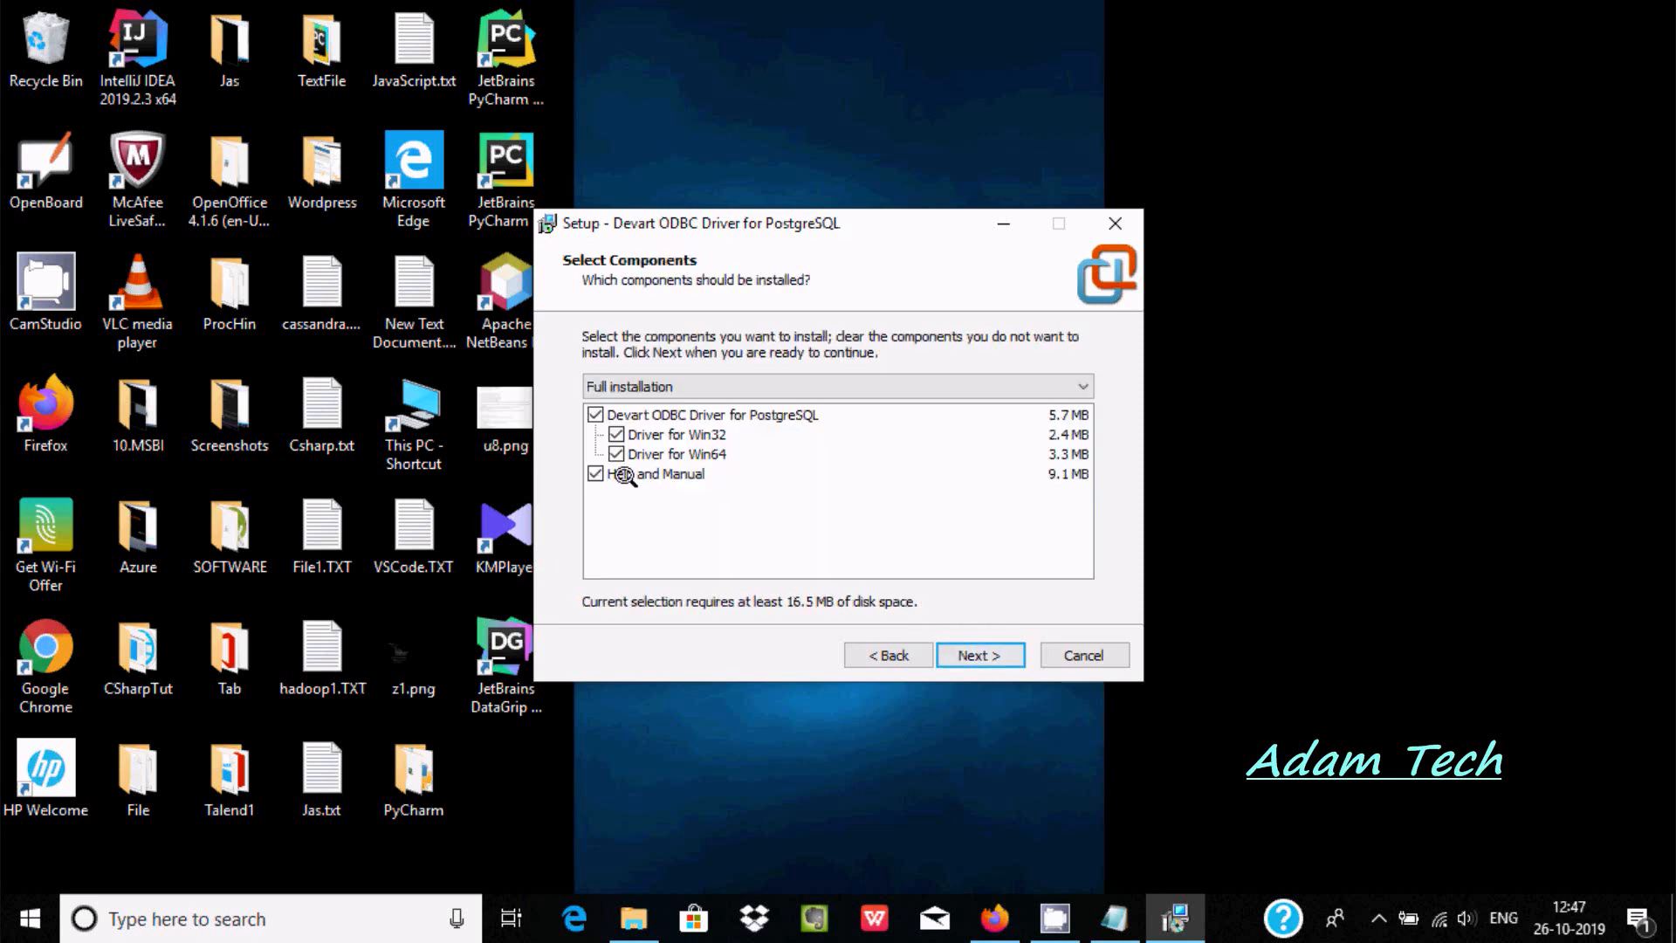
click(595, 473)
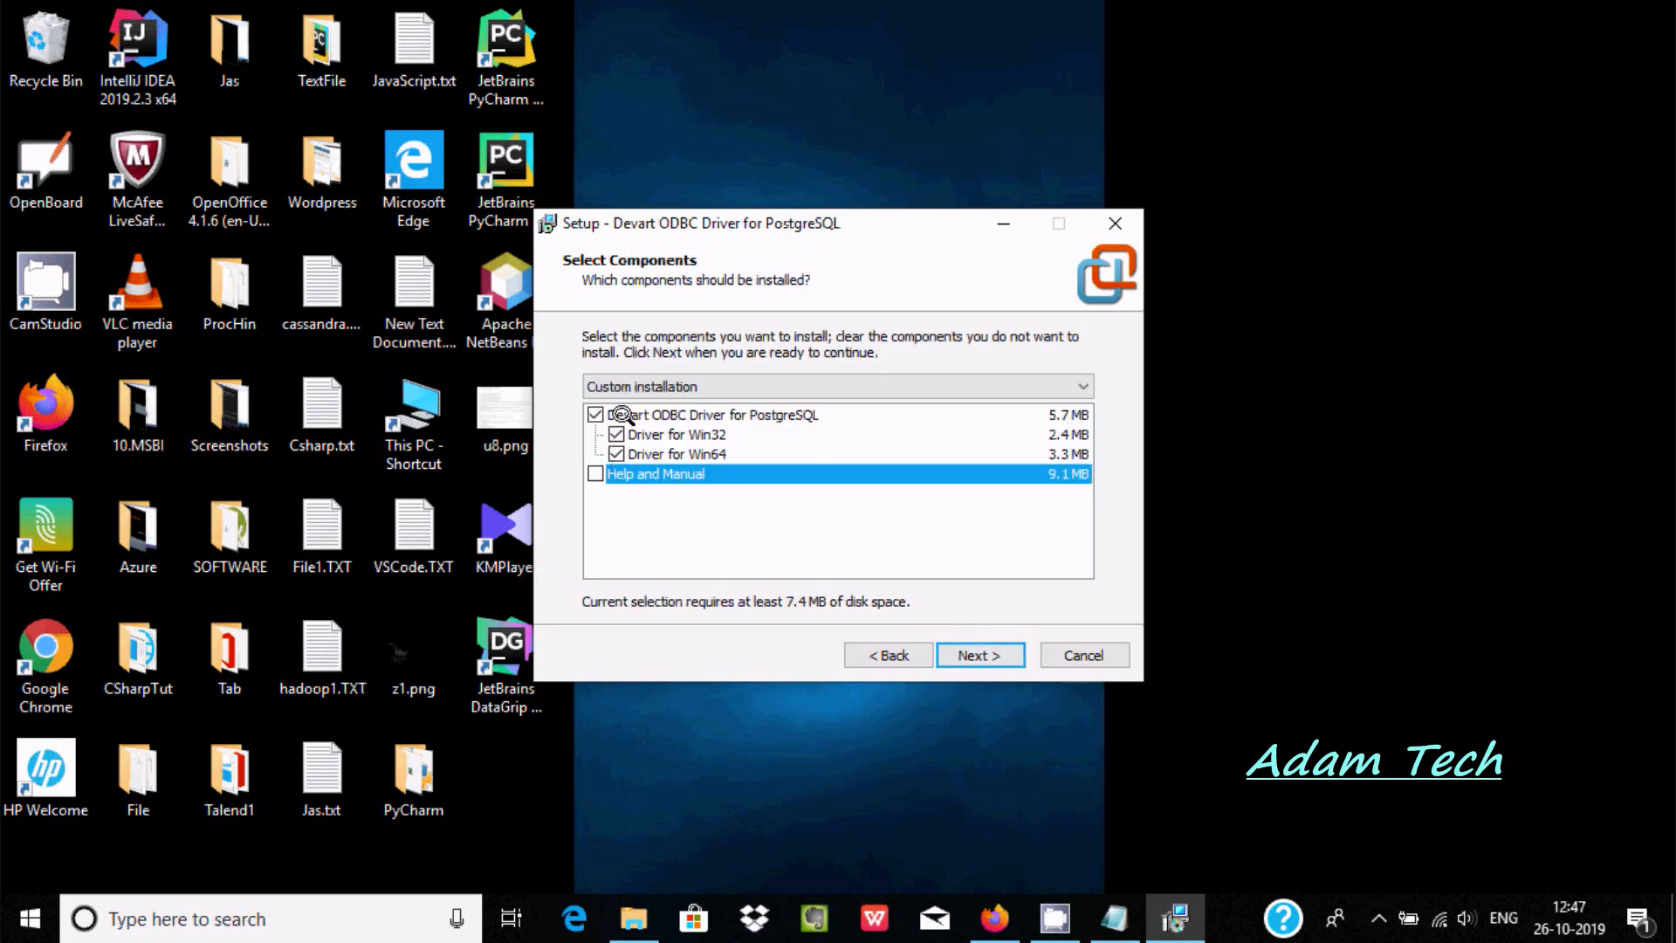
click(978, 654)
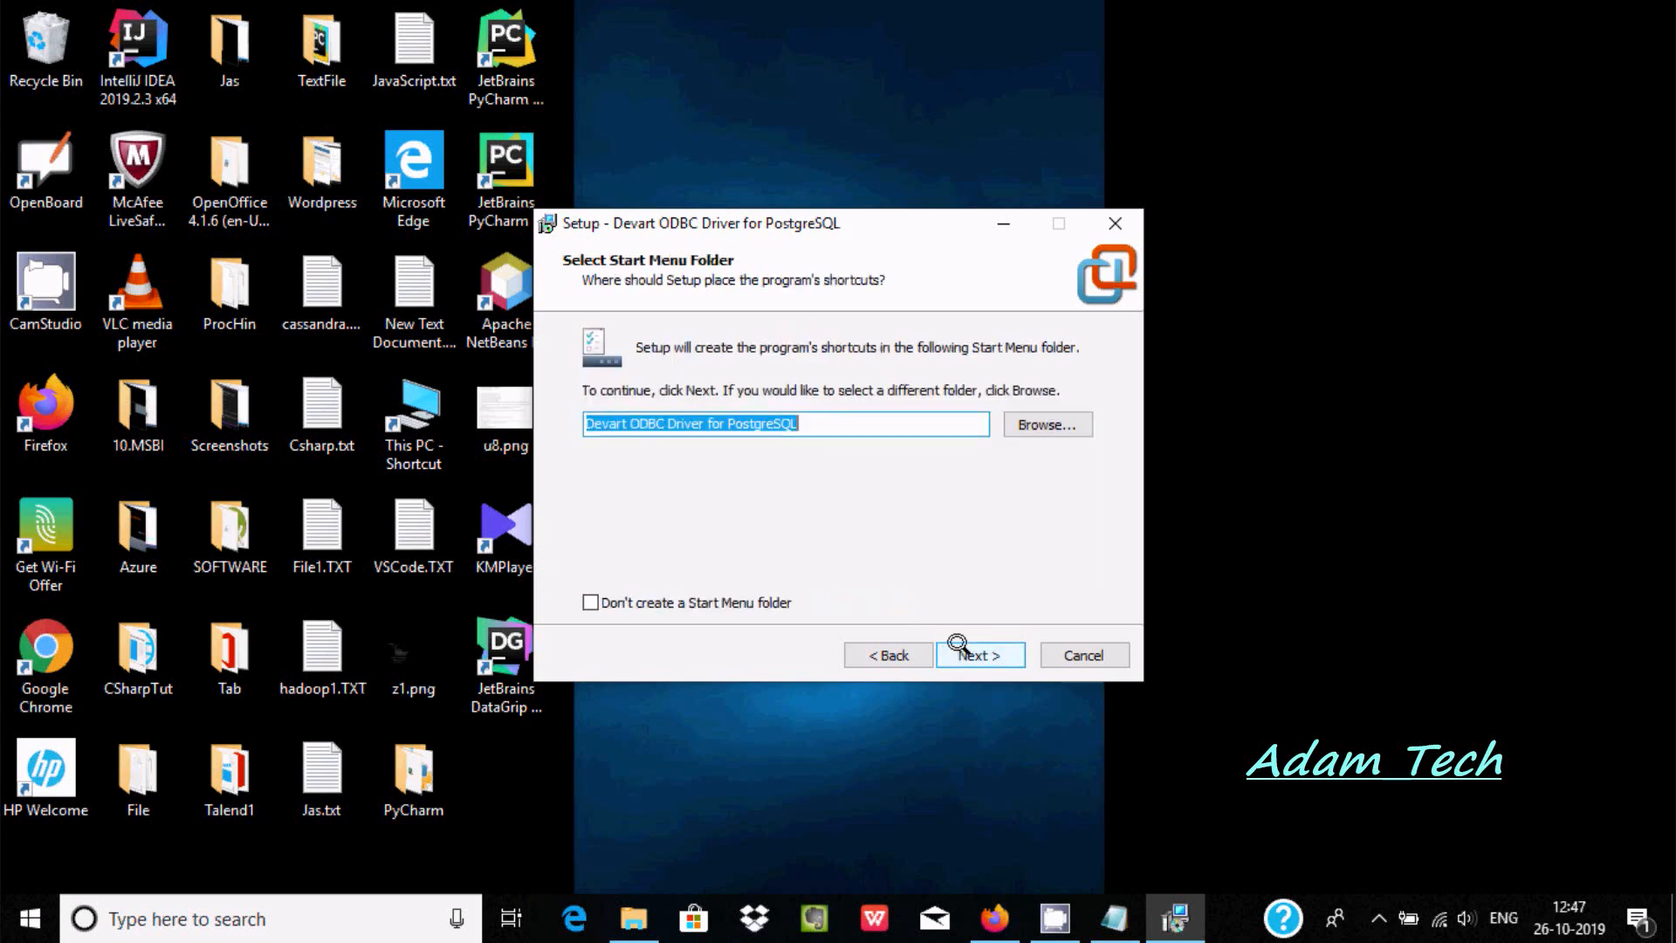
click(978, 654)
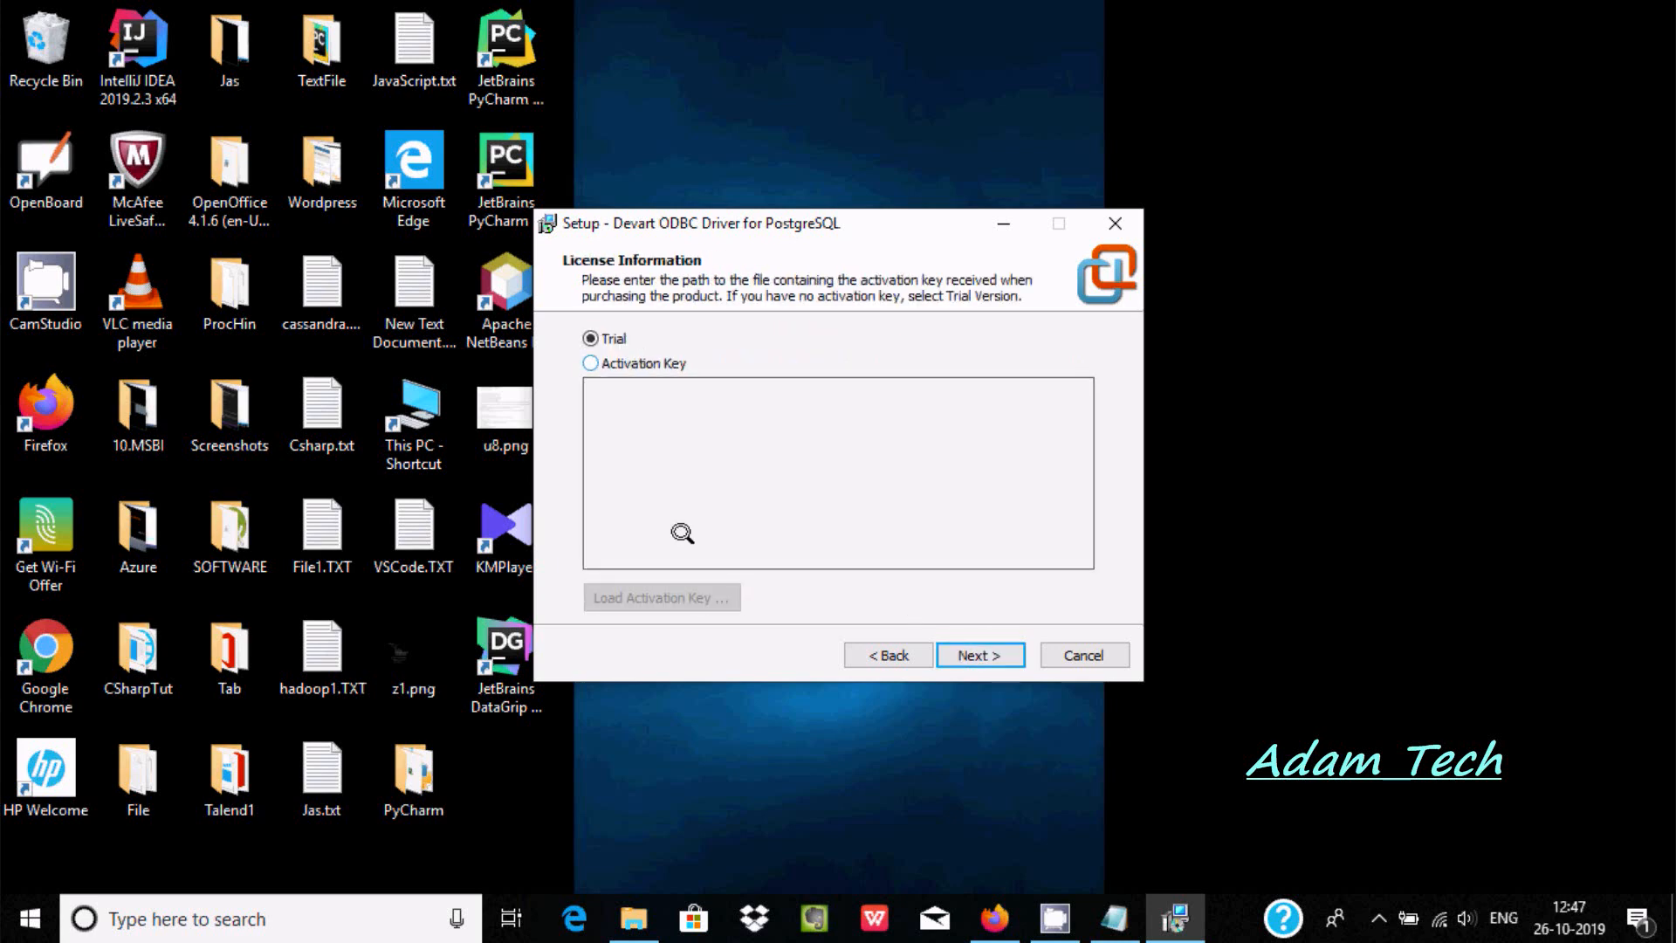
click(977, 654)
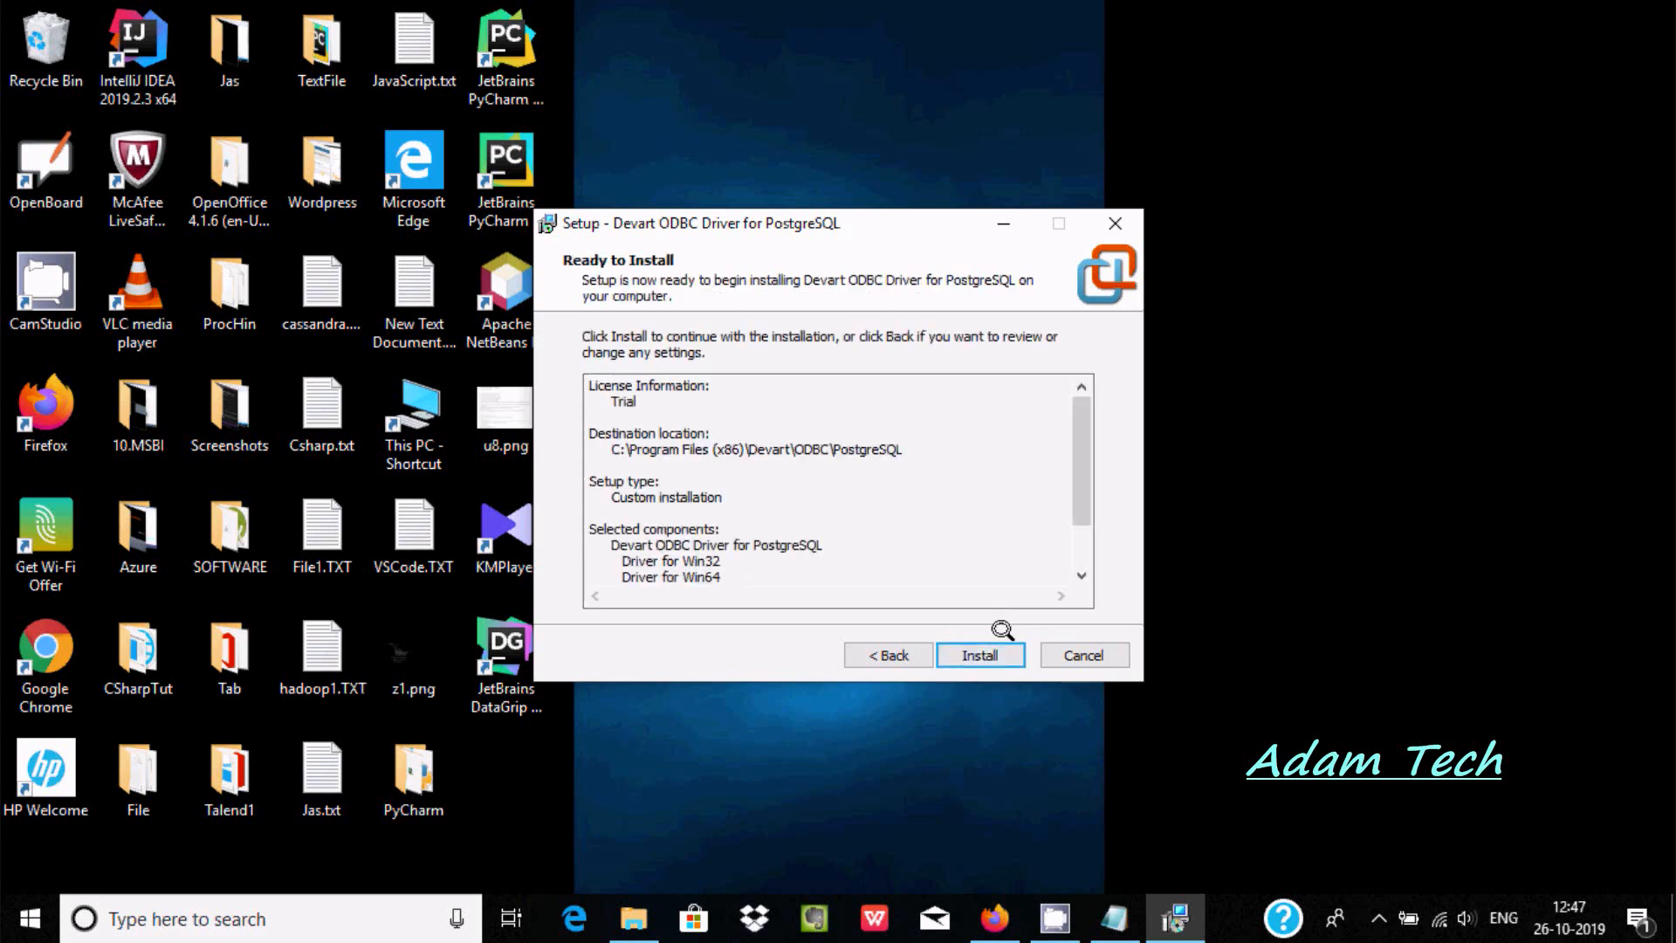
click(977, 653)
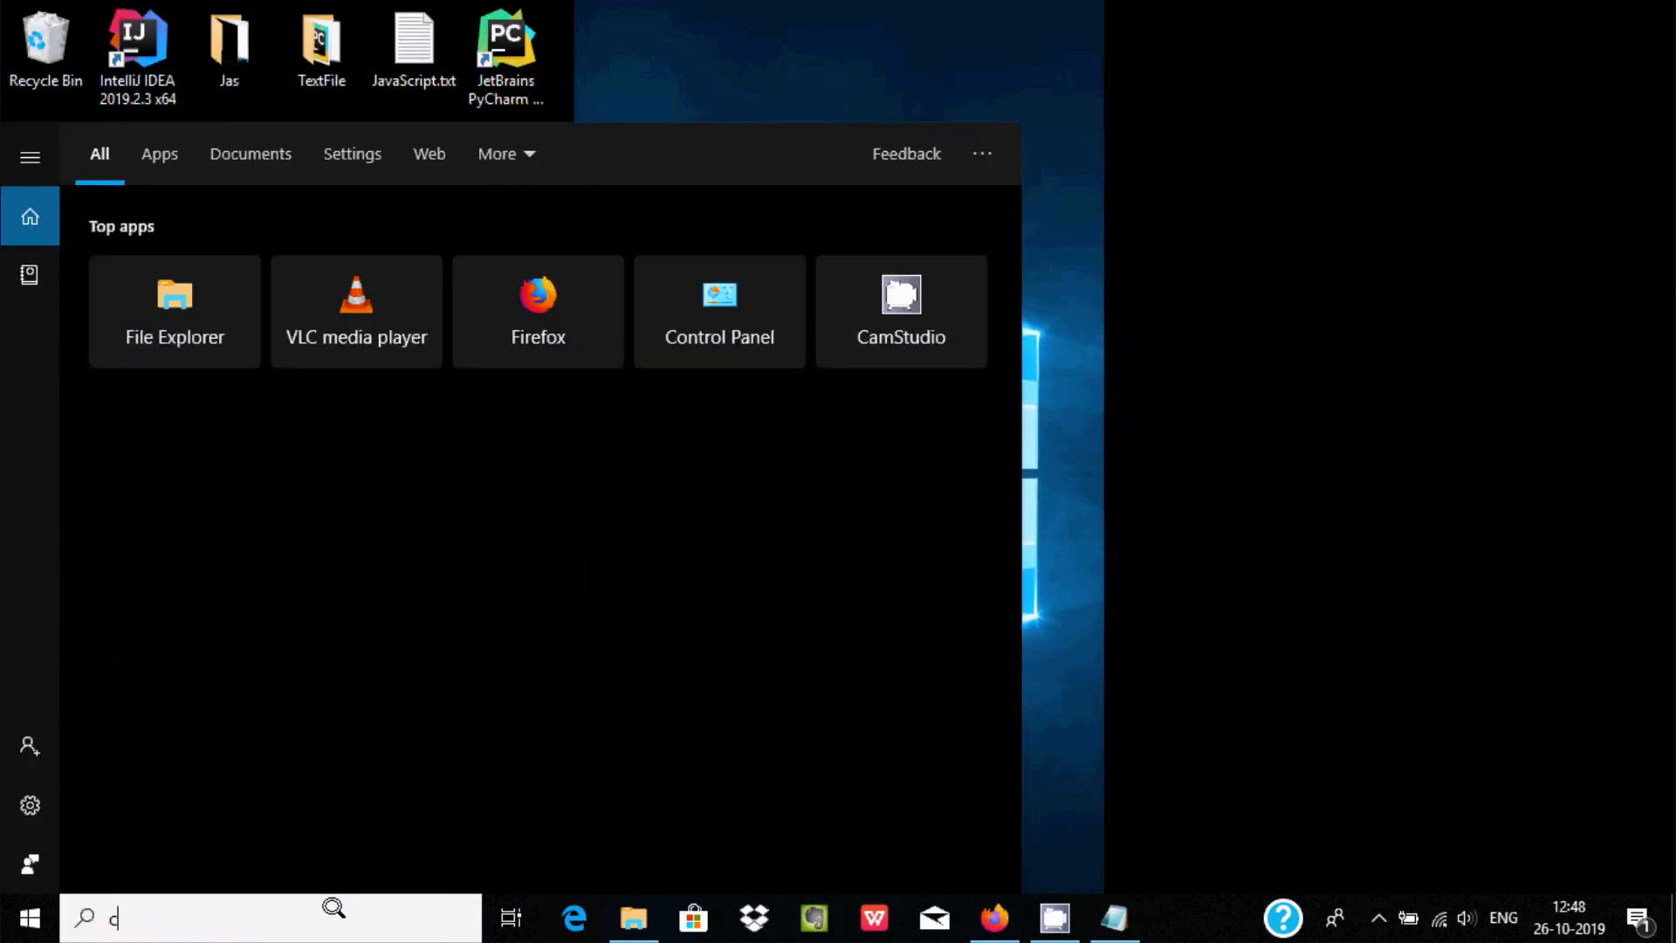
Open ODBC Data Sources (64-bit) via Control Panel > System and Security > Administrative Tools
text(ontrol)
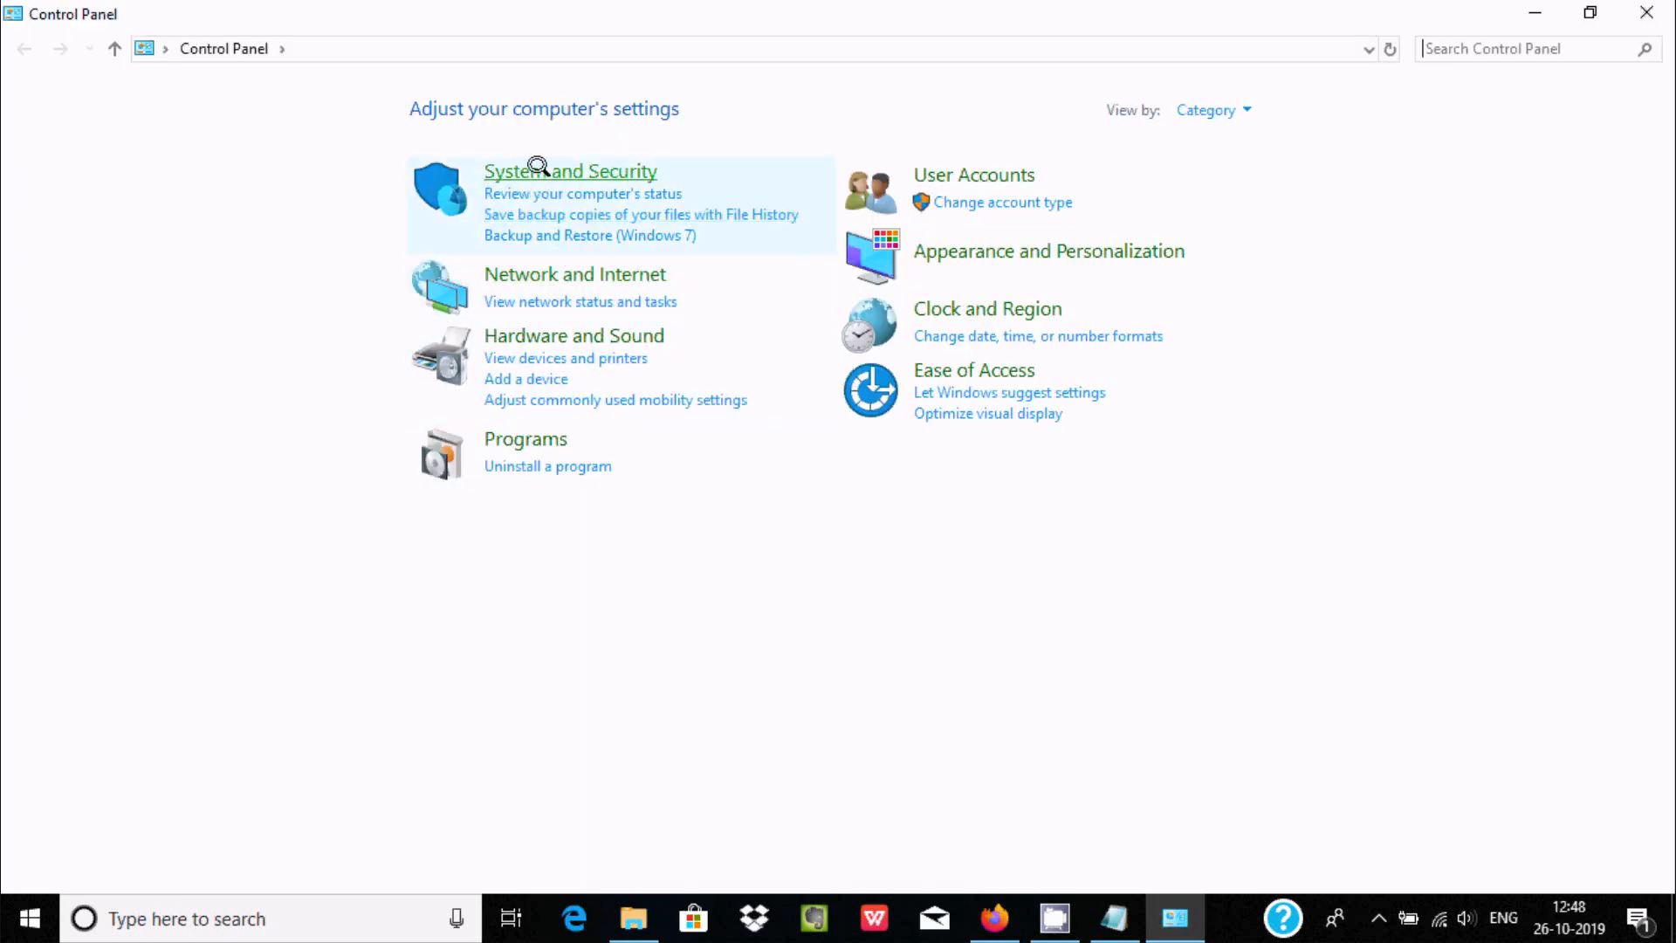
click(570, 171)
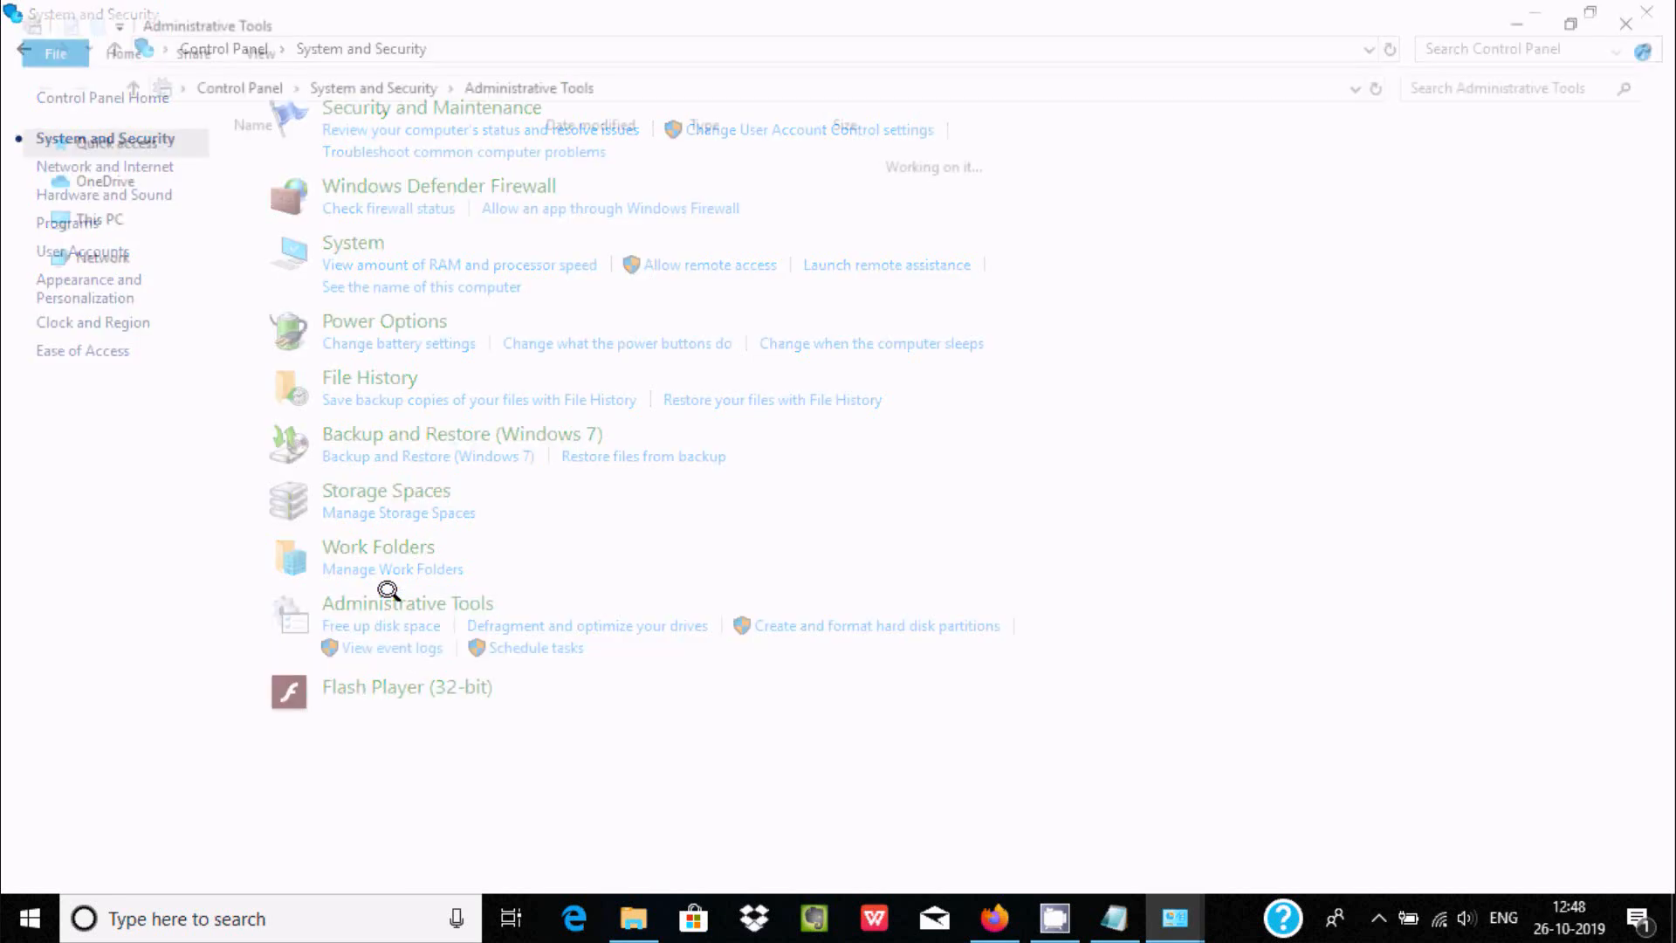
click(406, 601)
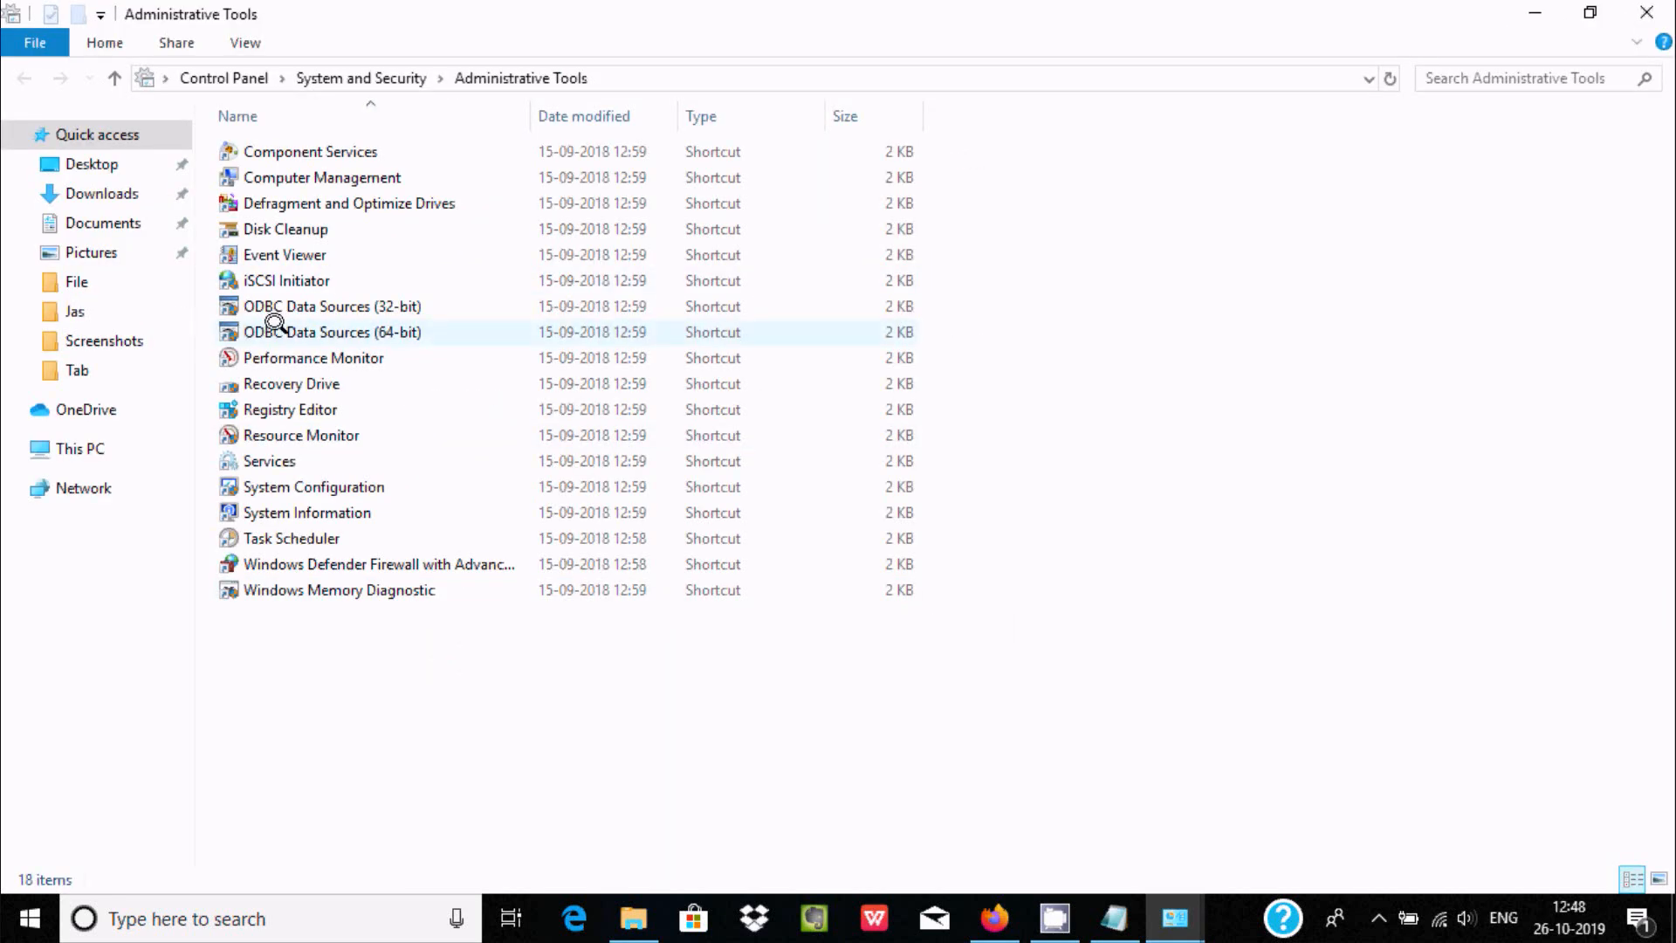
double_click(332, 333)
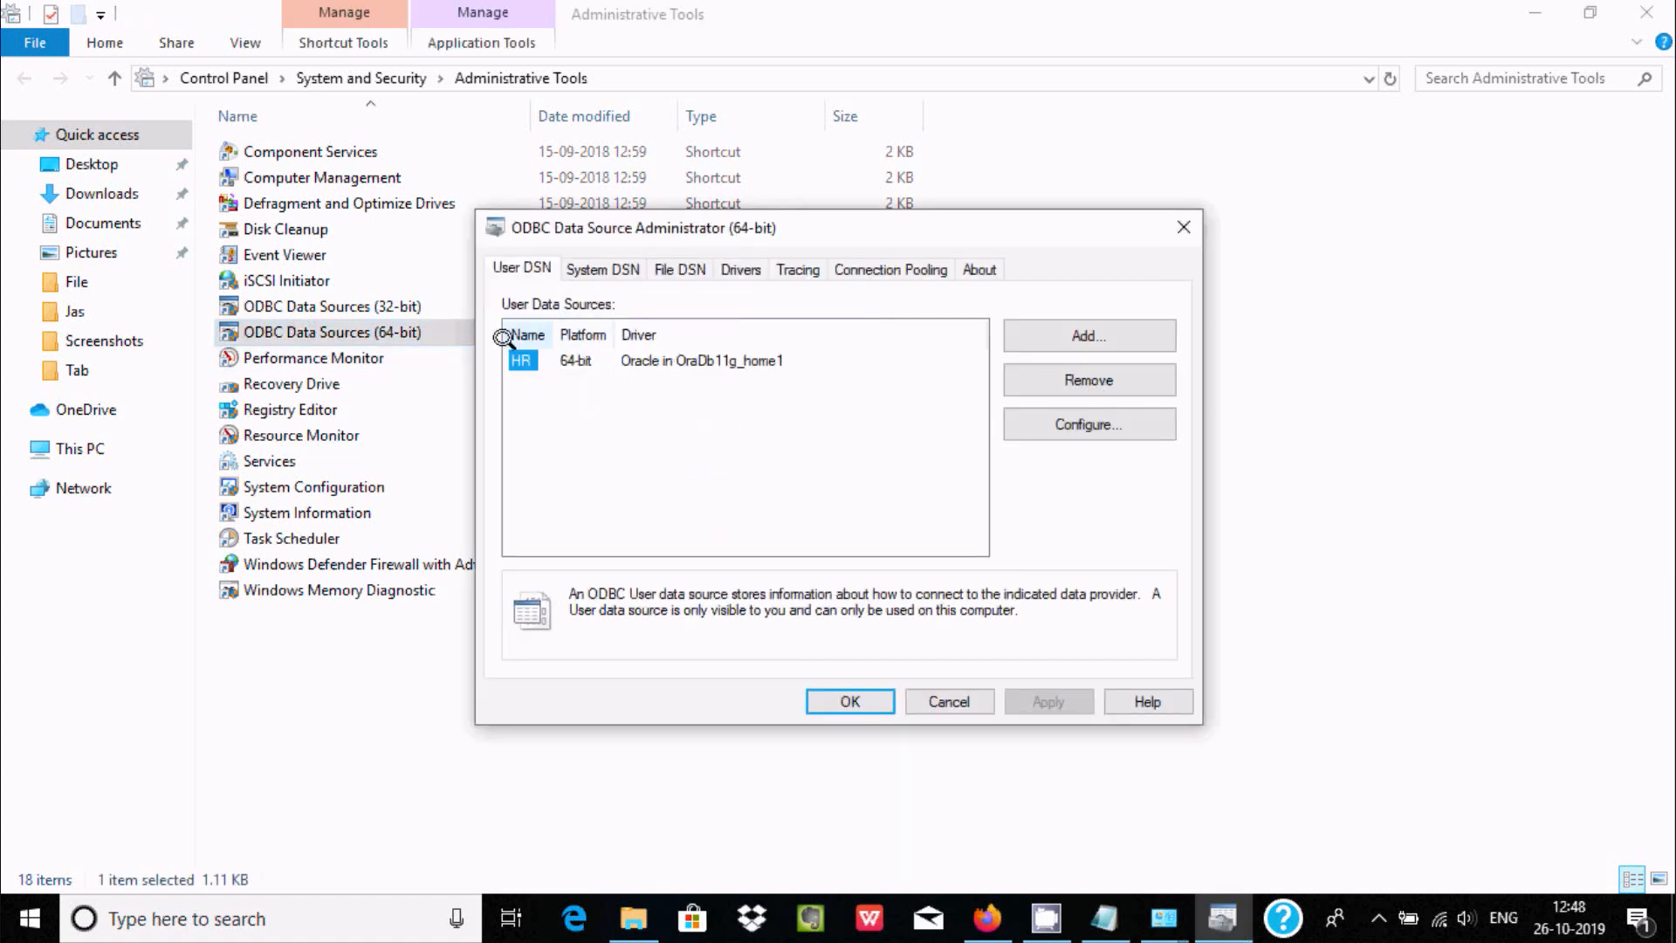
mouse_move(643, 361)
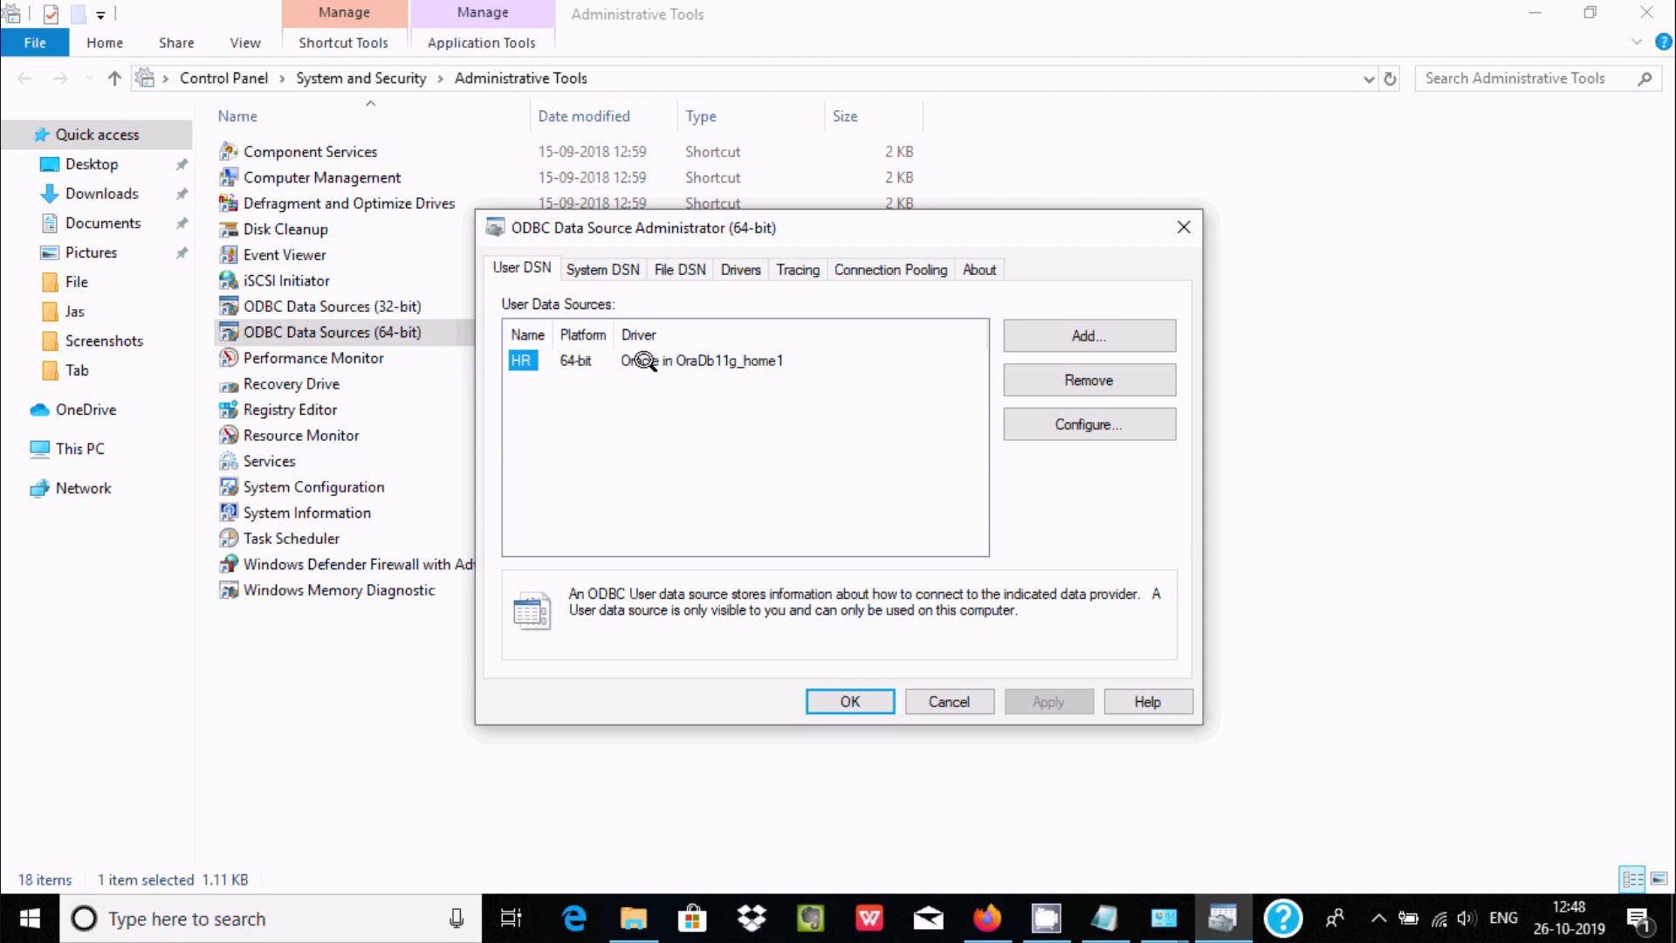
mouse_move(652, 430)
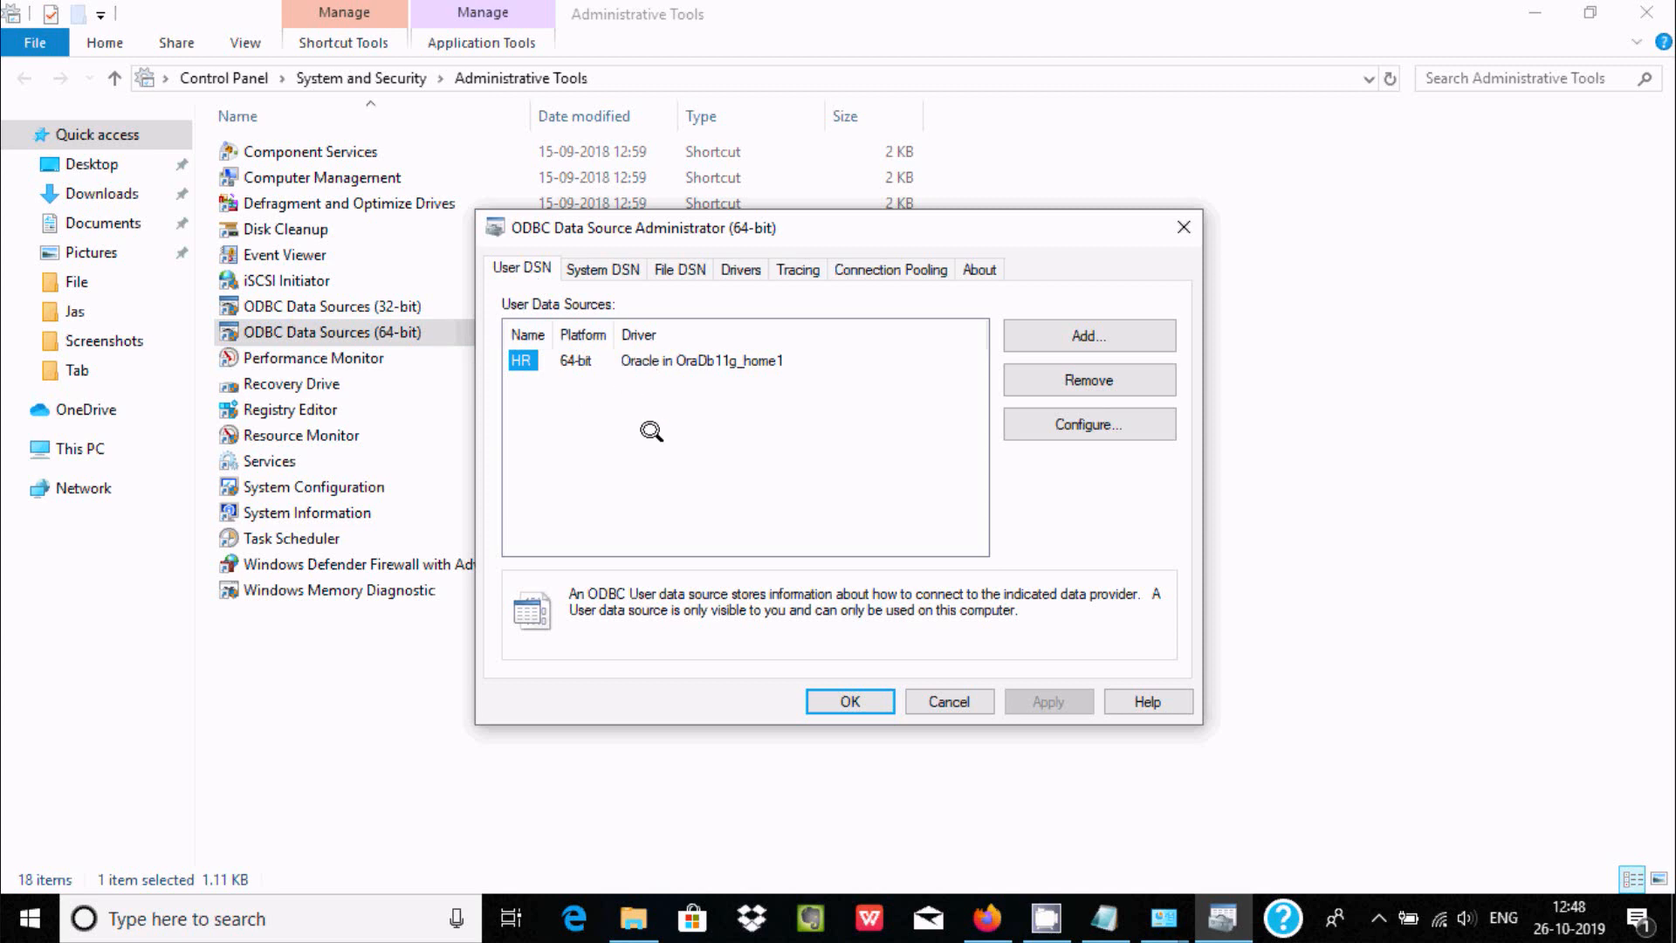
Add a User DSN based on the Devart ODBC Driver for PostgreSQL
click(1086, 335)
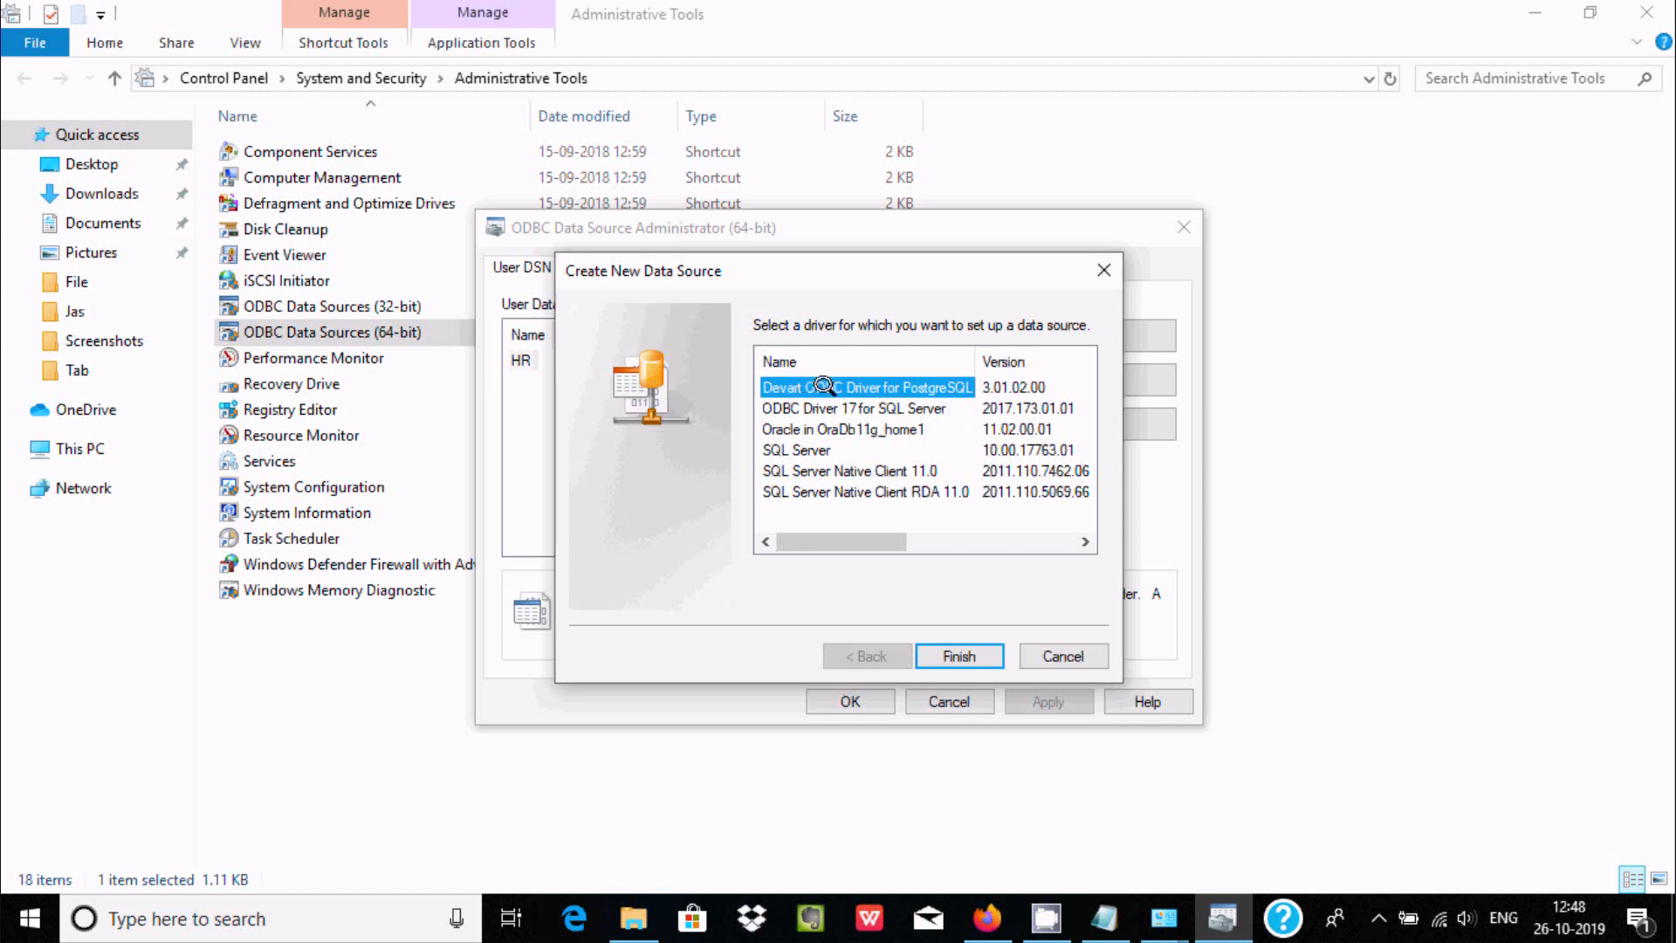
mouse_move(961, 382)
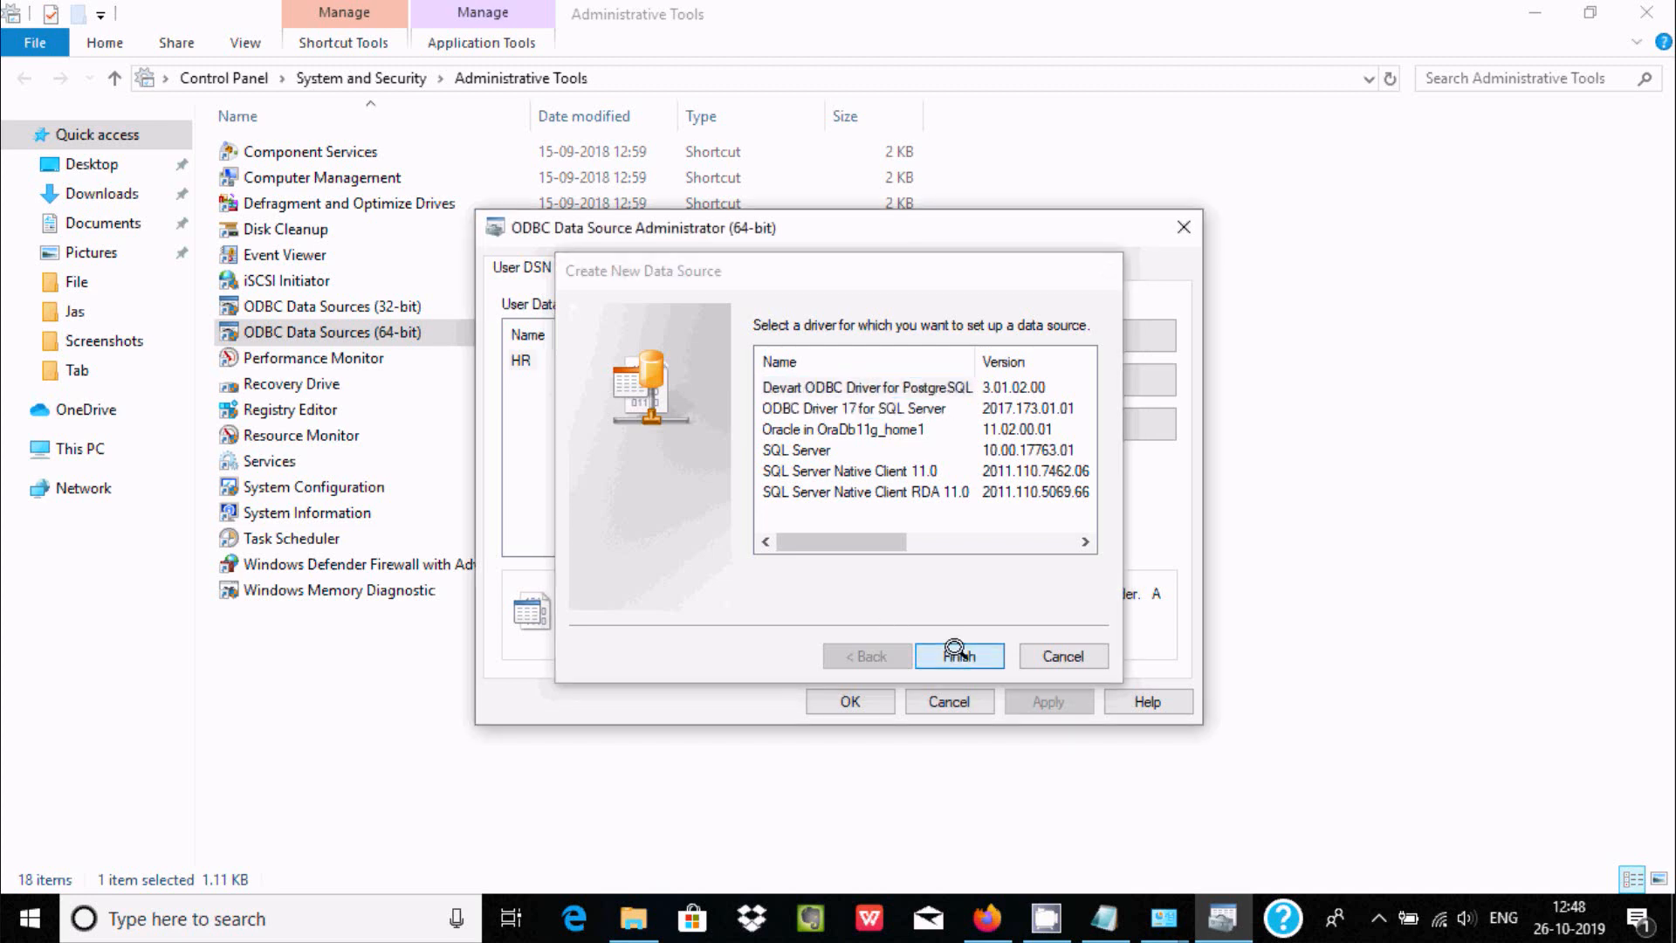
click(956, 656)
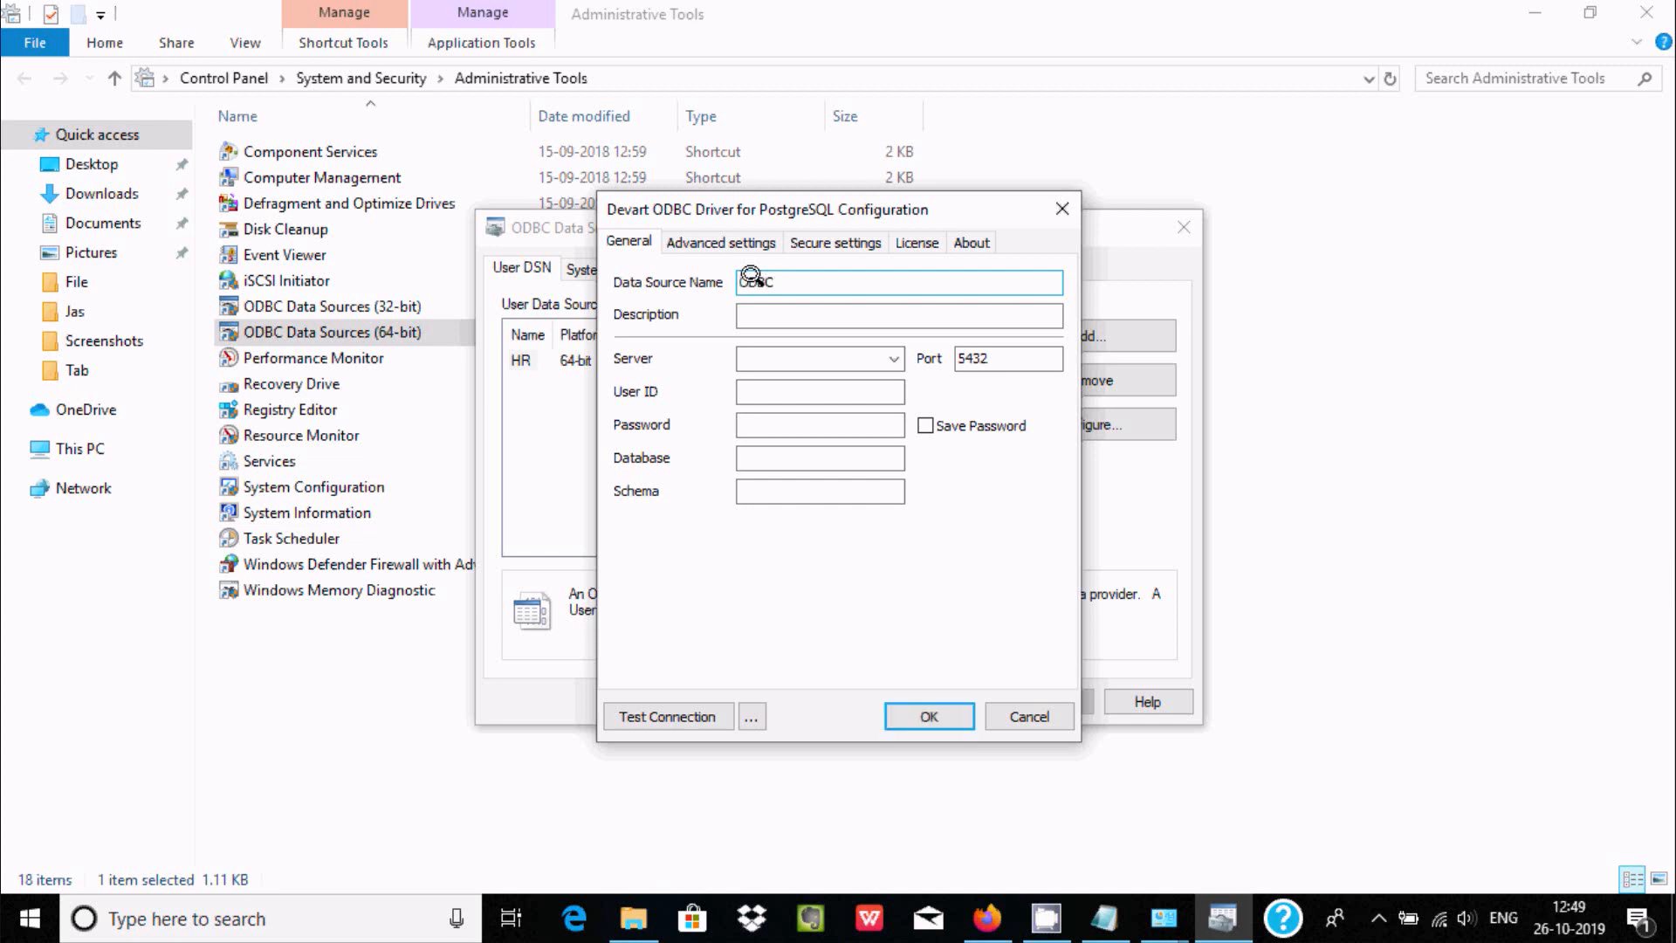
Enter data source name ODBCforPostgre and server localhost in the driver configuration
text(for)
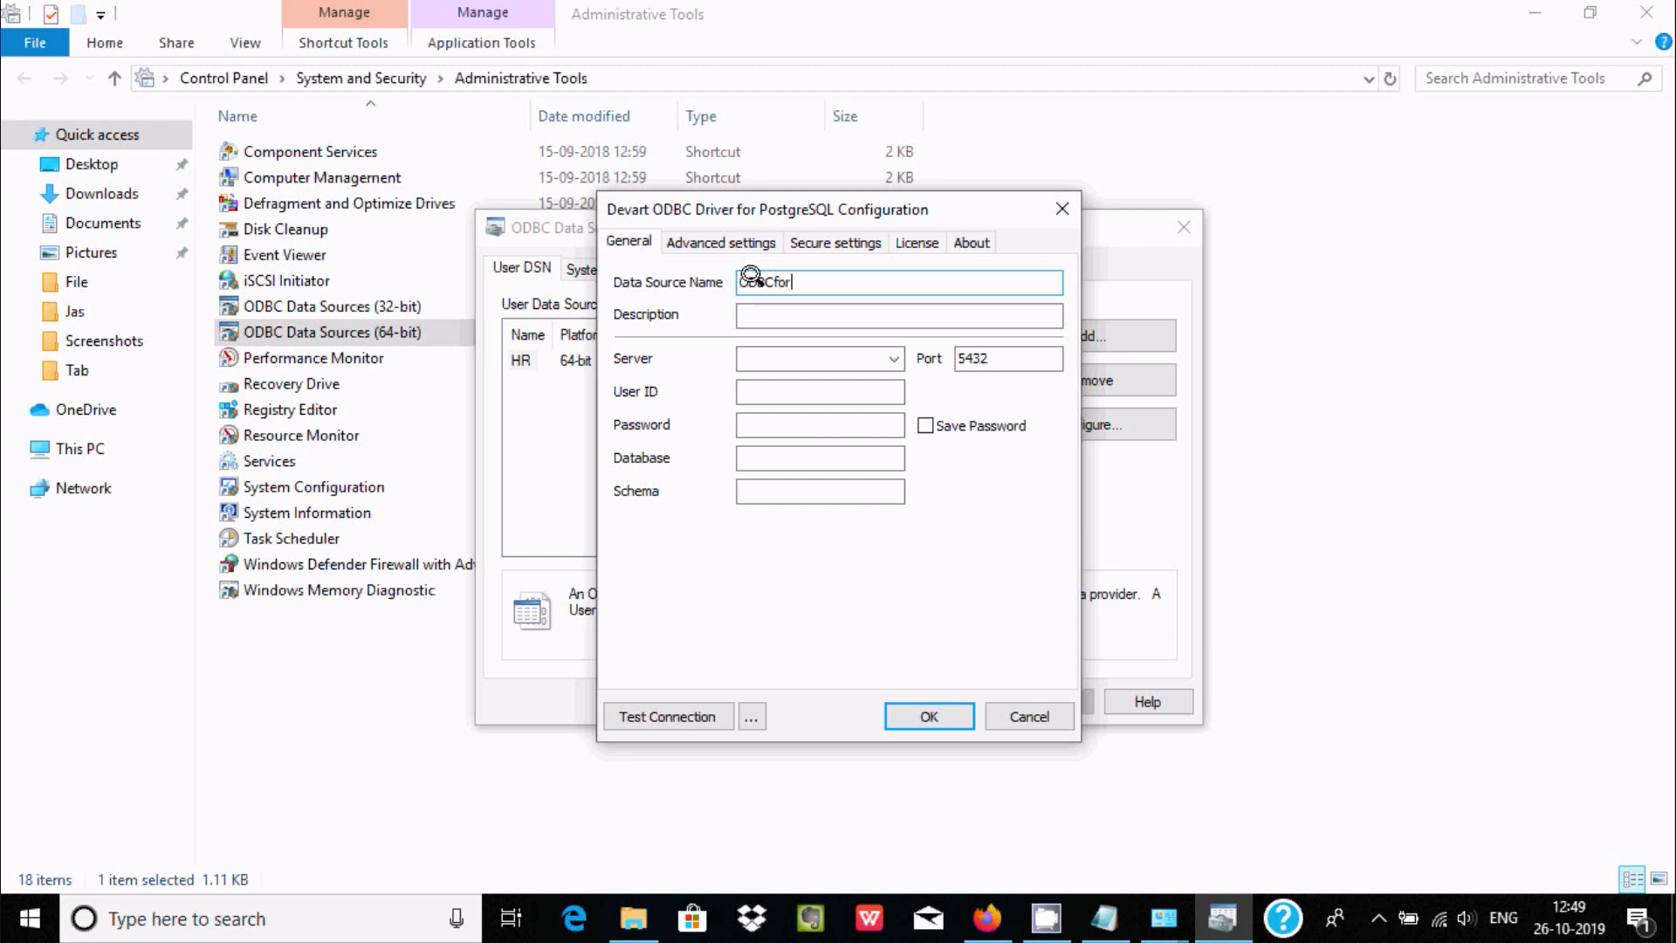
text(Po)
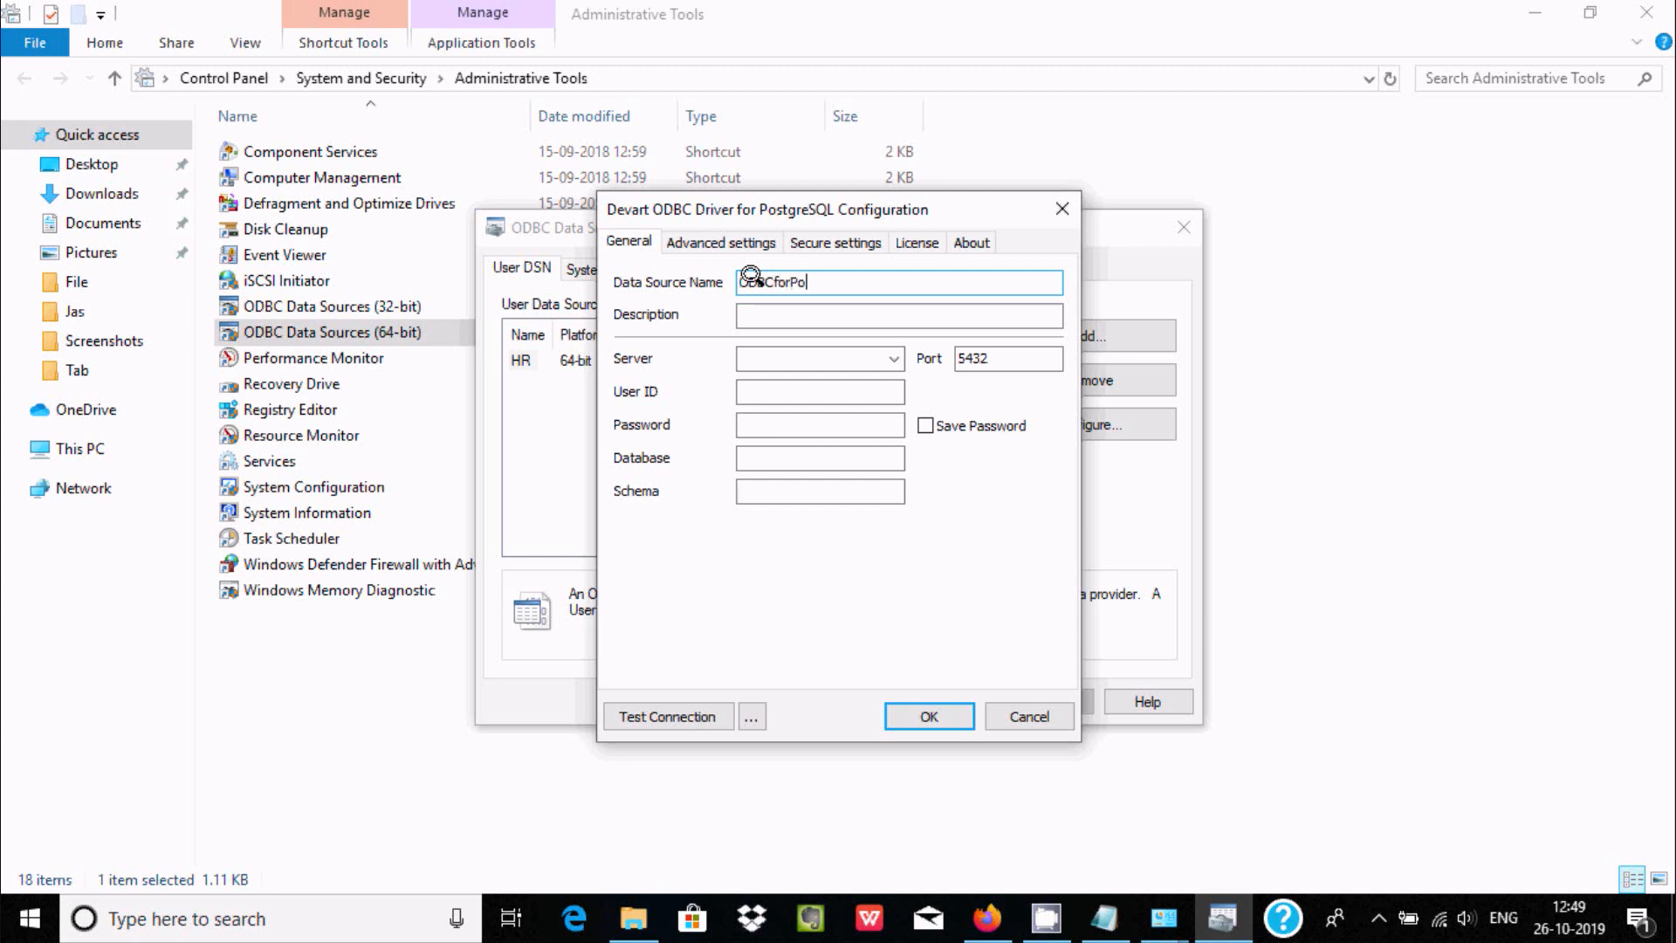
text(stgre)
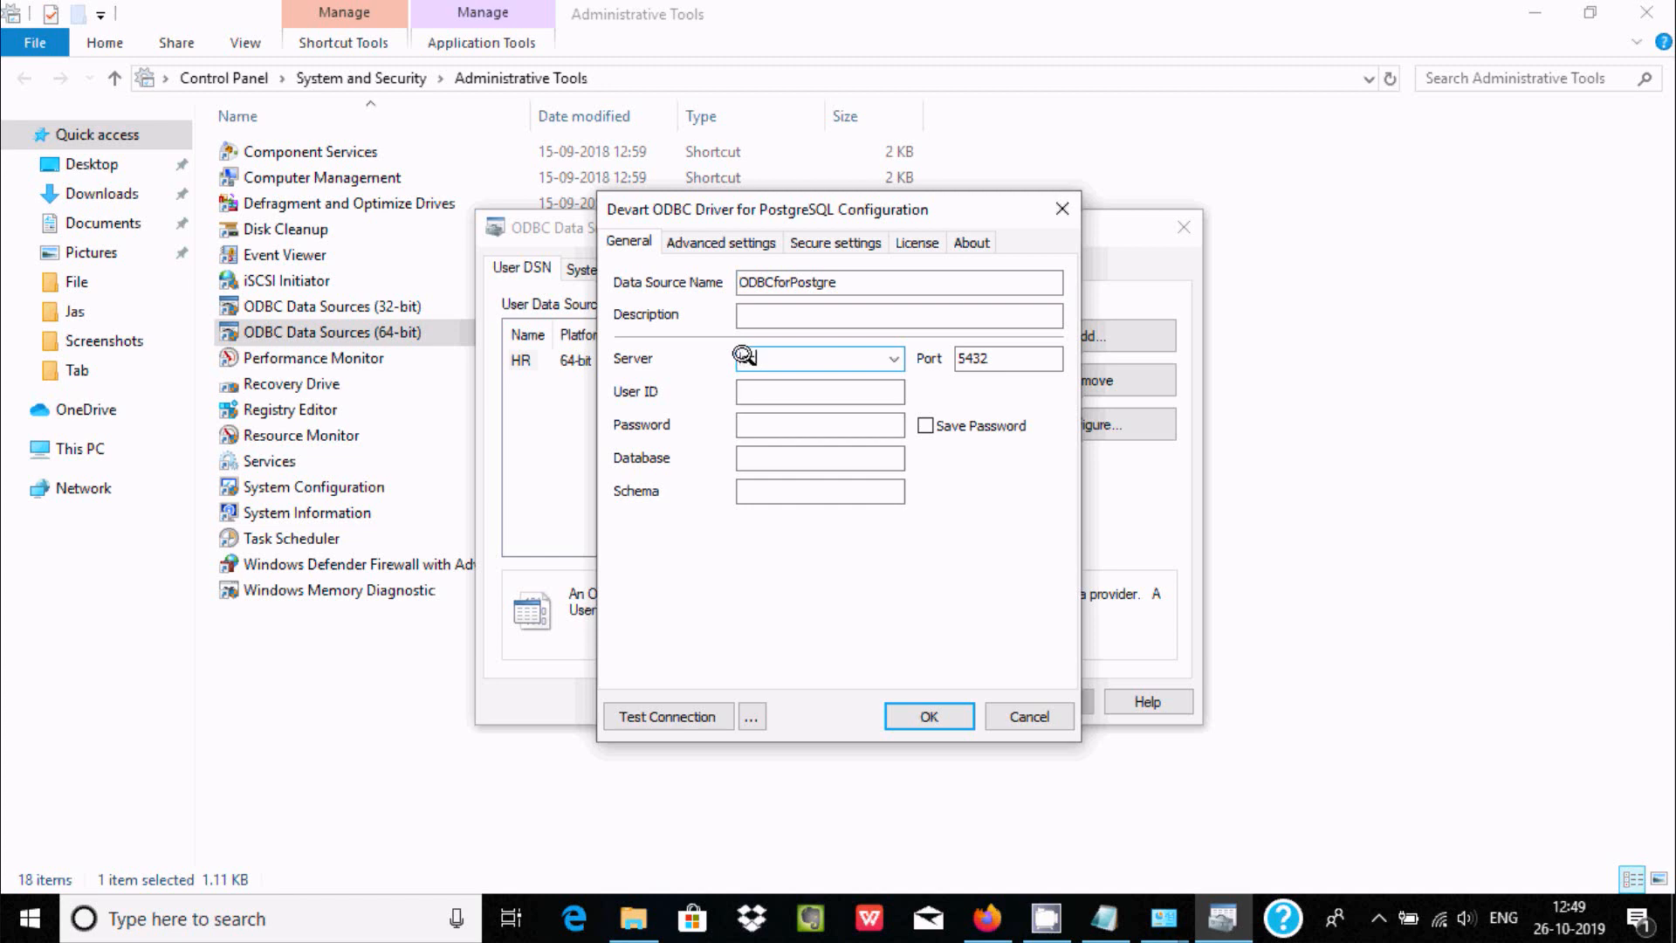
text(localhost)
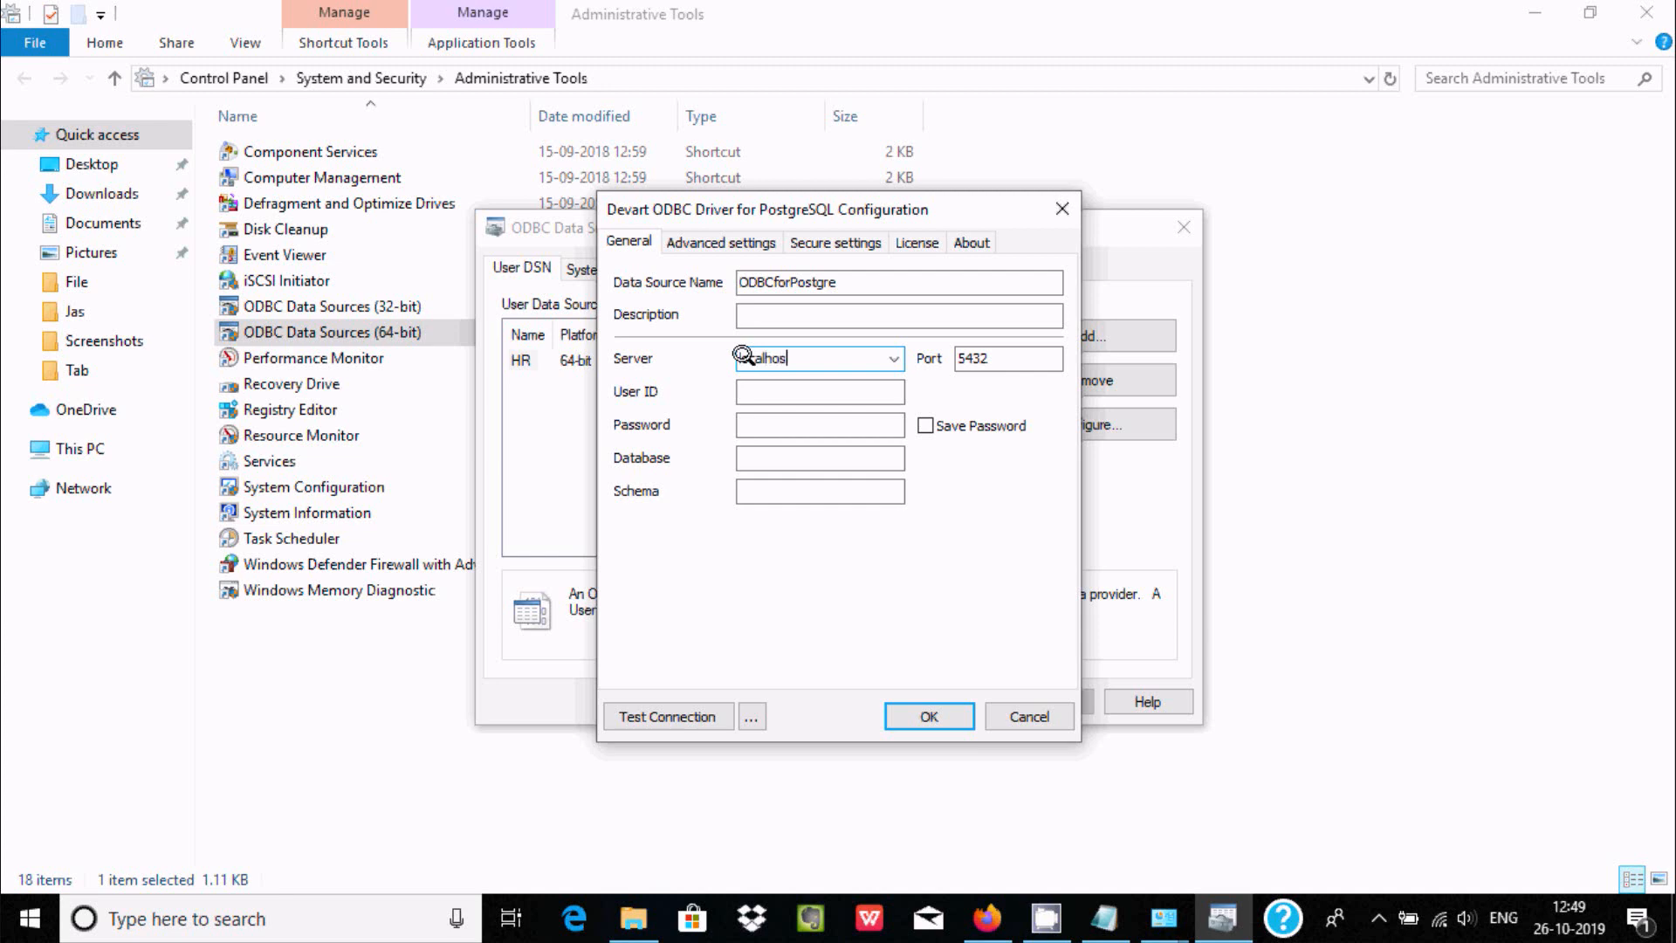
text(localhost)
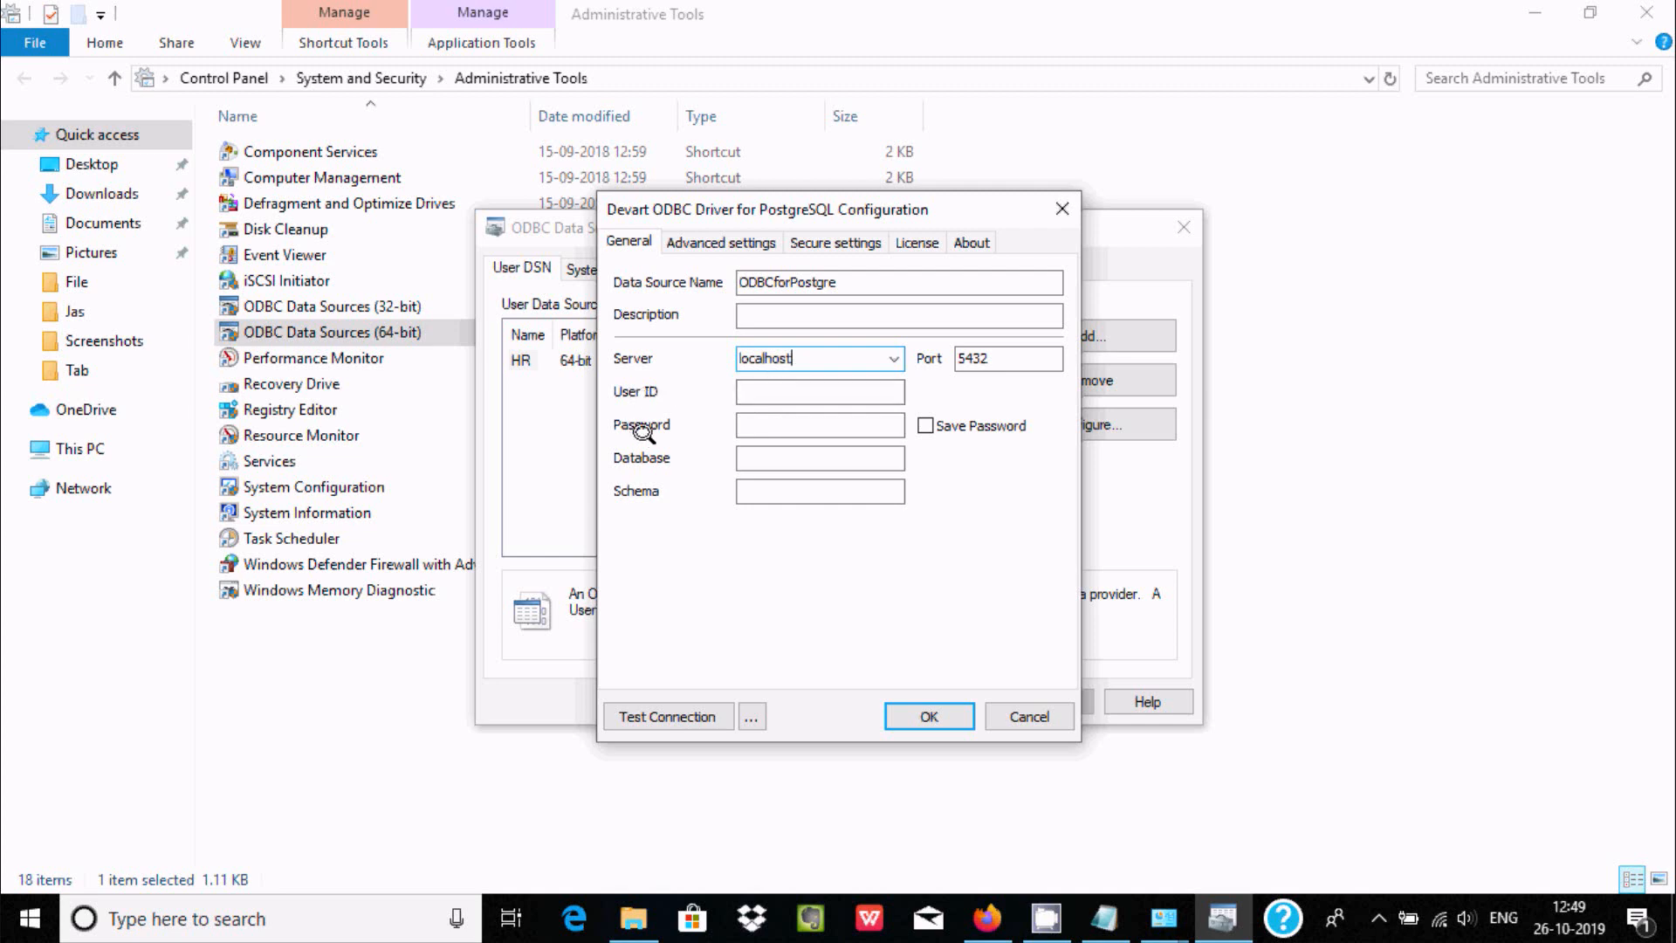
click(819, 391)
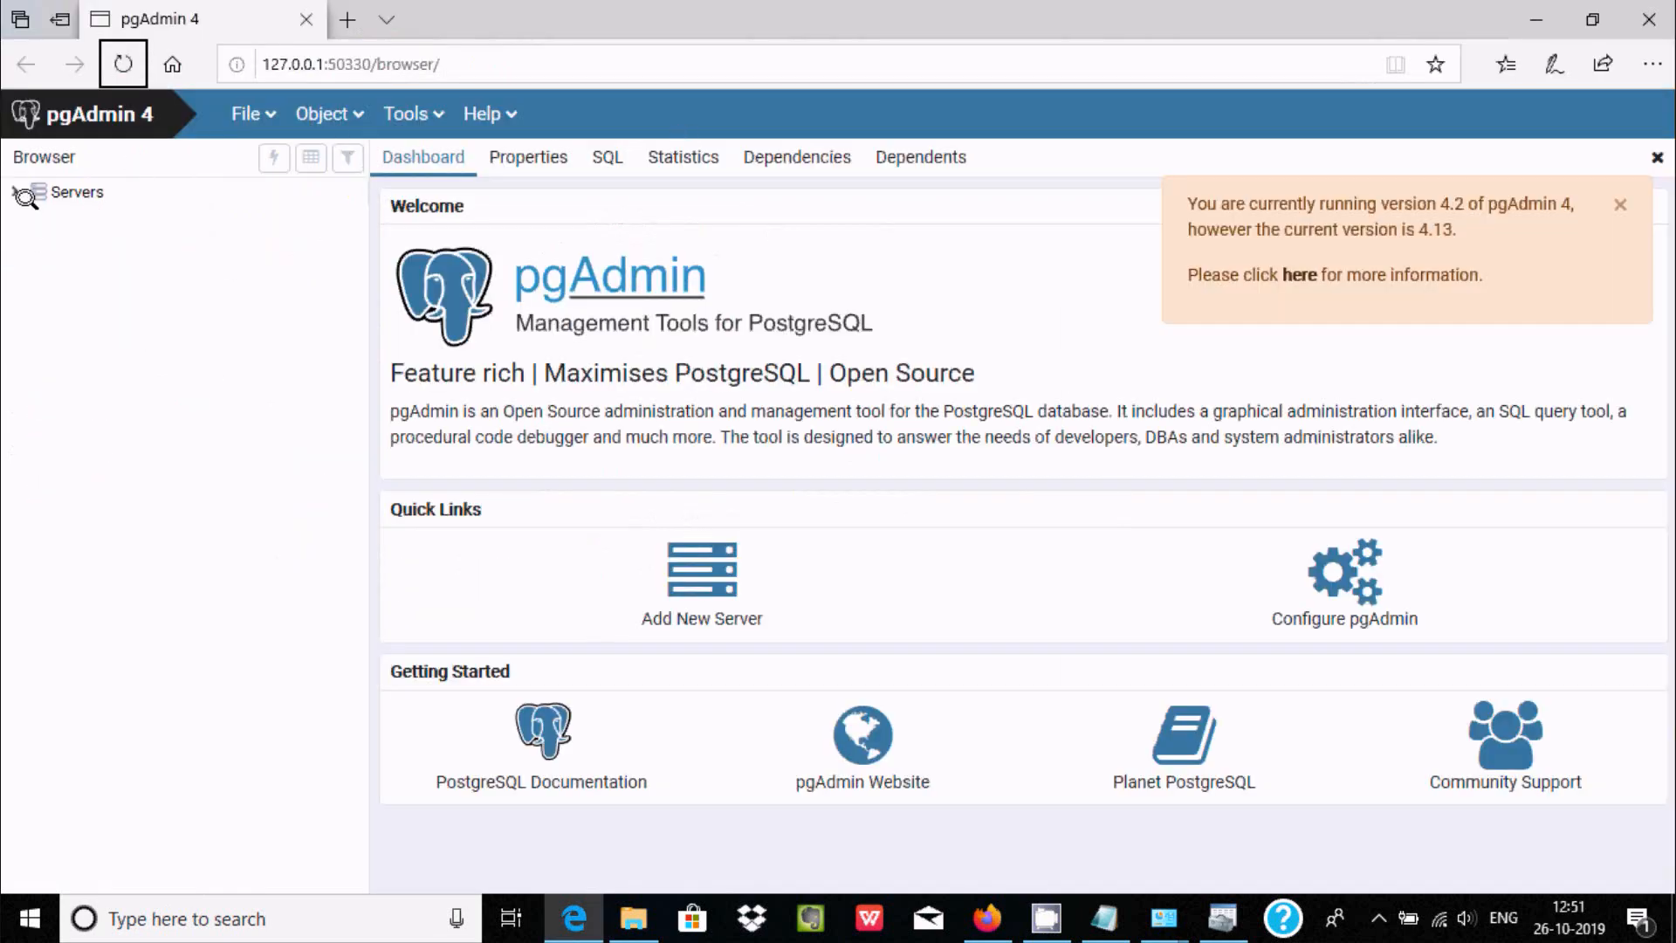
In pgAdmin 4, expand Servers and PostgreSQL 11 down to the public schema
click(78, 191)
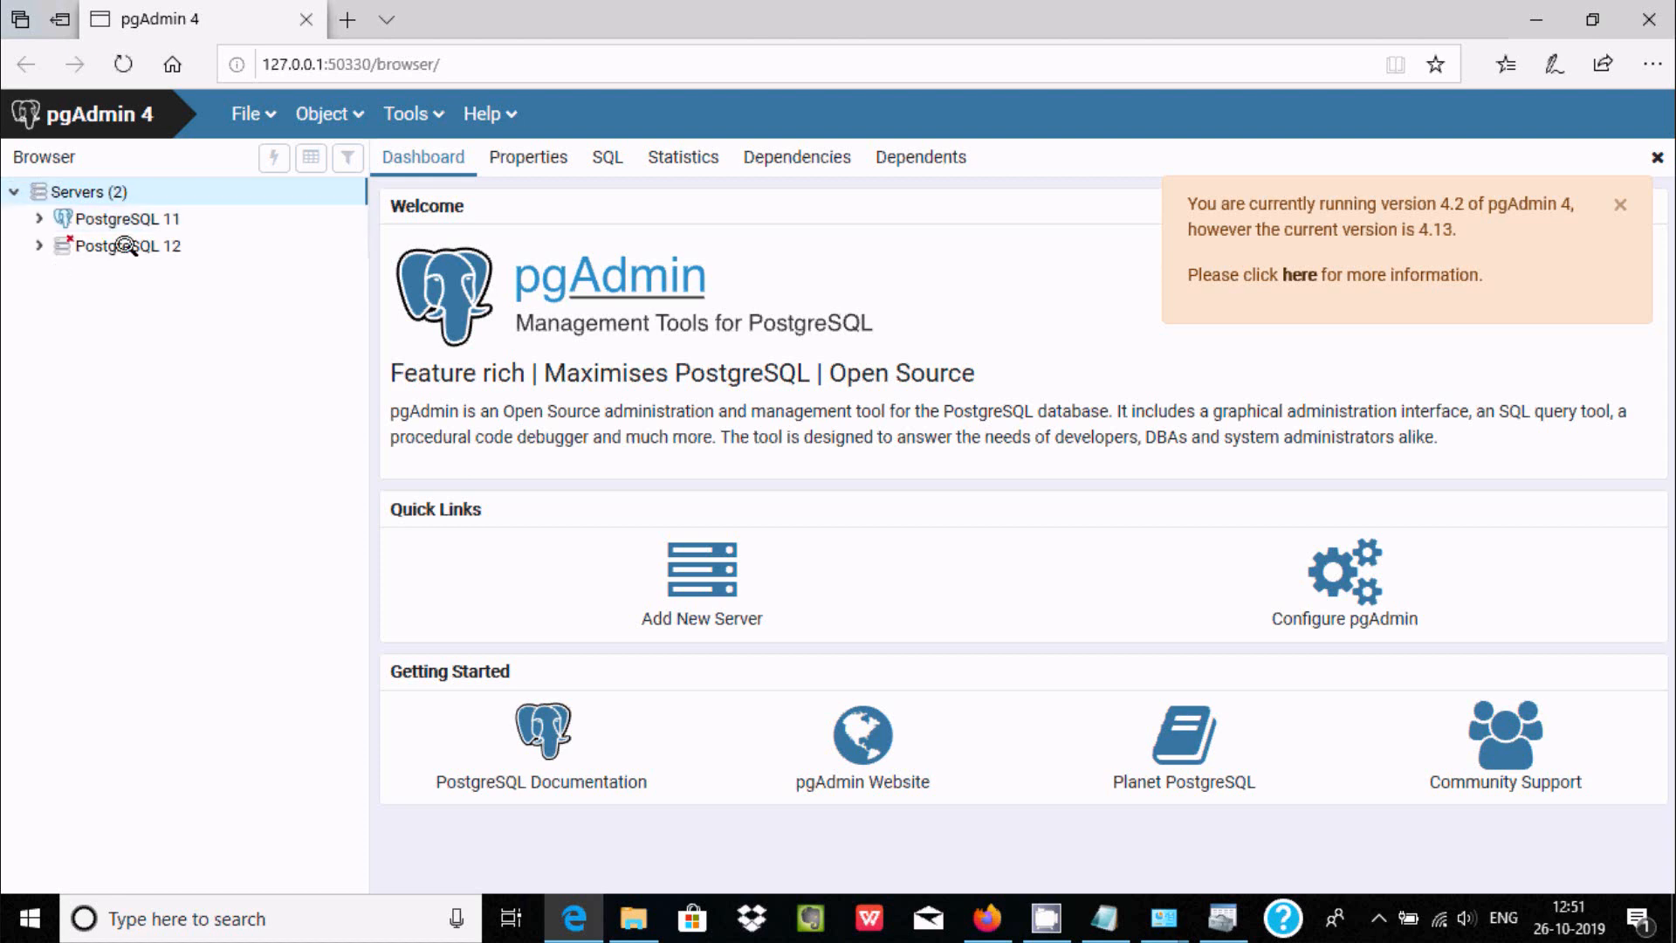
click(125, 218)
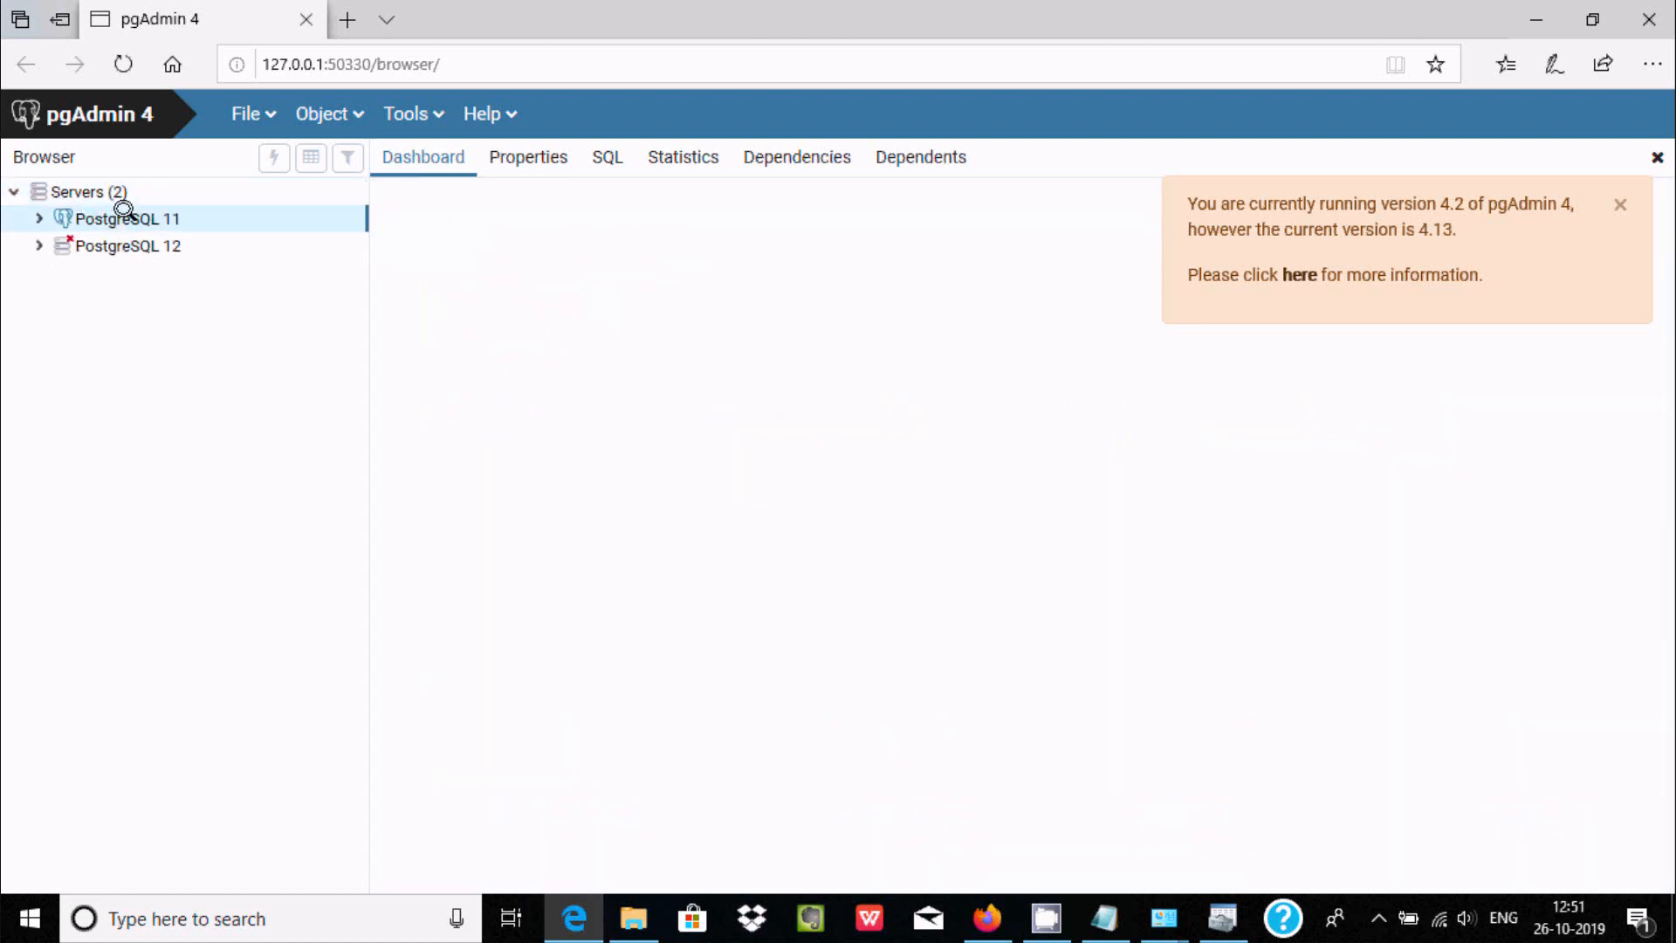
click(128, 218)
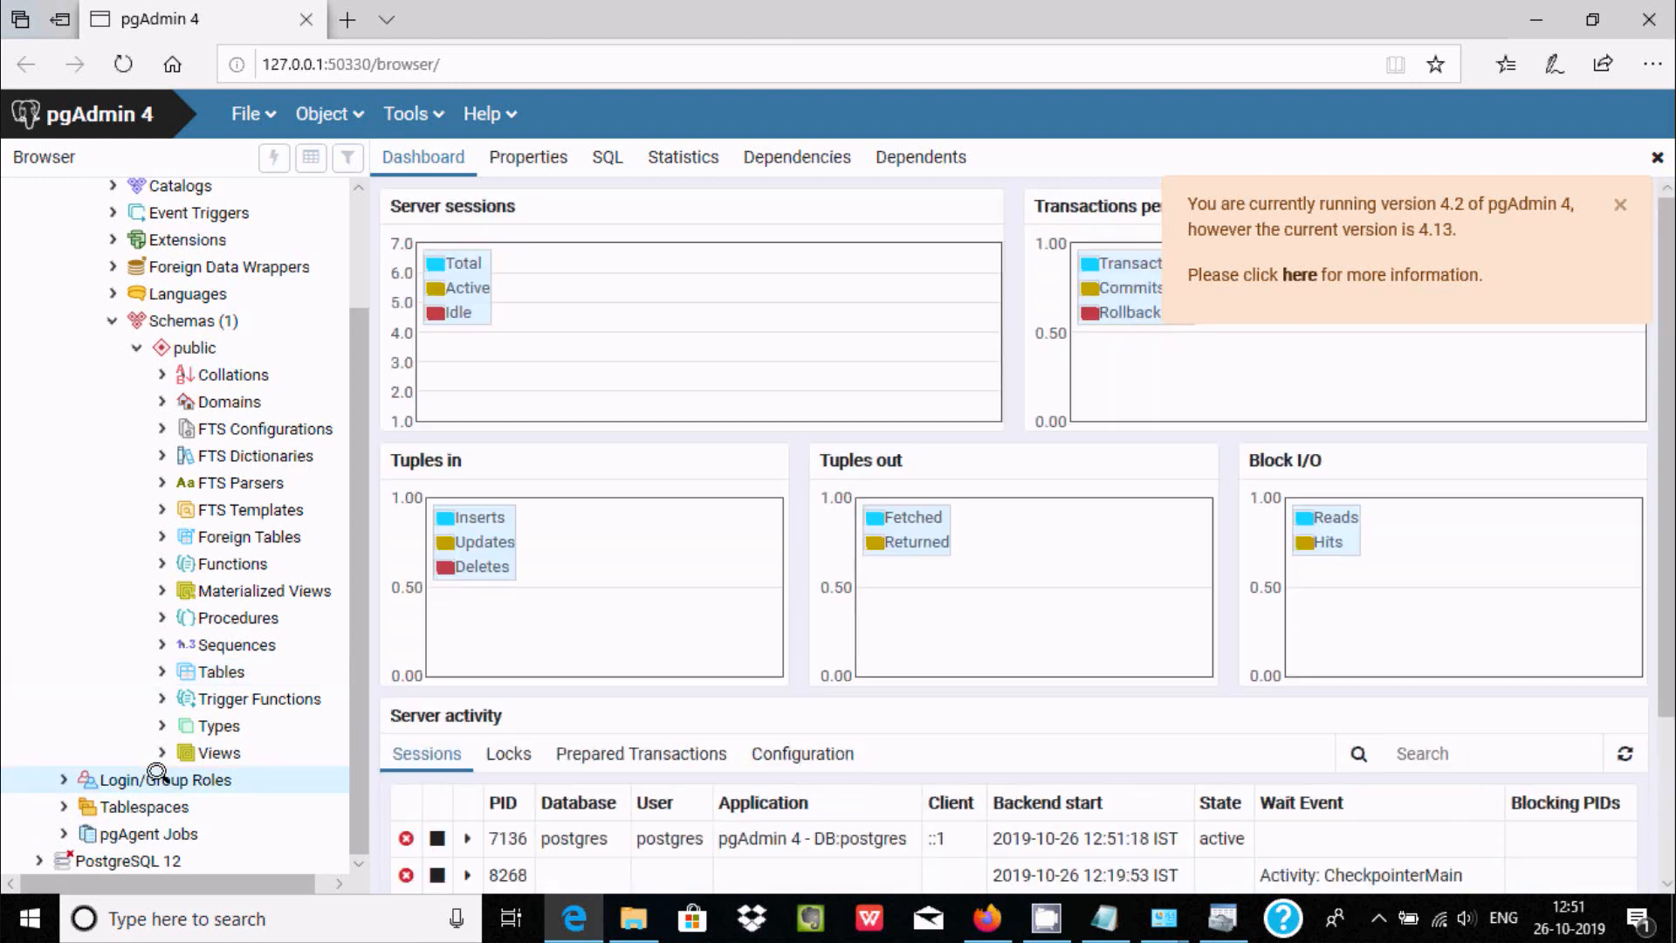
scroll(down, 3)
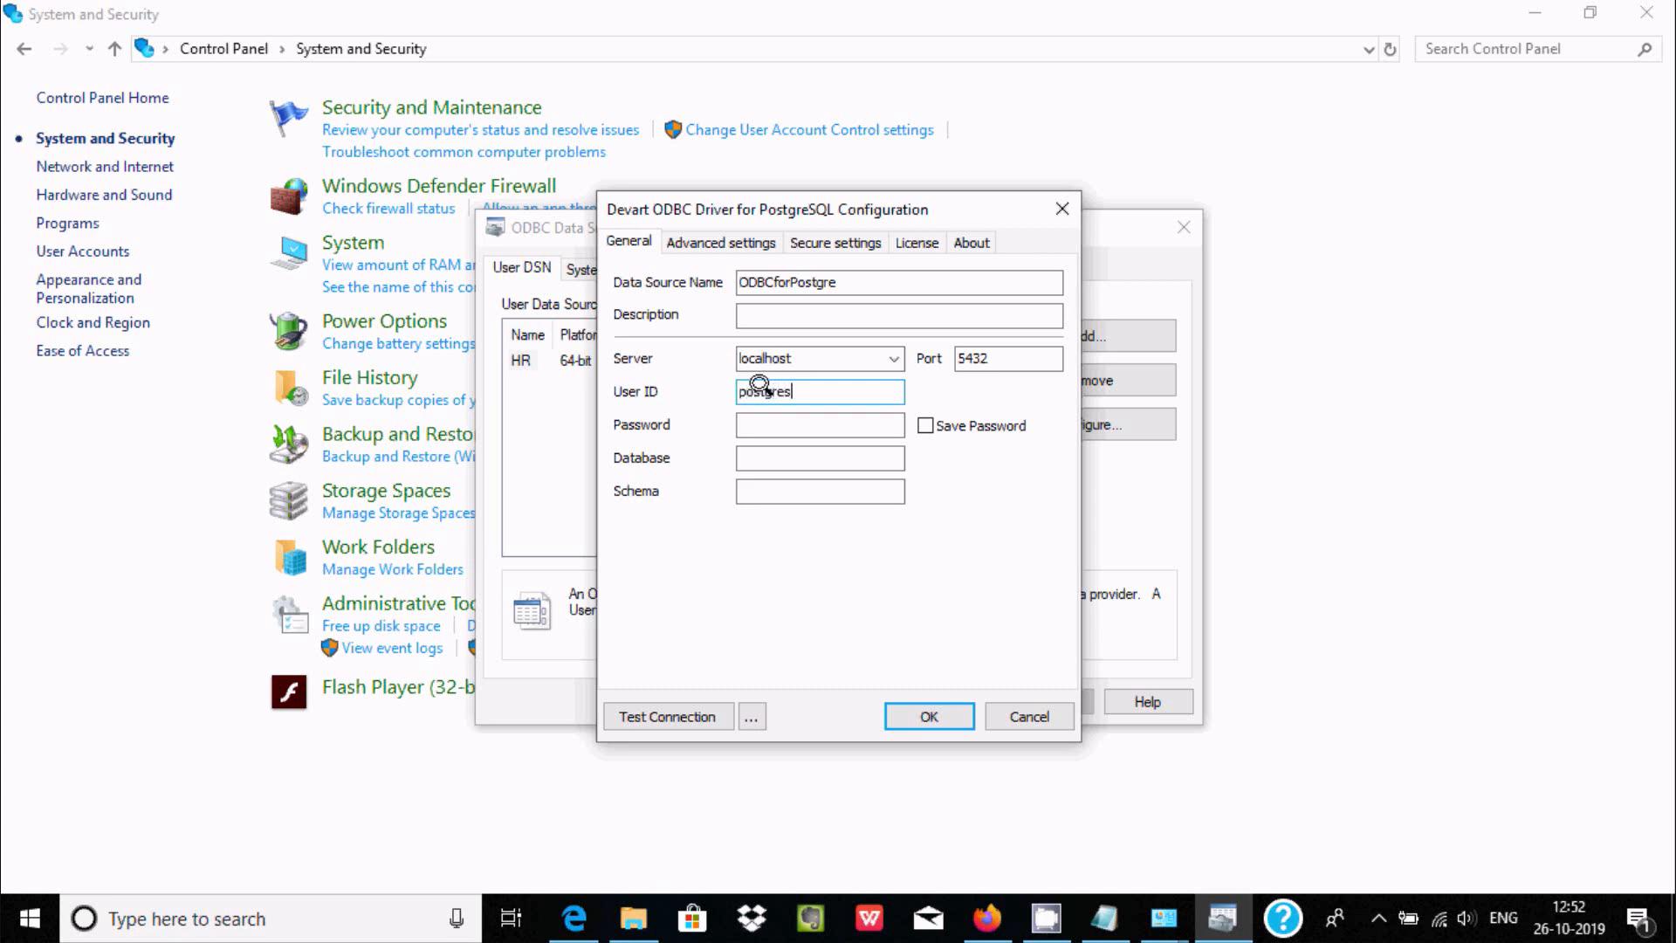
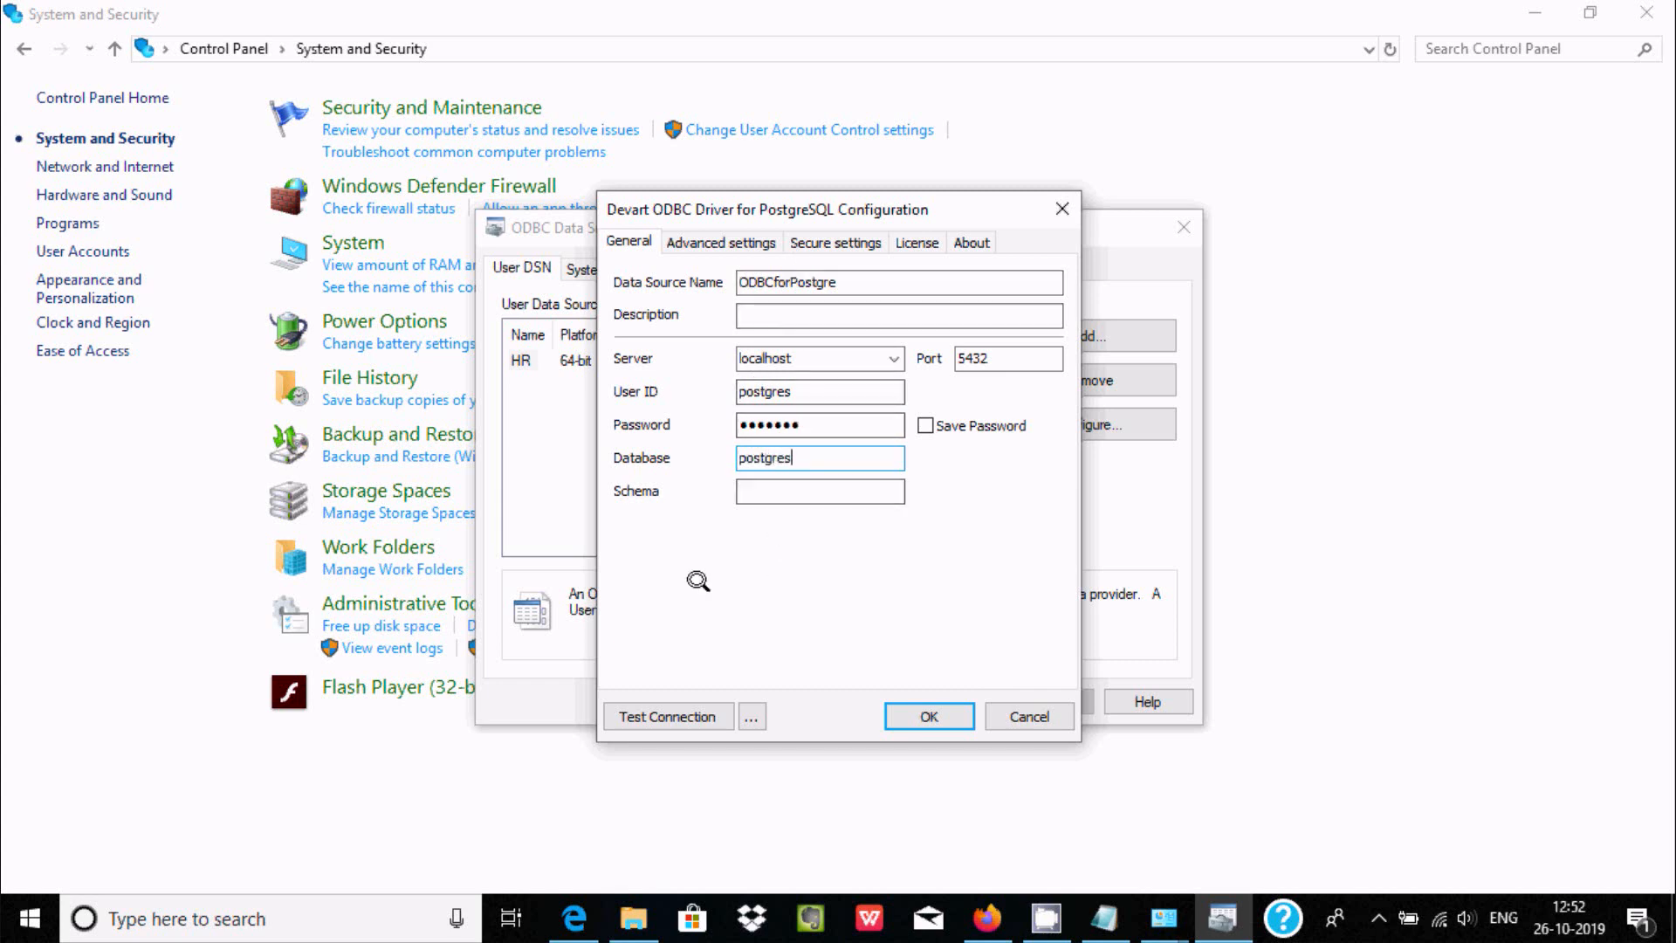
click(667, 716)
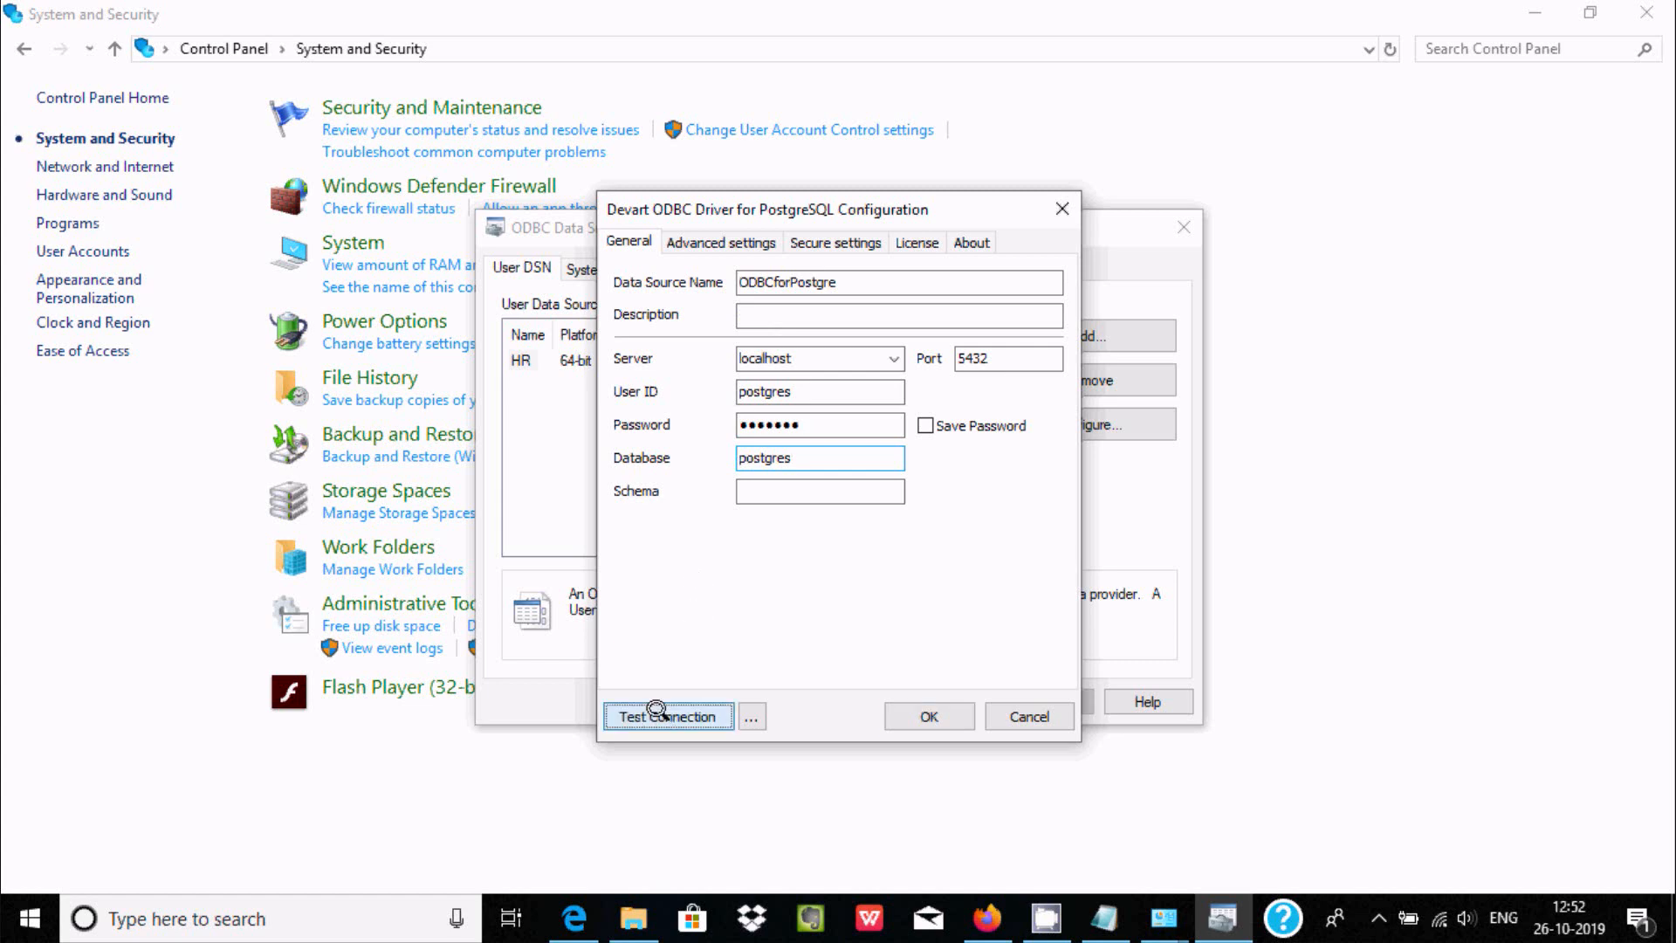
click(667, 715)
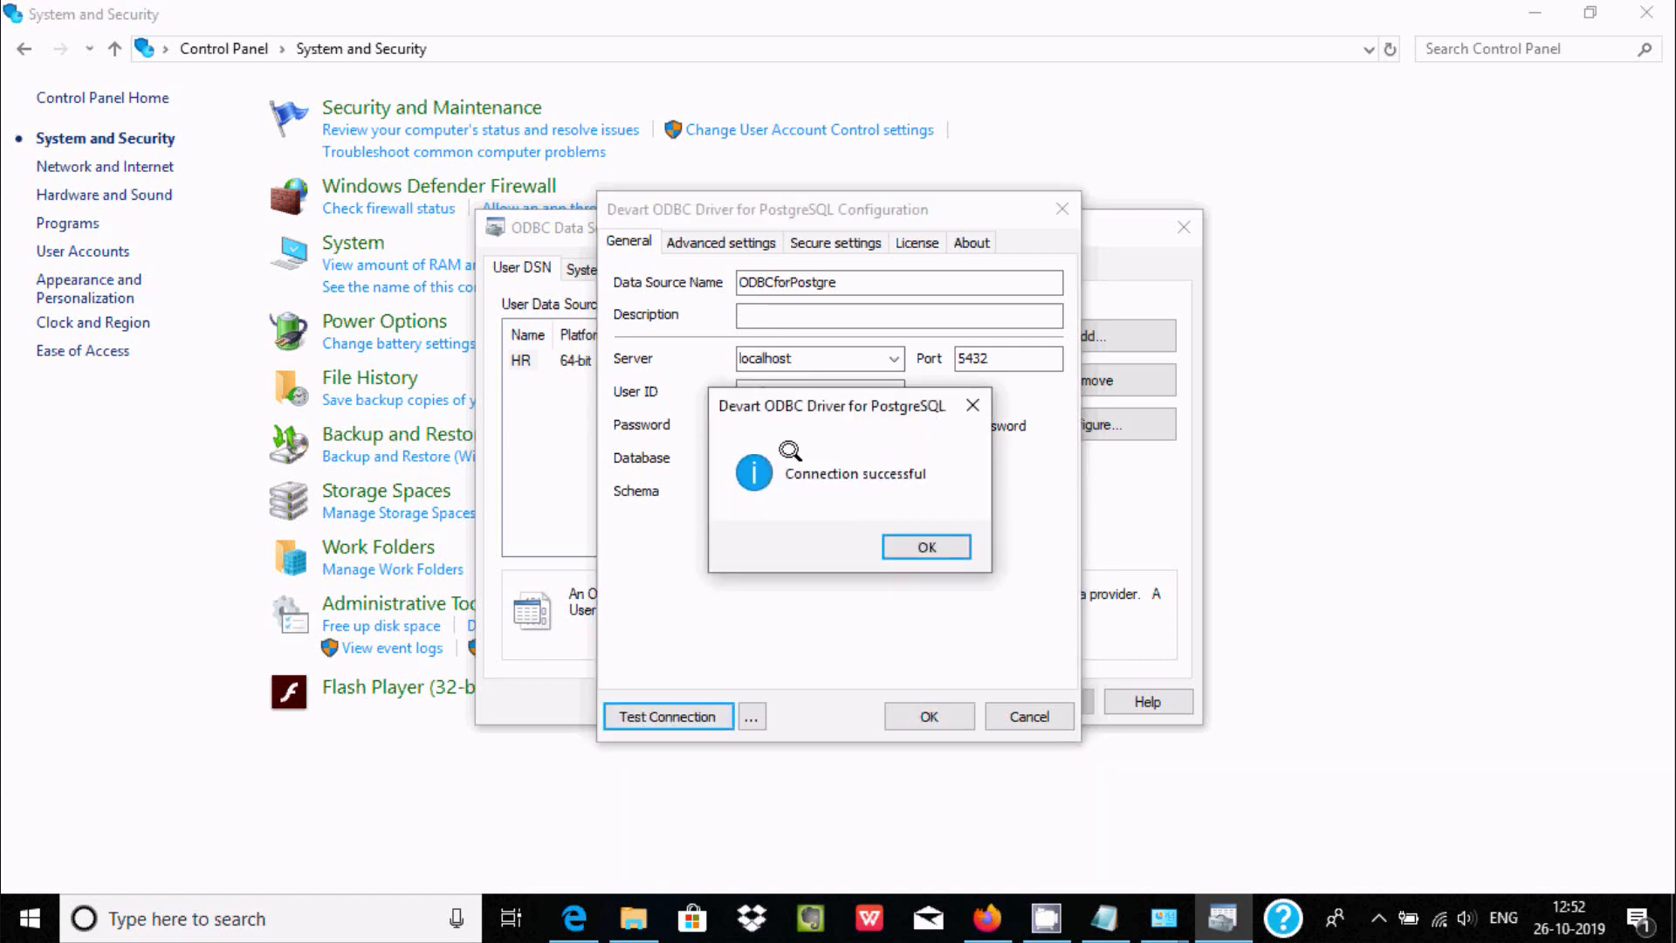
click(925, 546)
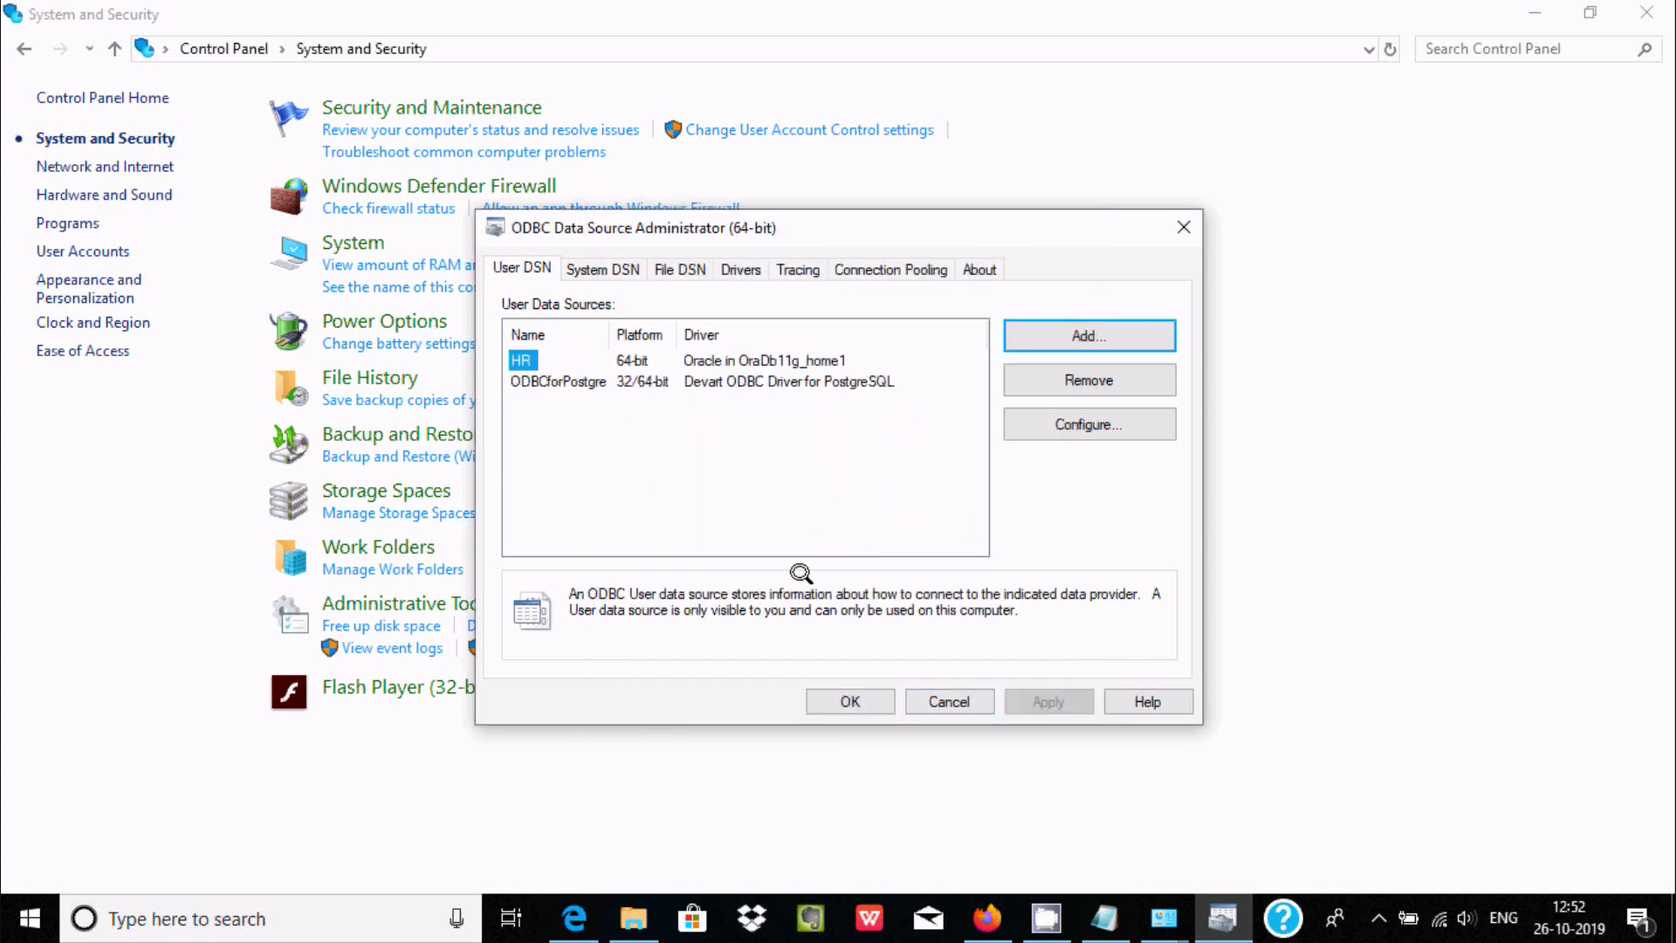
mouse_move(554, 382)
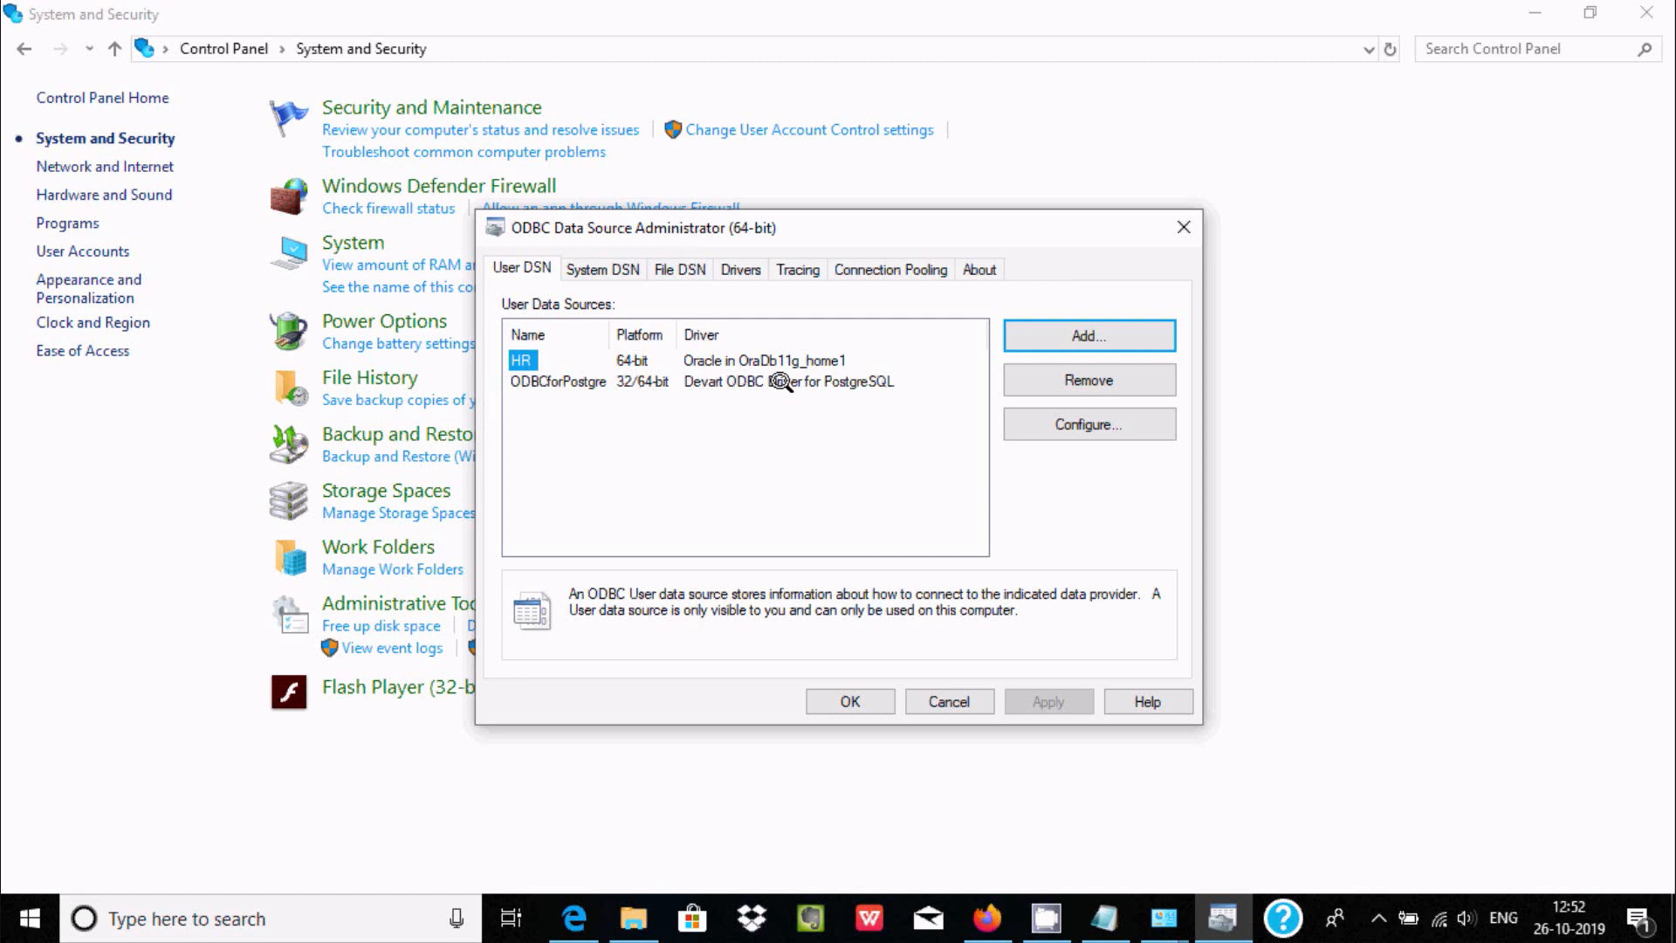
mouse_move(586, 380)
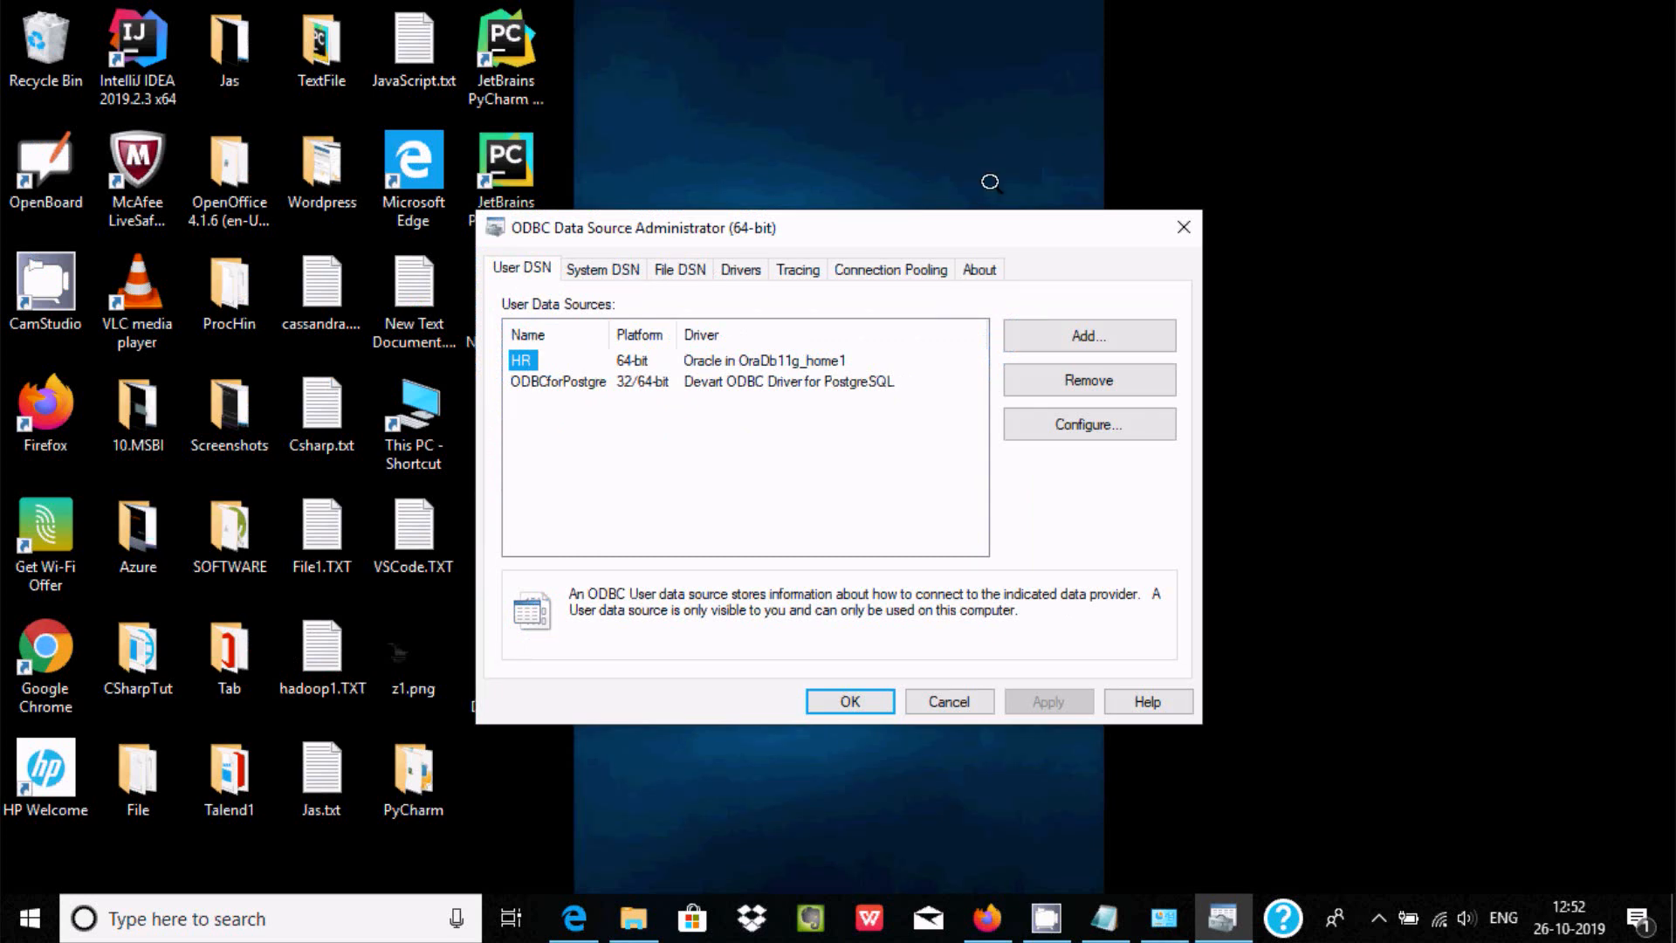
mouse_move(813, 228)
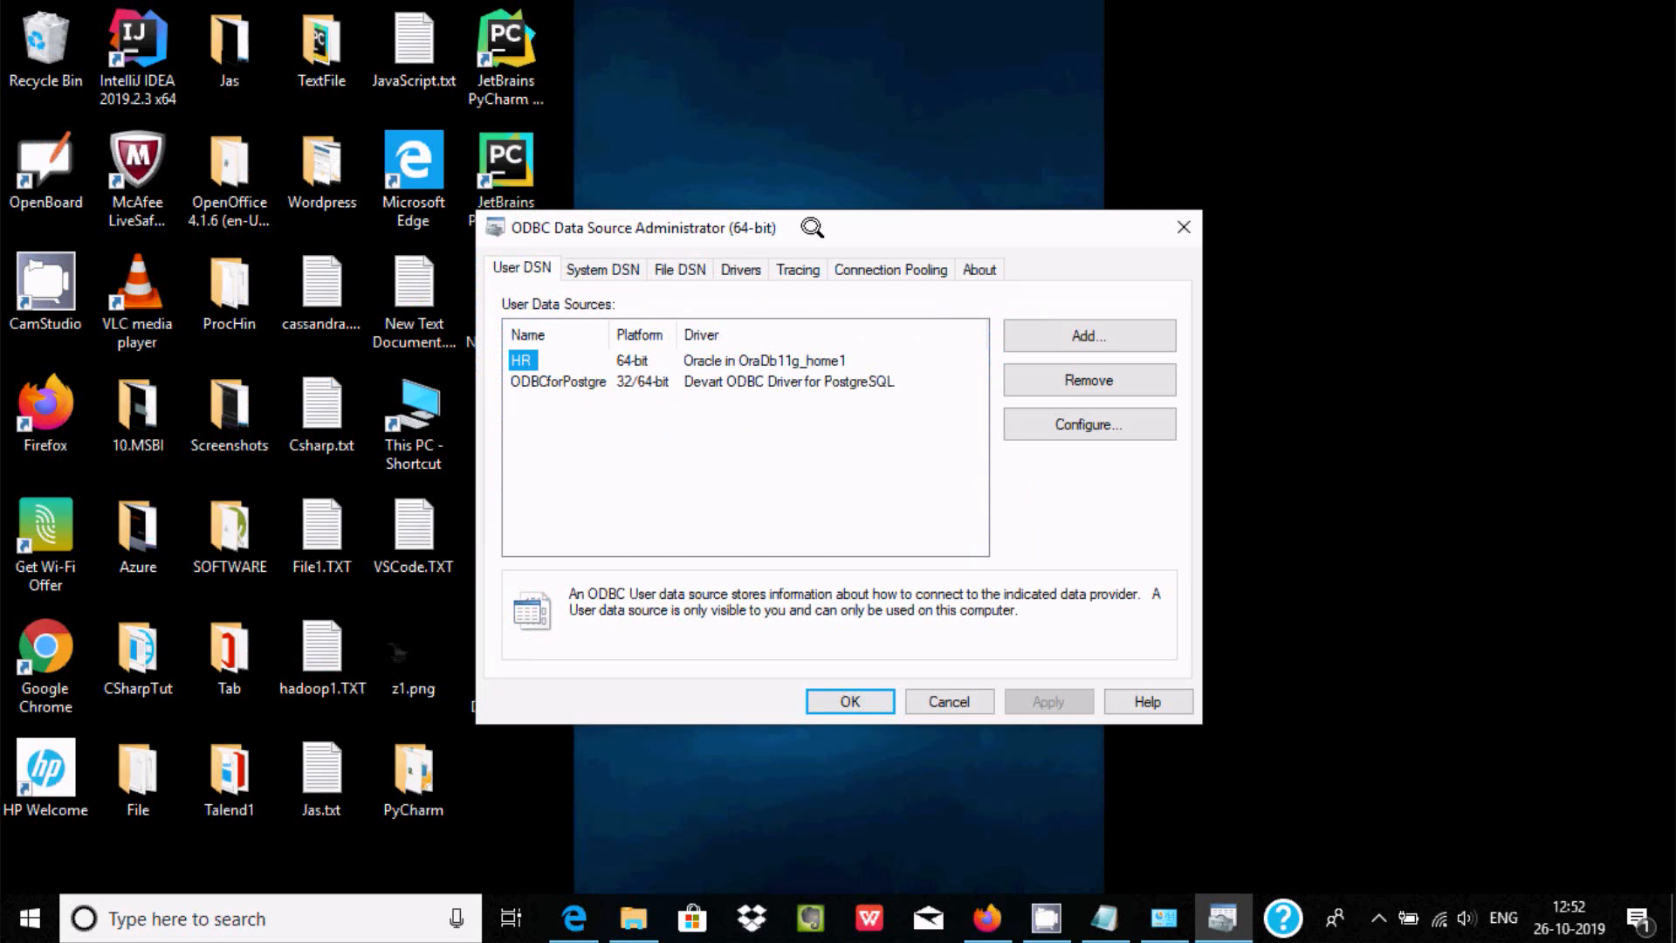